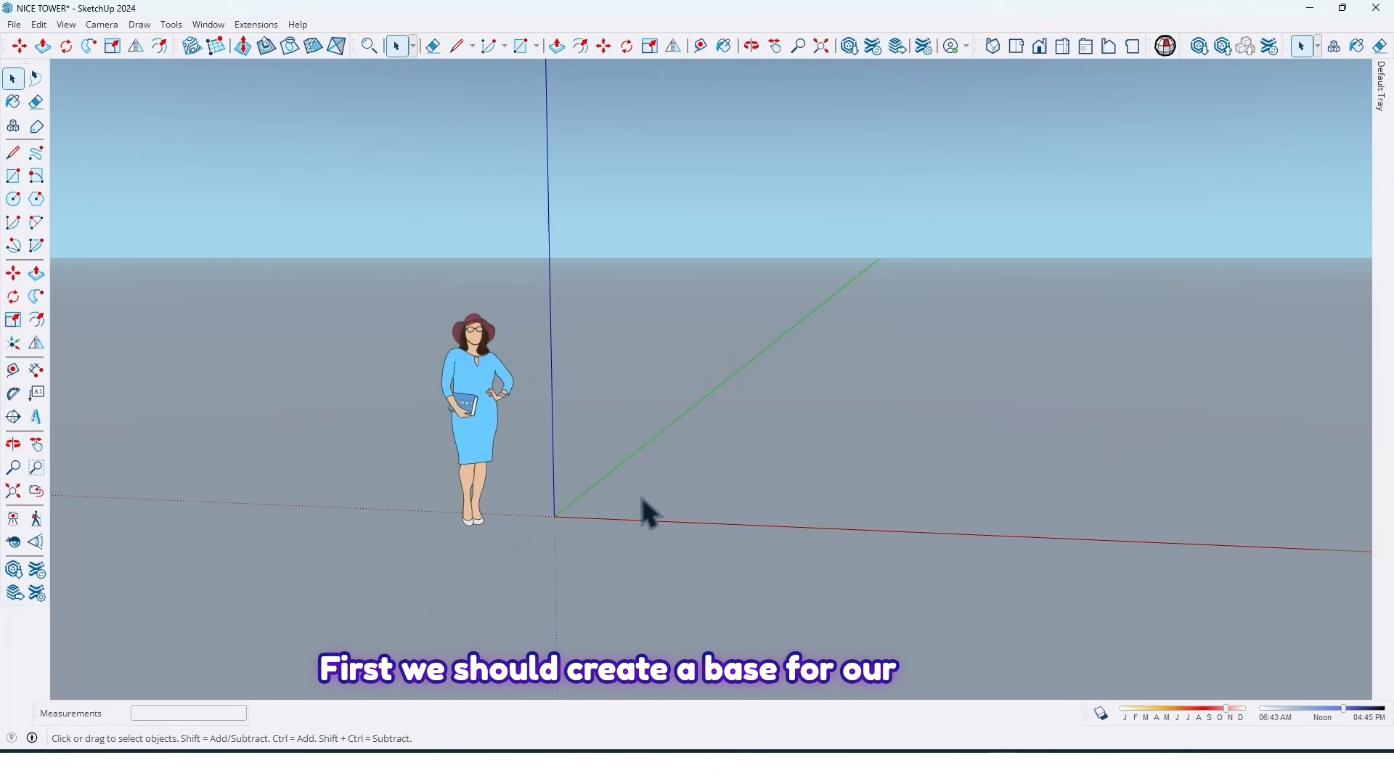
Draw an upright rectangle from the origin, 300 cm in size, as the wardrobe base face
click(13, 176)
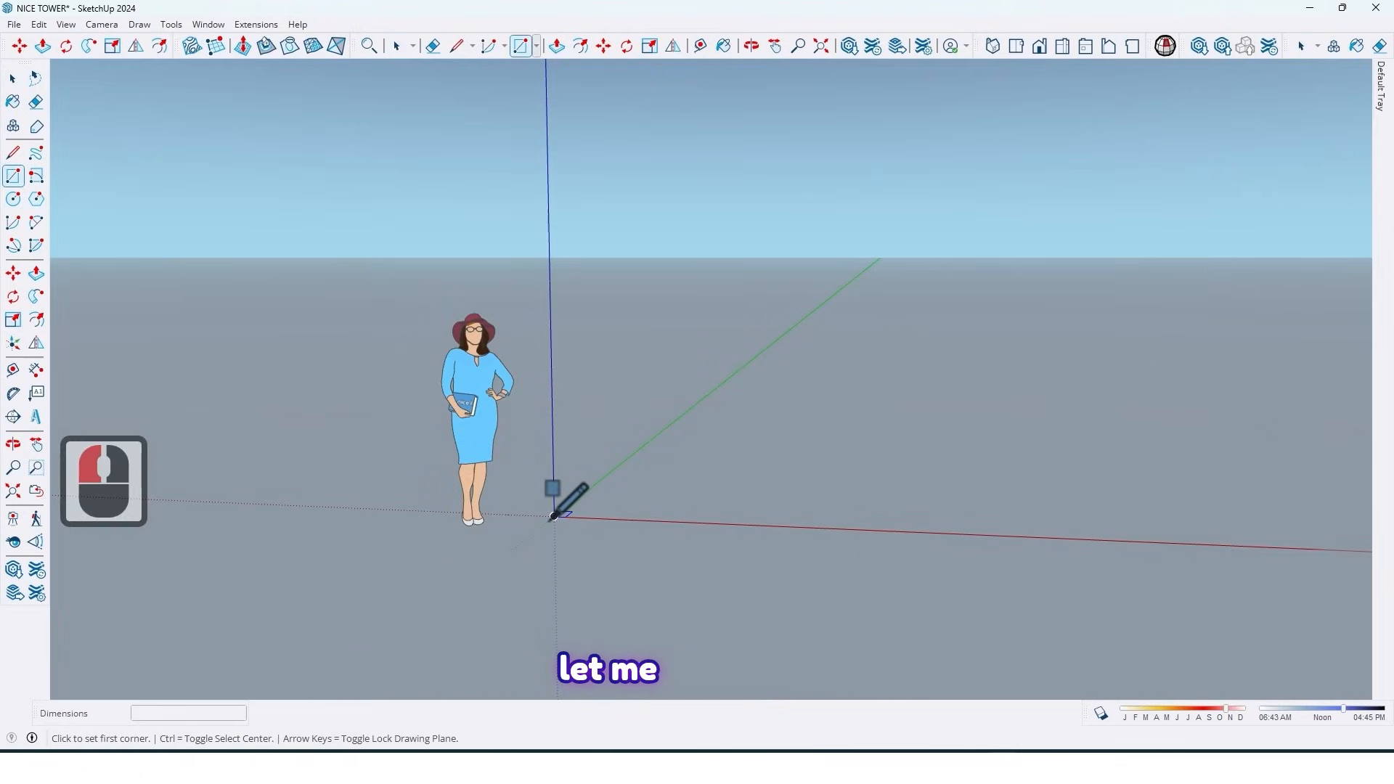
click(552, 516)
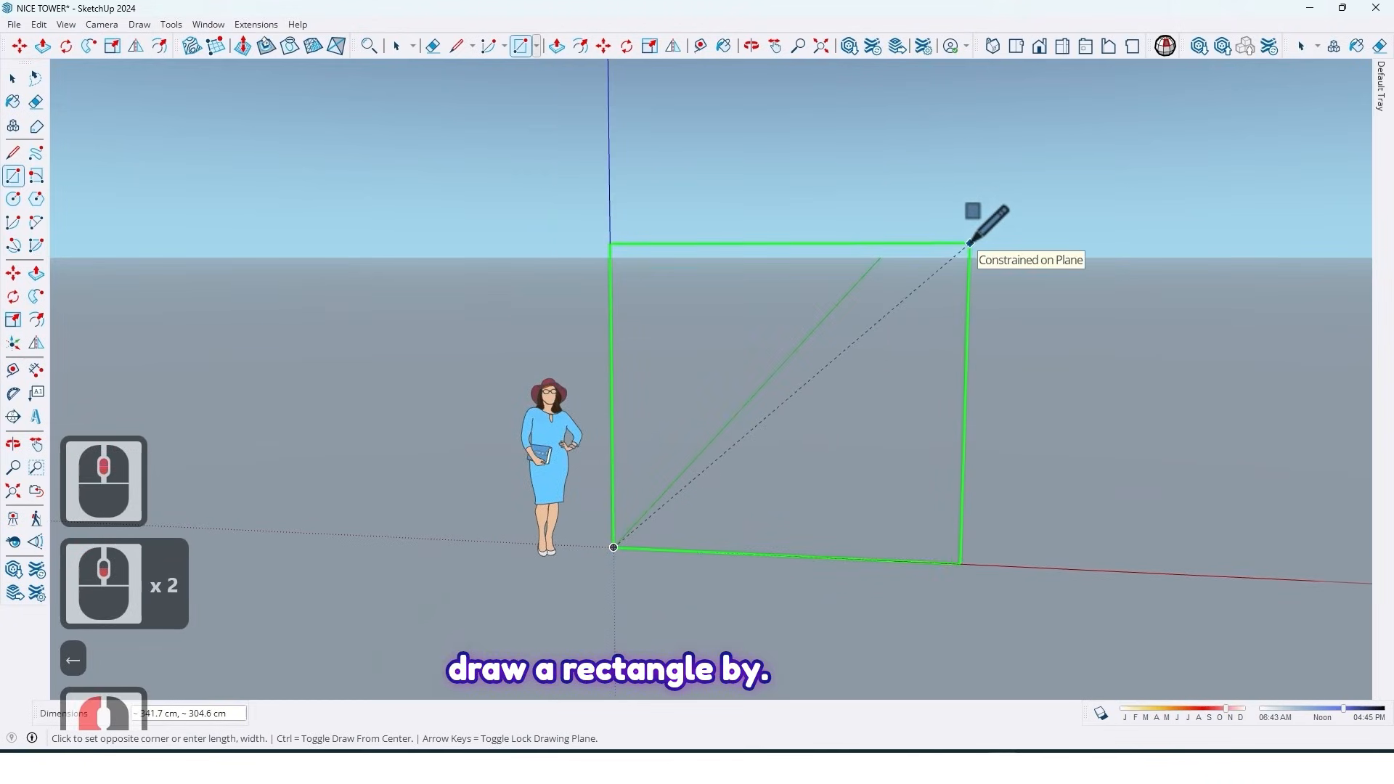
text(300,)
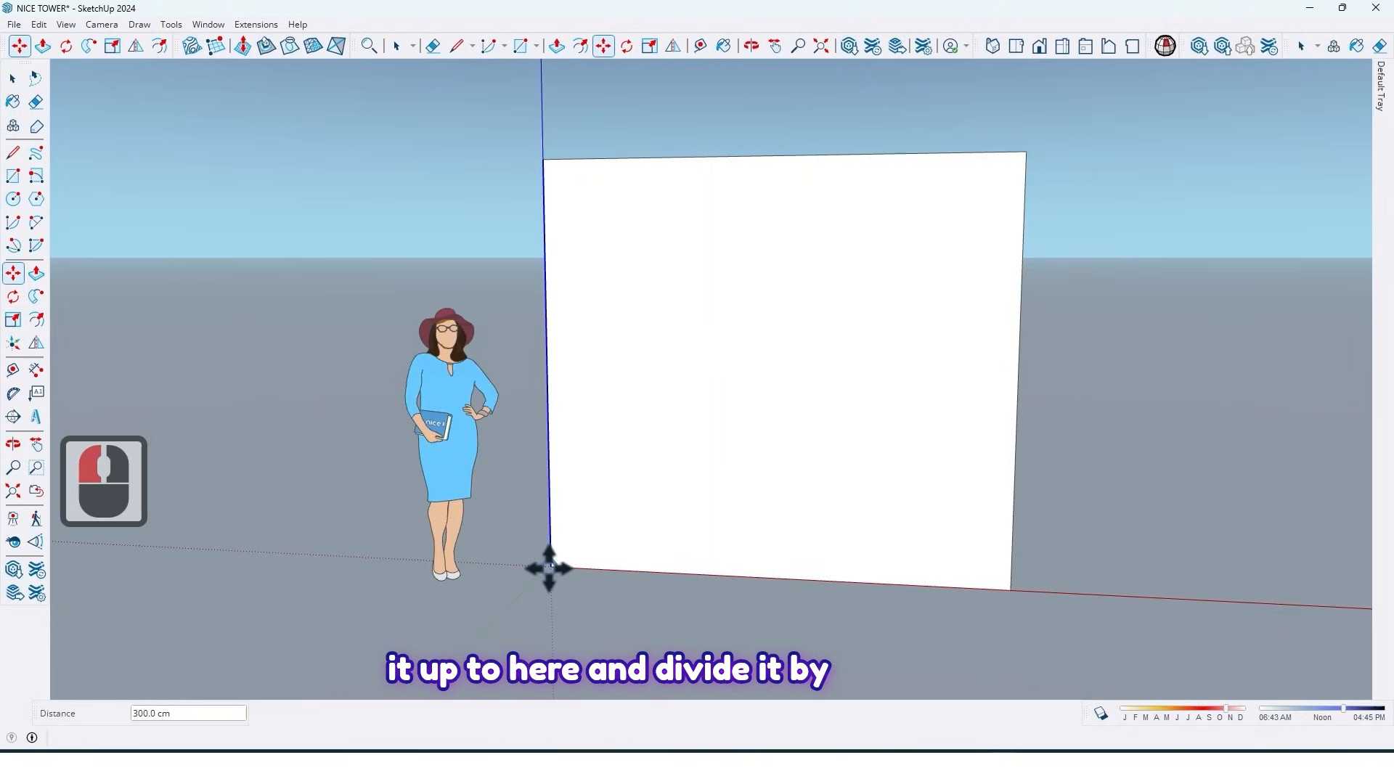
Copy edges to split the face into thirds and add horizontal divisions offset 70, 70 and 20 cm
text(/3)
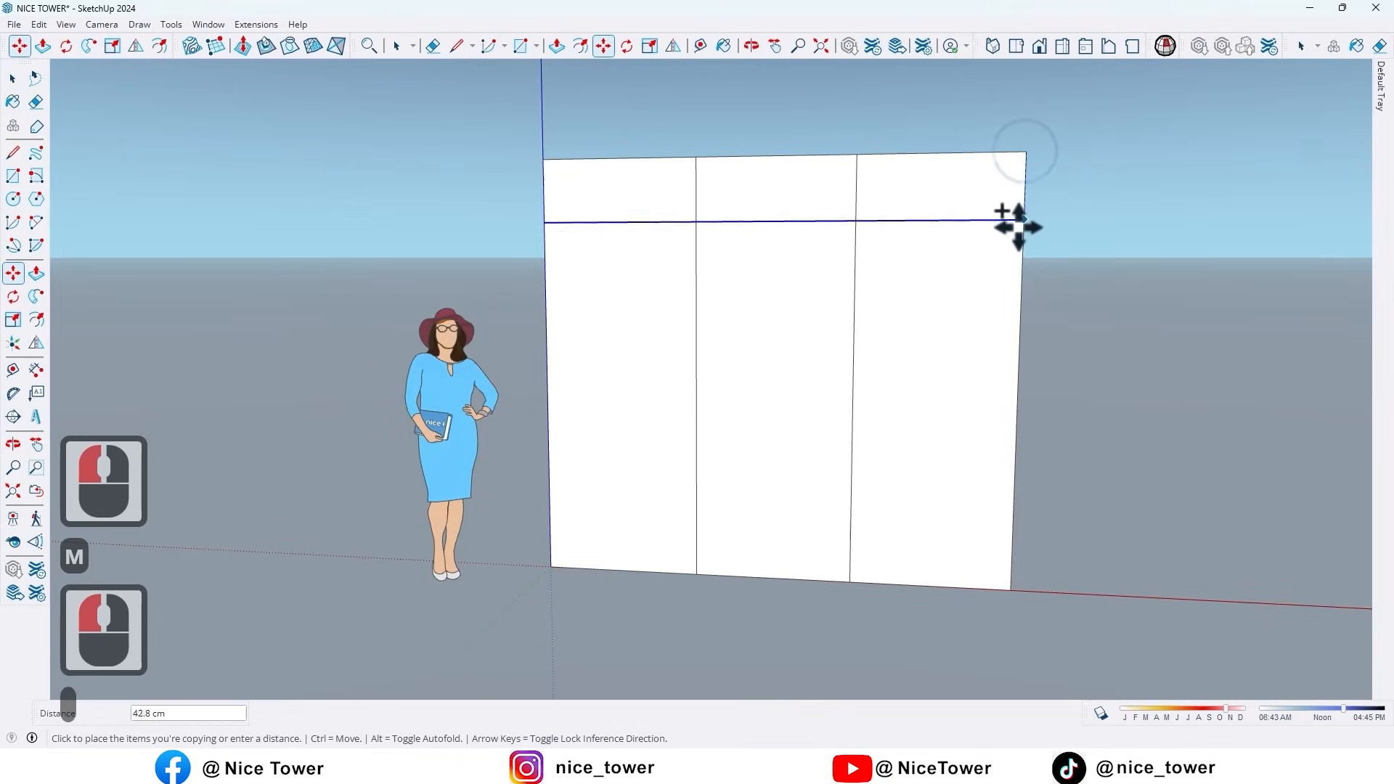
text(70)
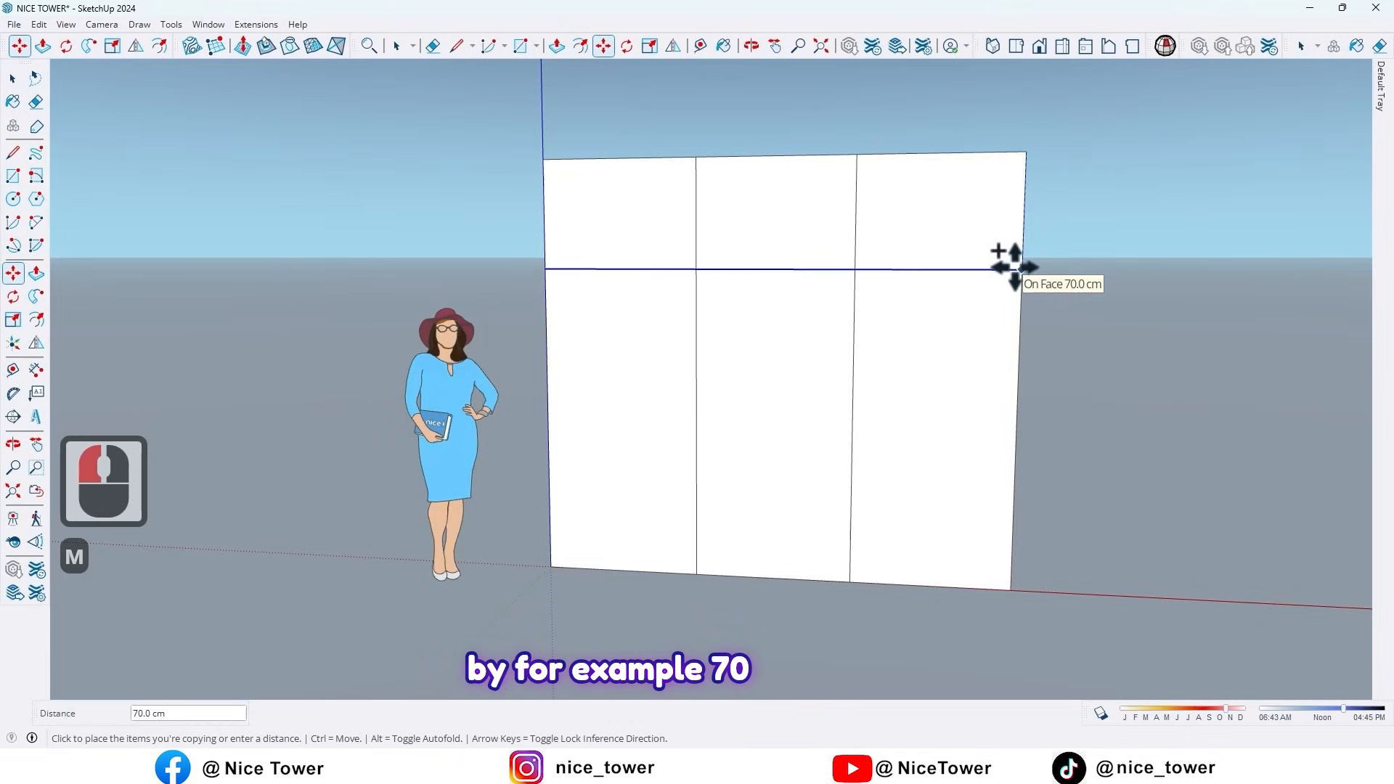
text(70)
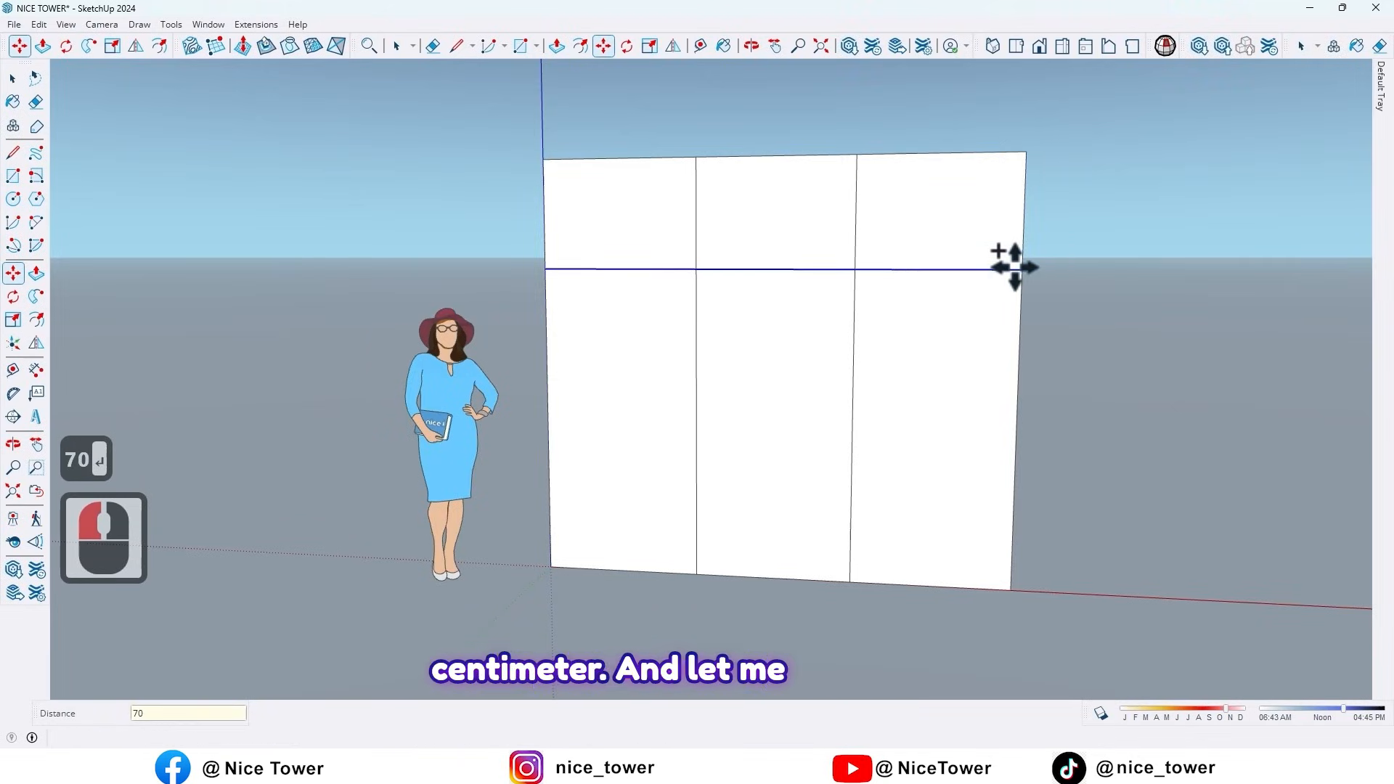
key(Escape)
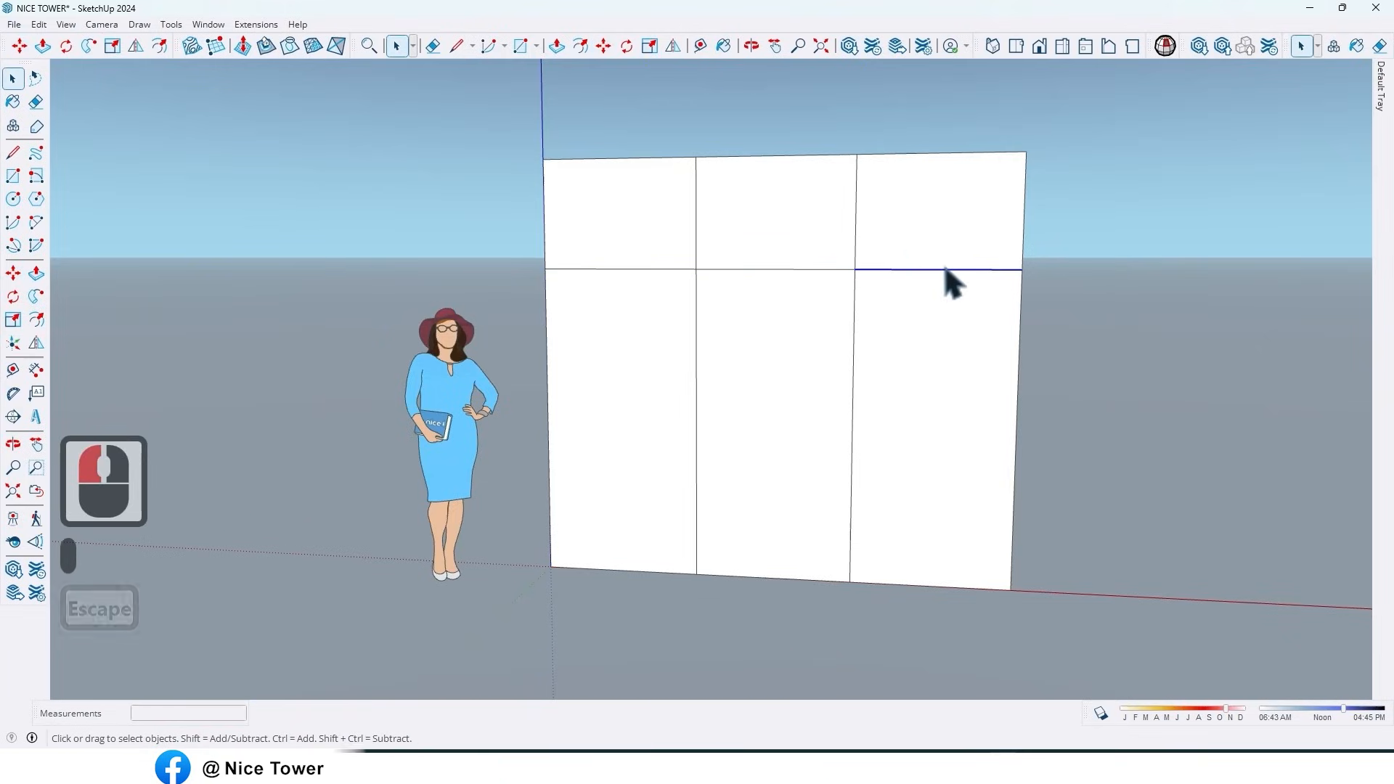
key(m)
text(/)
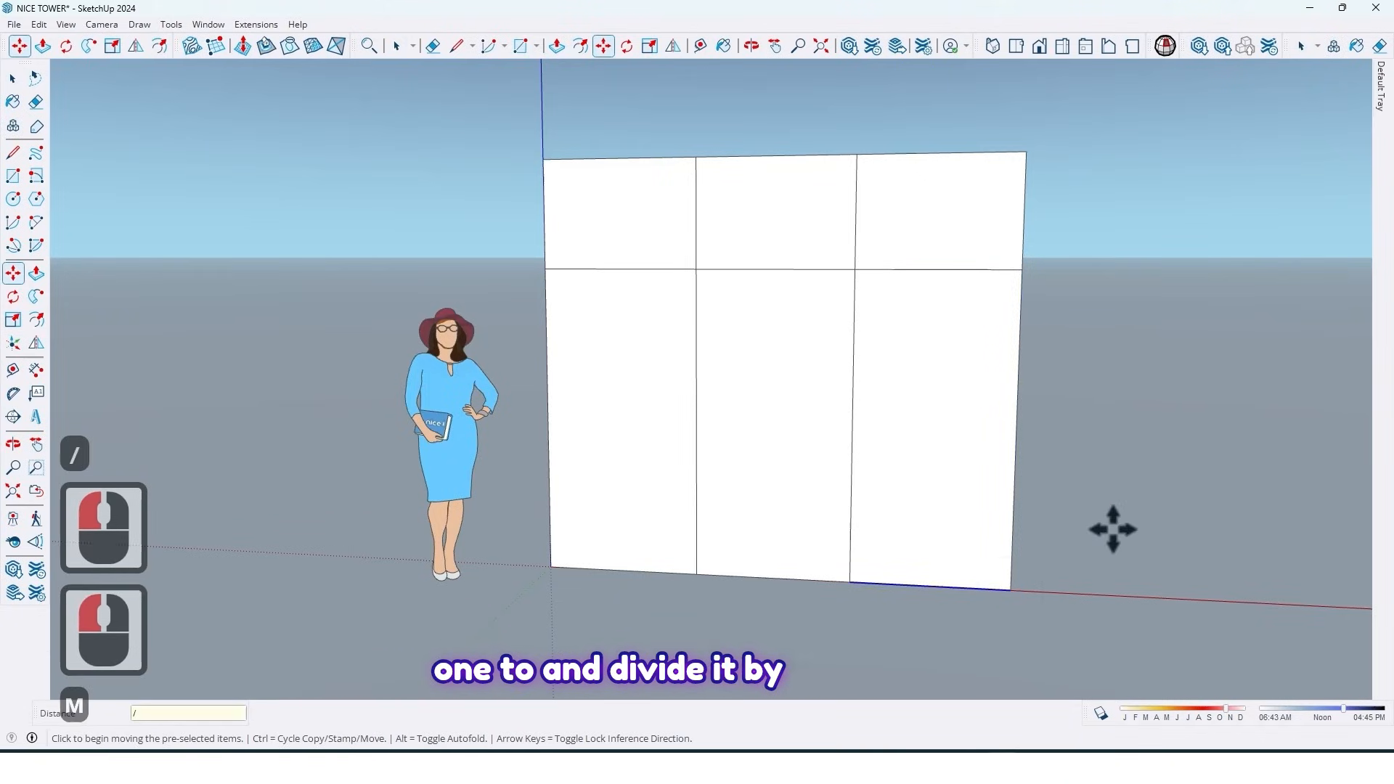
text(3)
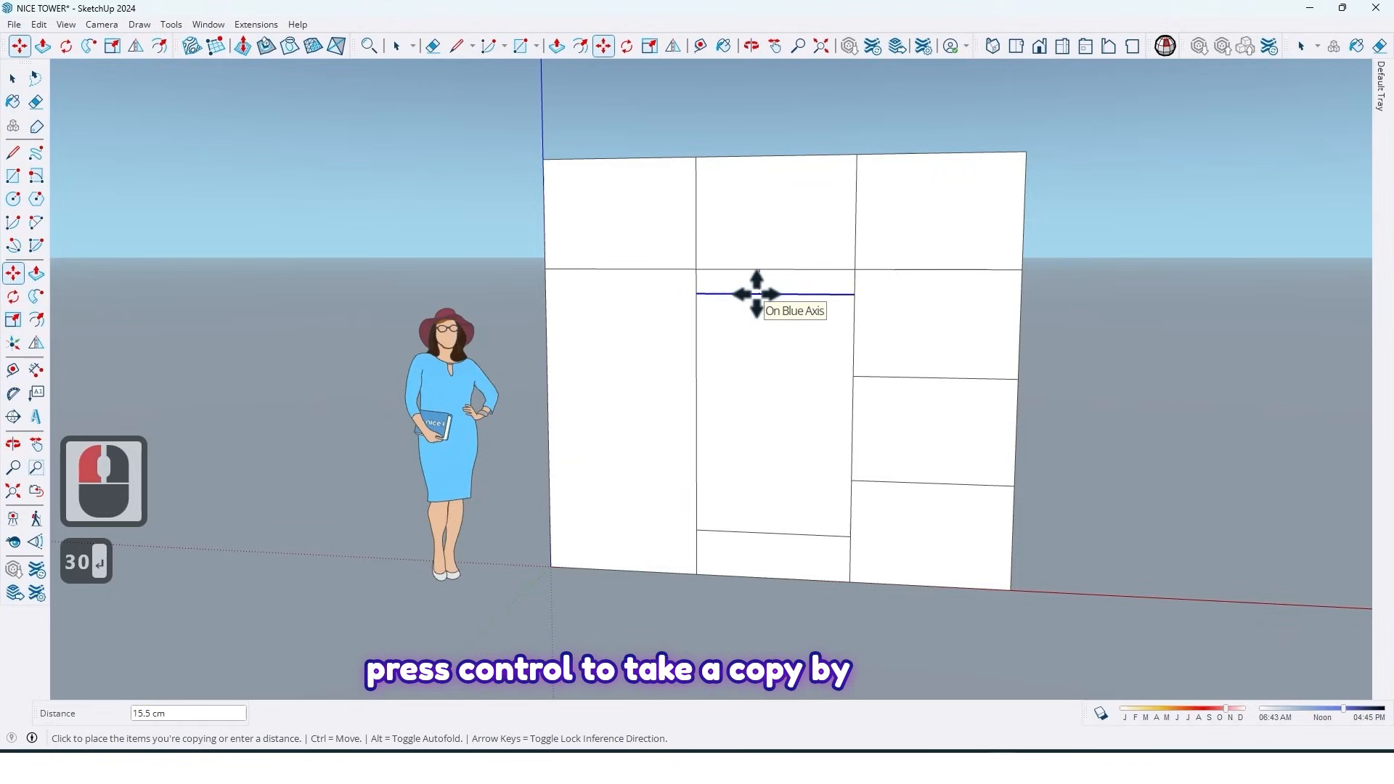
text(20)
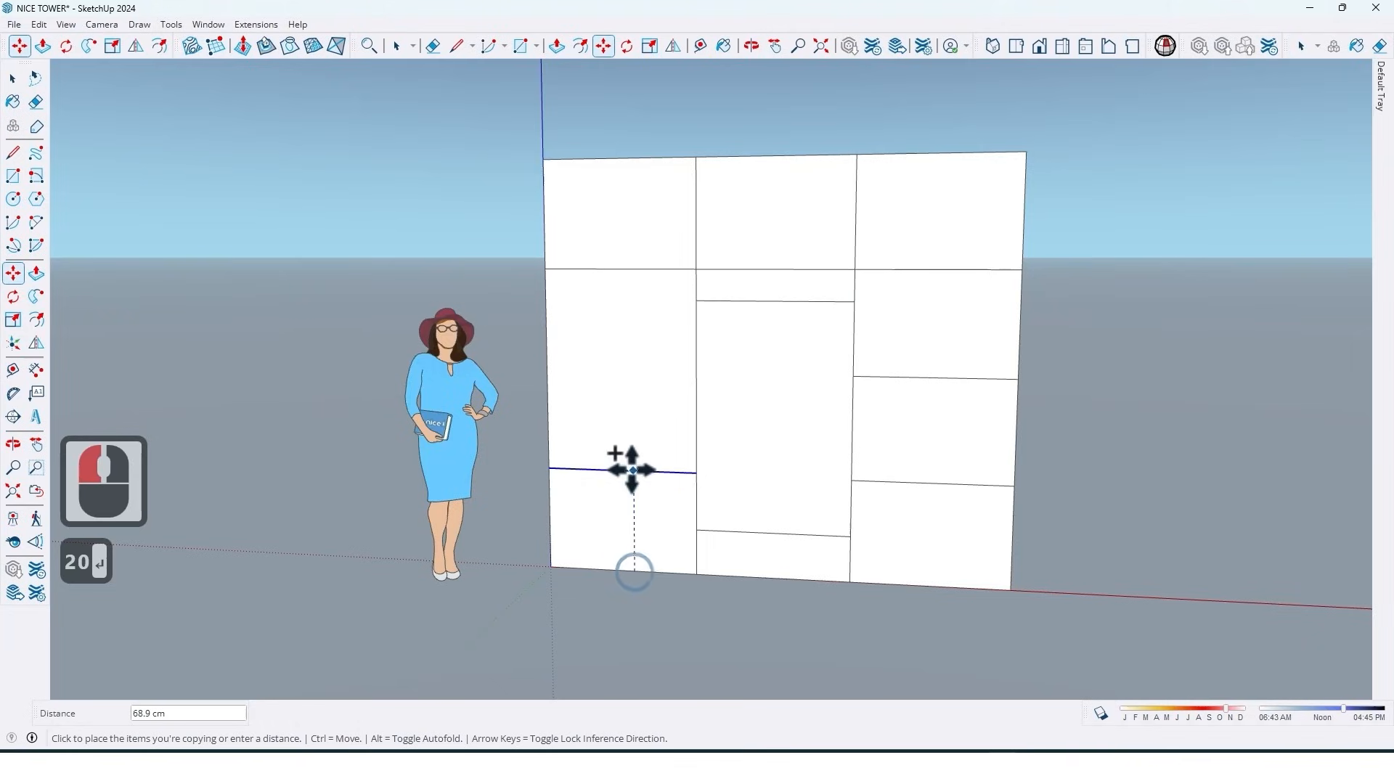
mouse_move(680, 434)
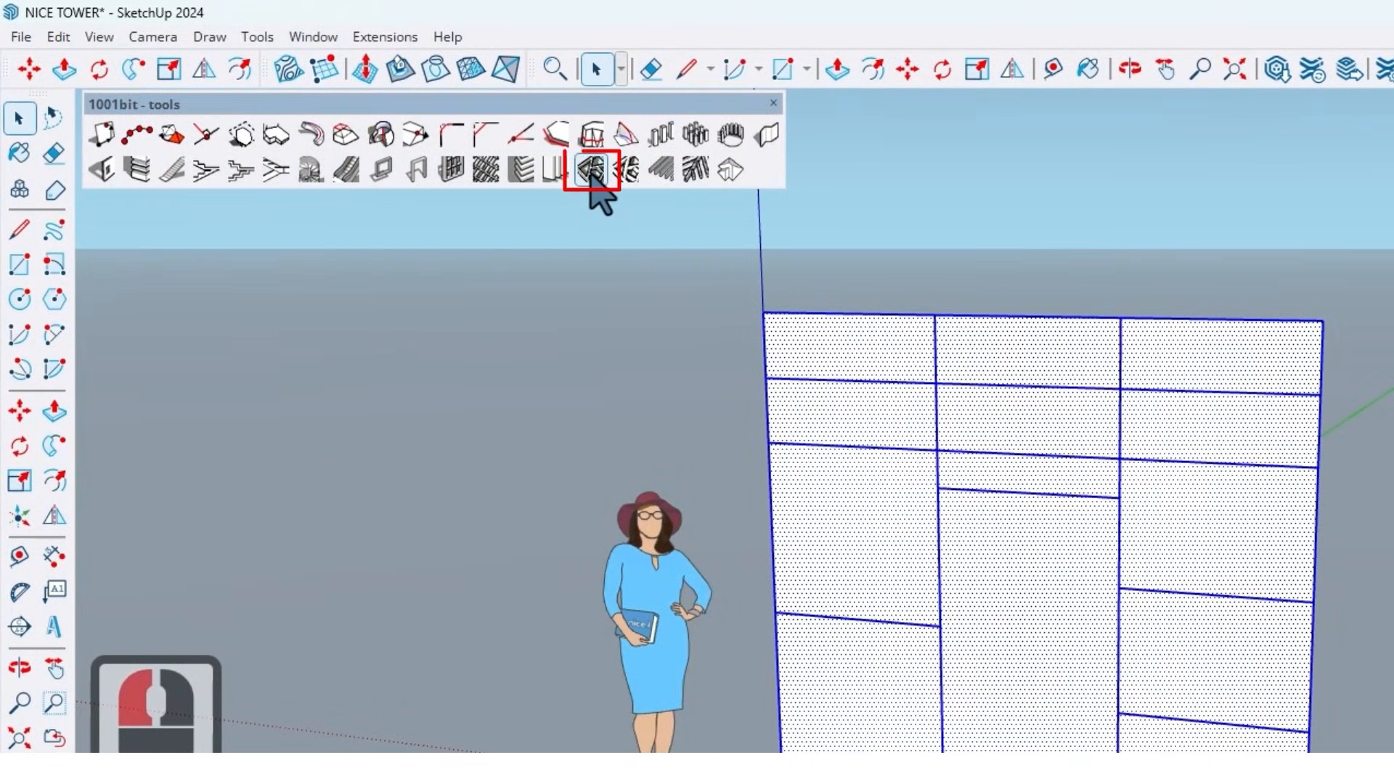
Convert the divided face into a 1001bit grille with 1.6 cm wide, 50 cm deep members
click(591, 170)
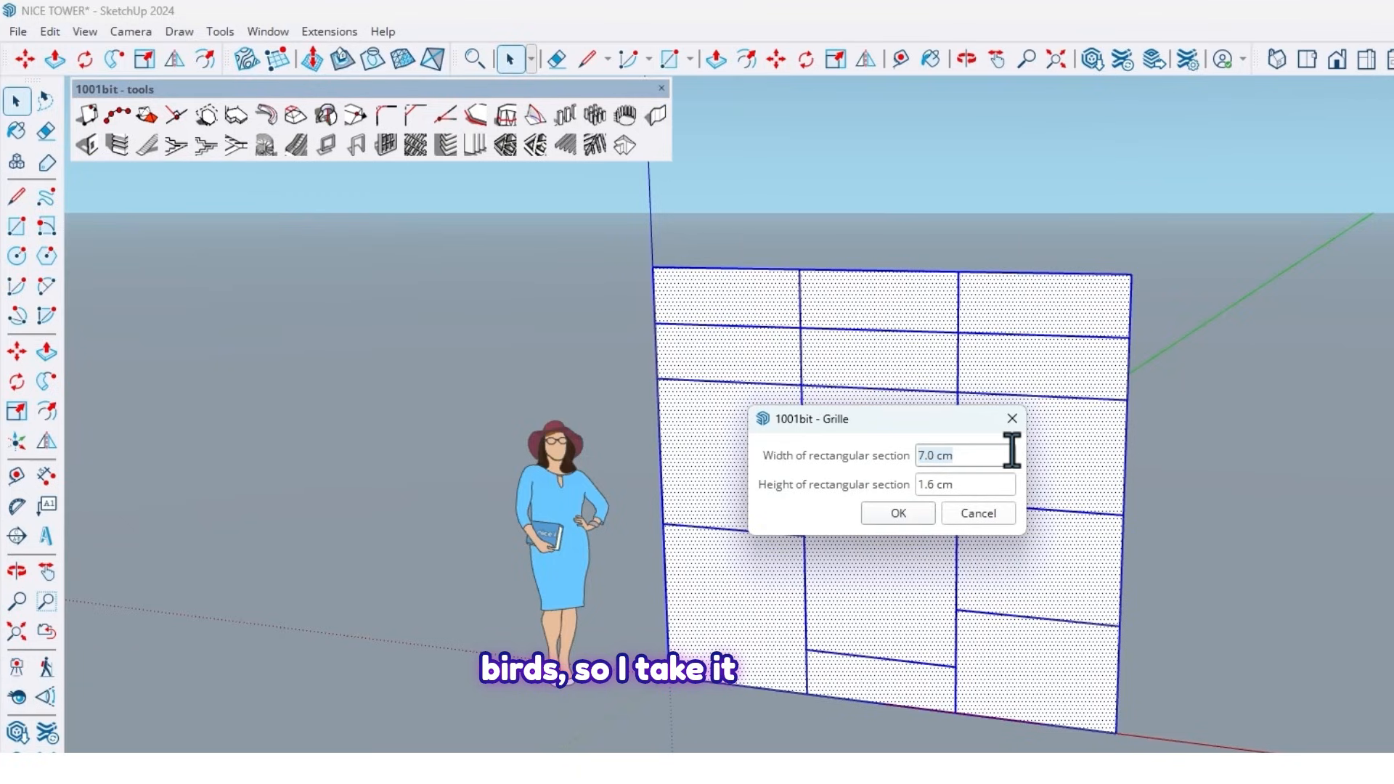
text(1.6)
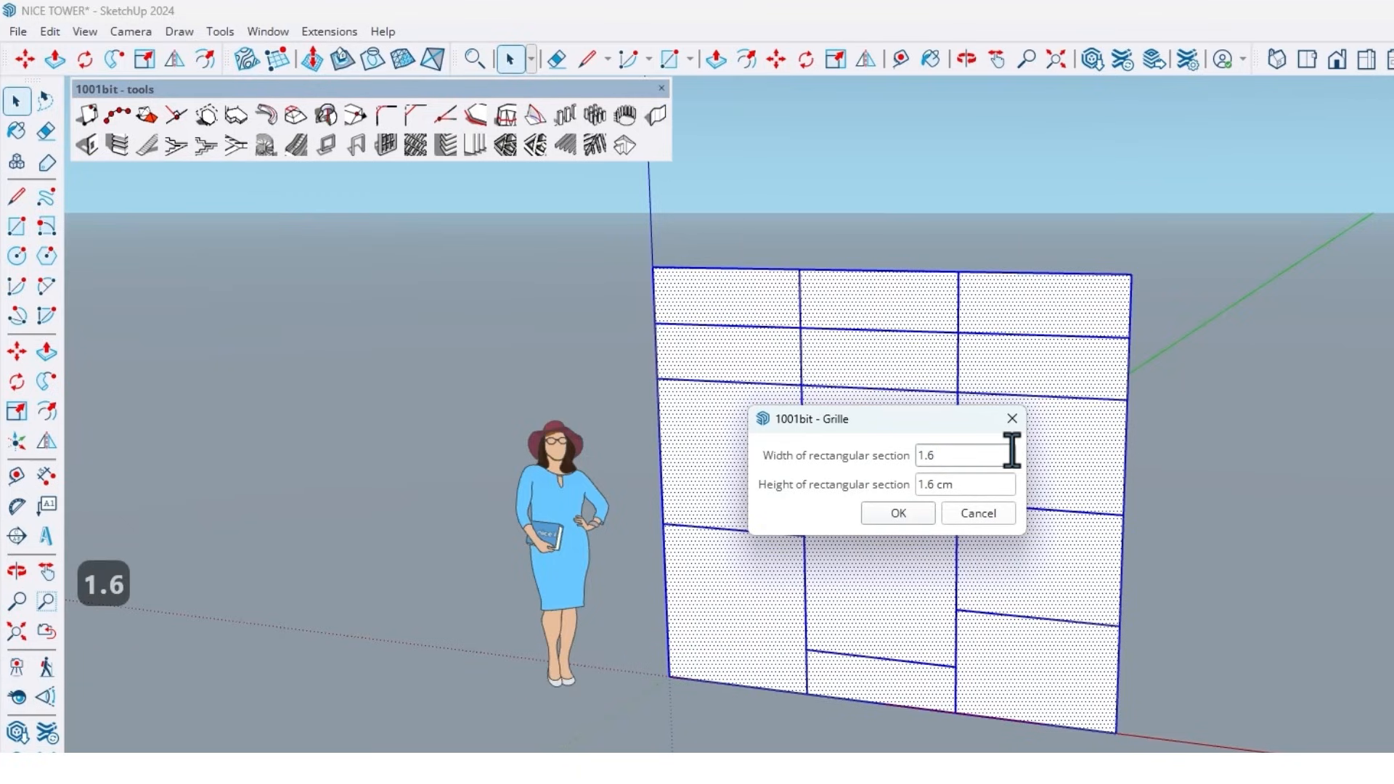
mouse_move(955, 484)
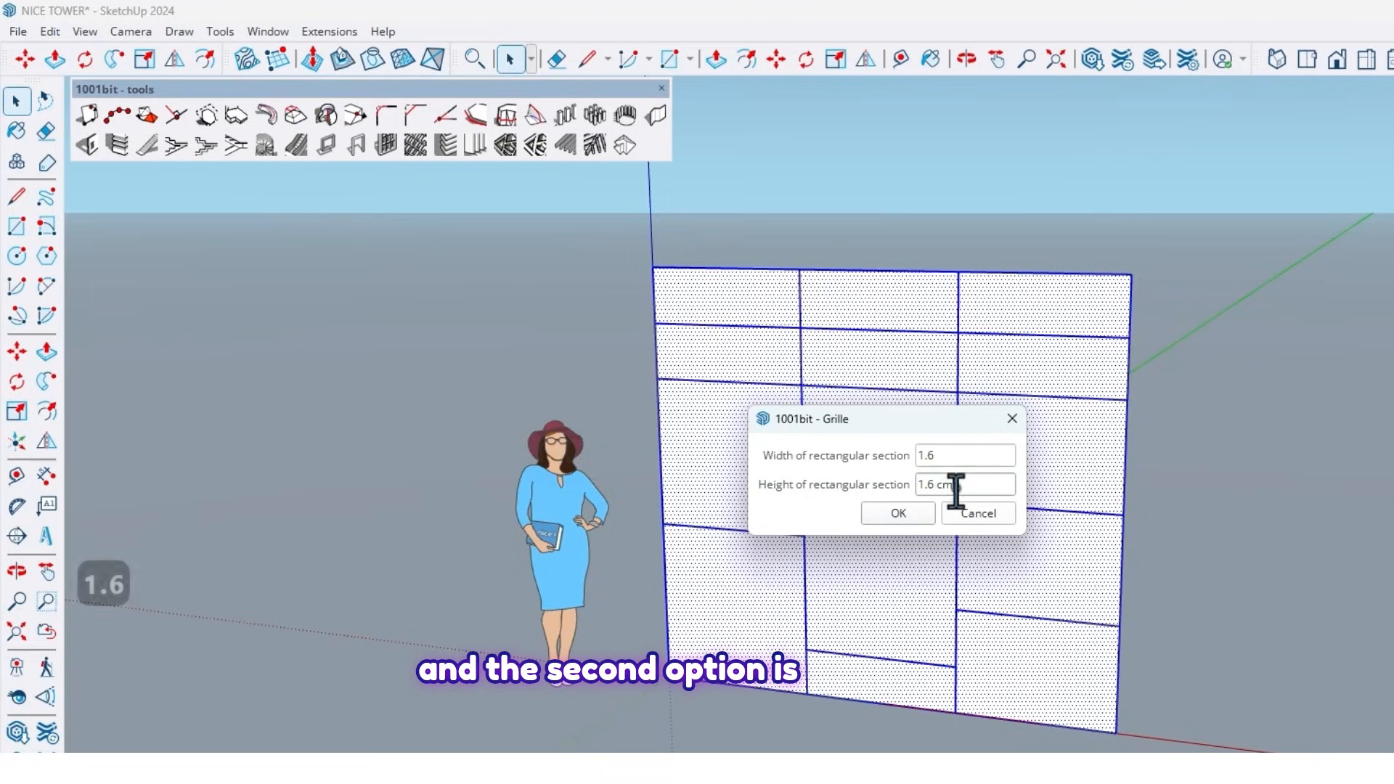
triple_click(965, 485)
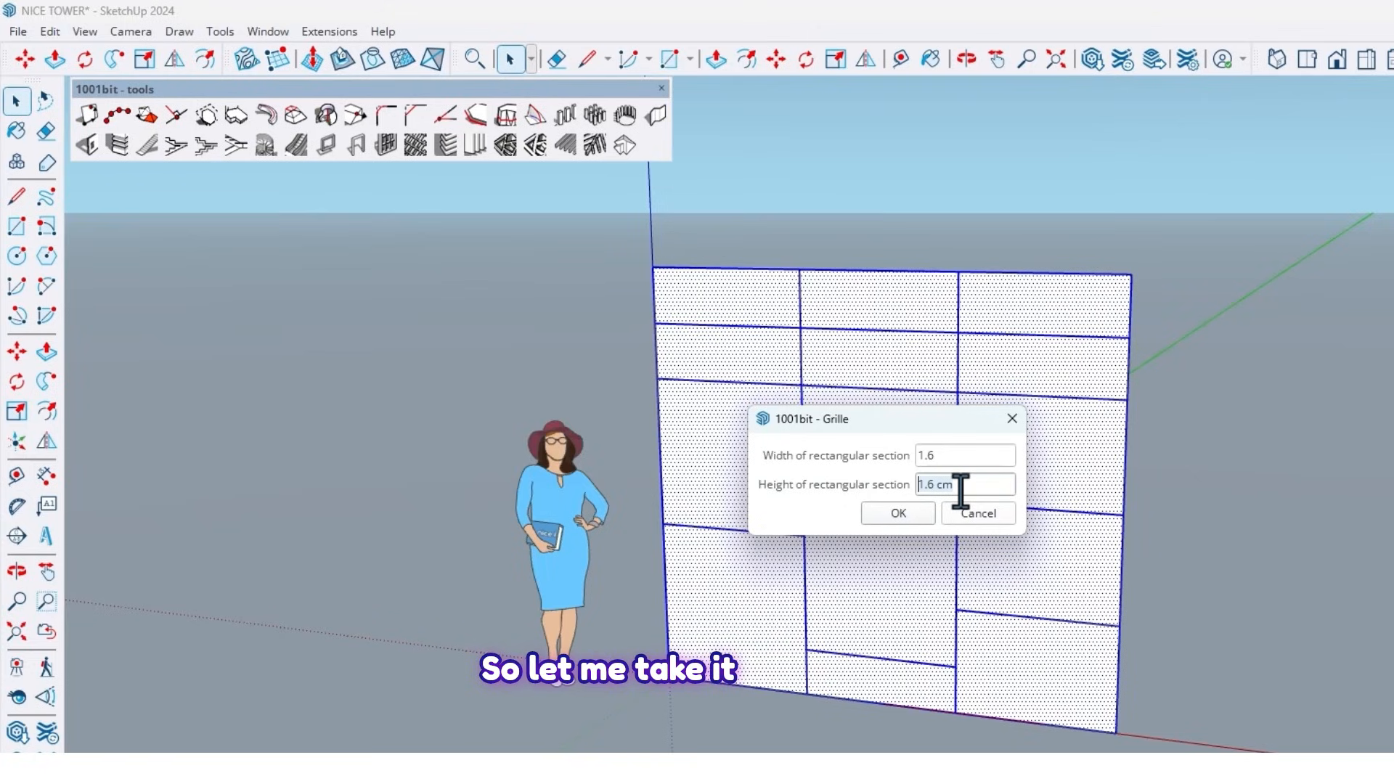
text(50)
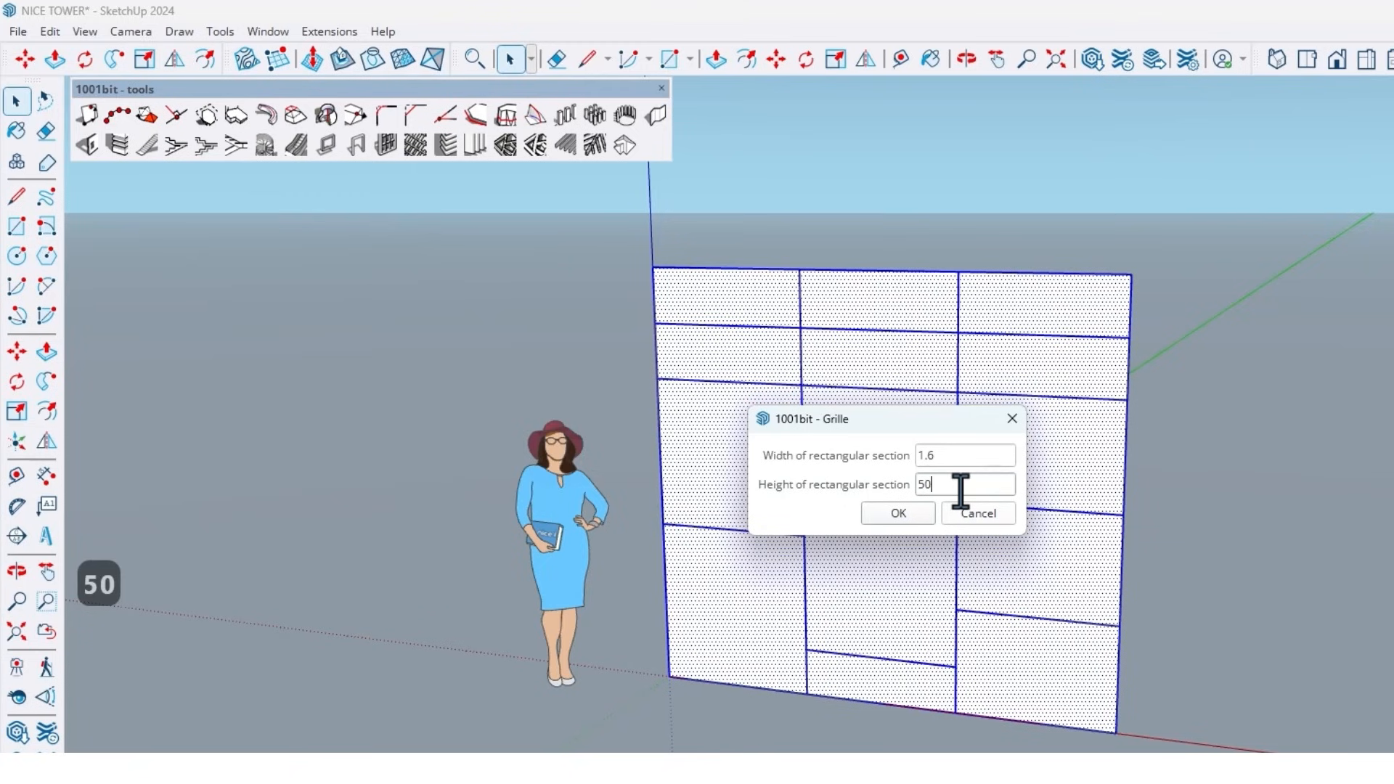
mouse_move(835, 542)
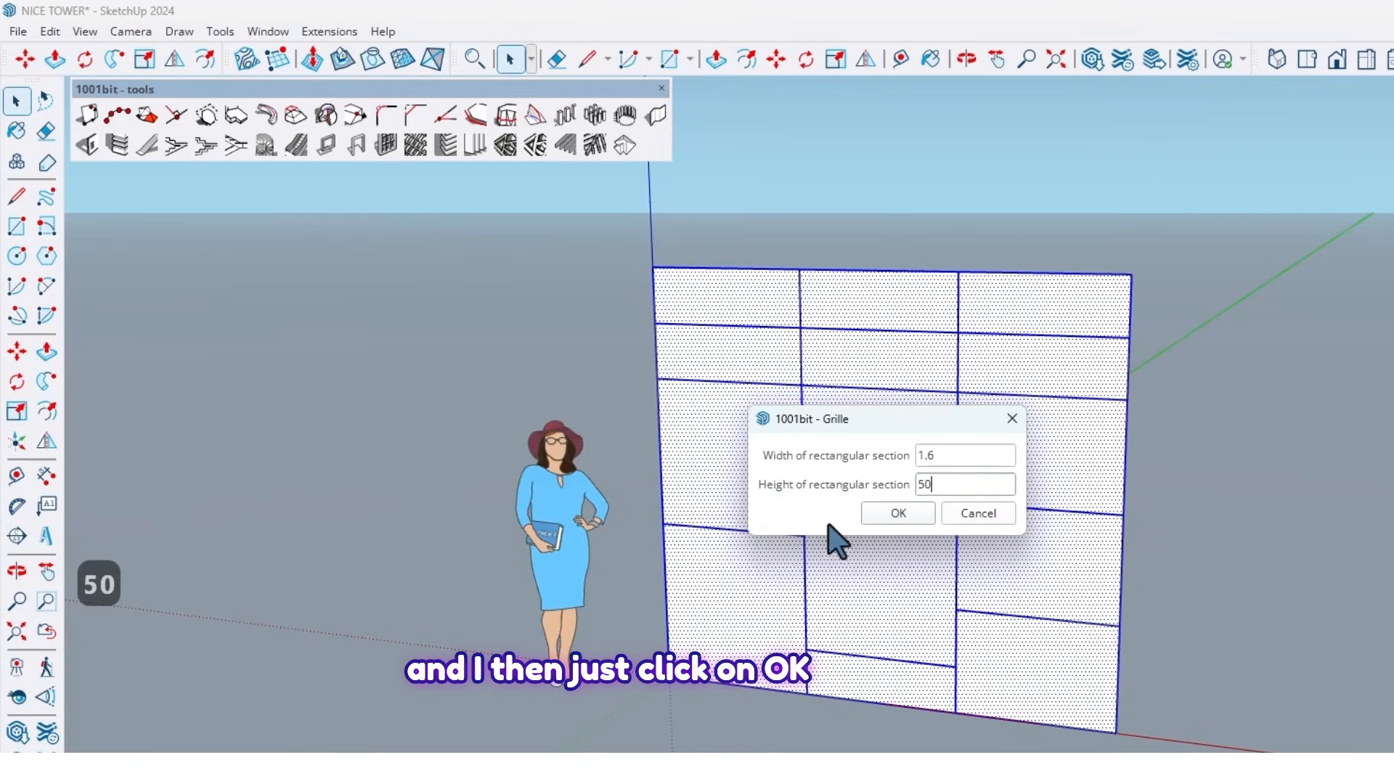
click(896, 514)
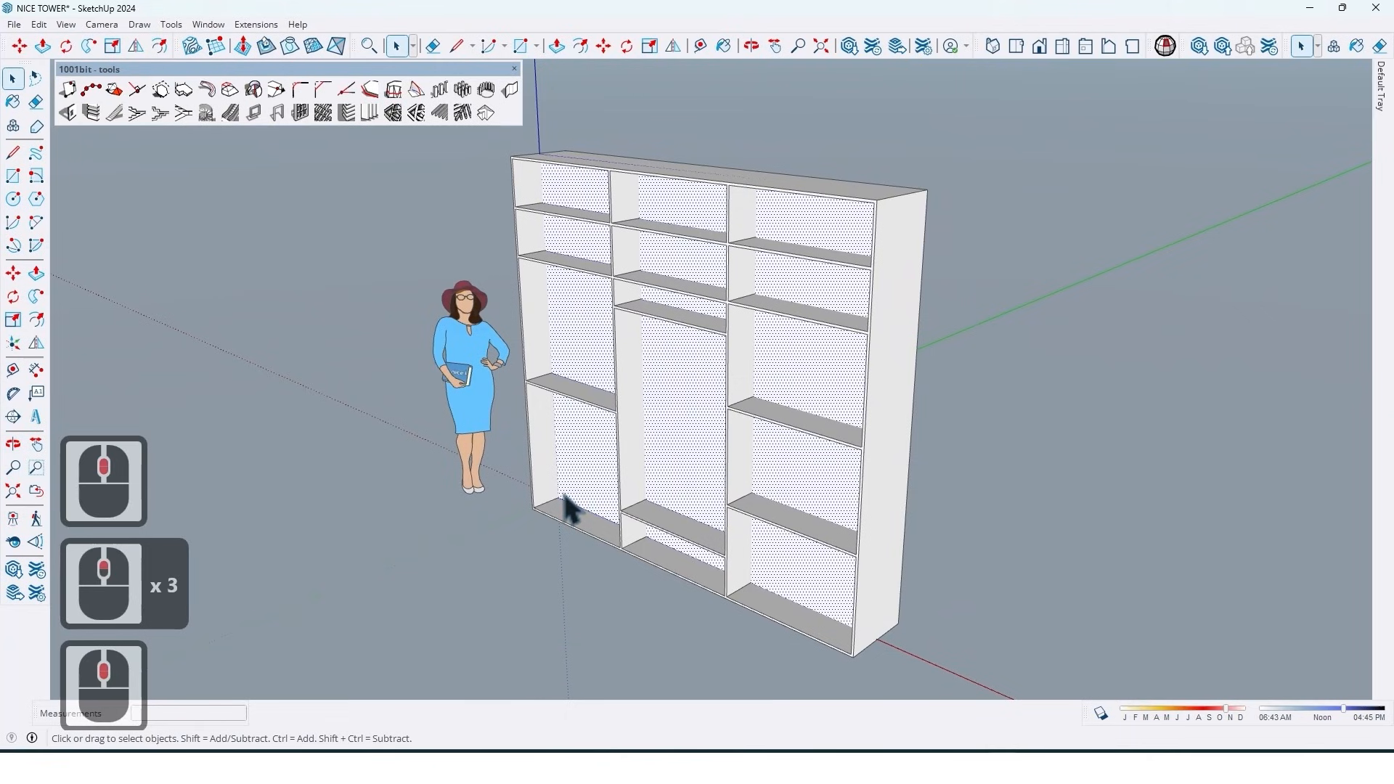
Add a thin back panel behind the frame and make it a group
key(m)
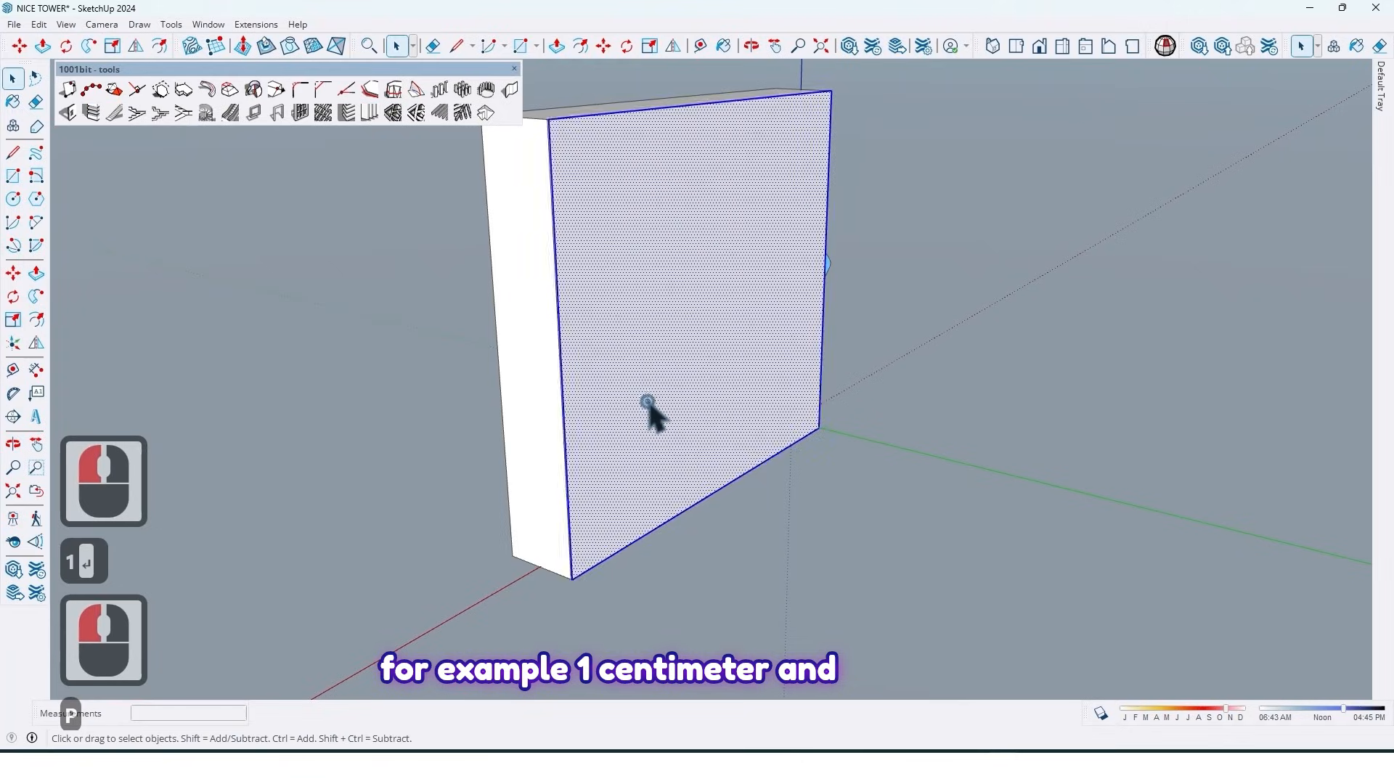
right_click(650, 409)
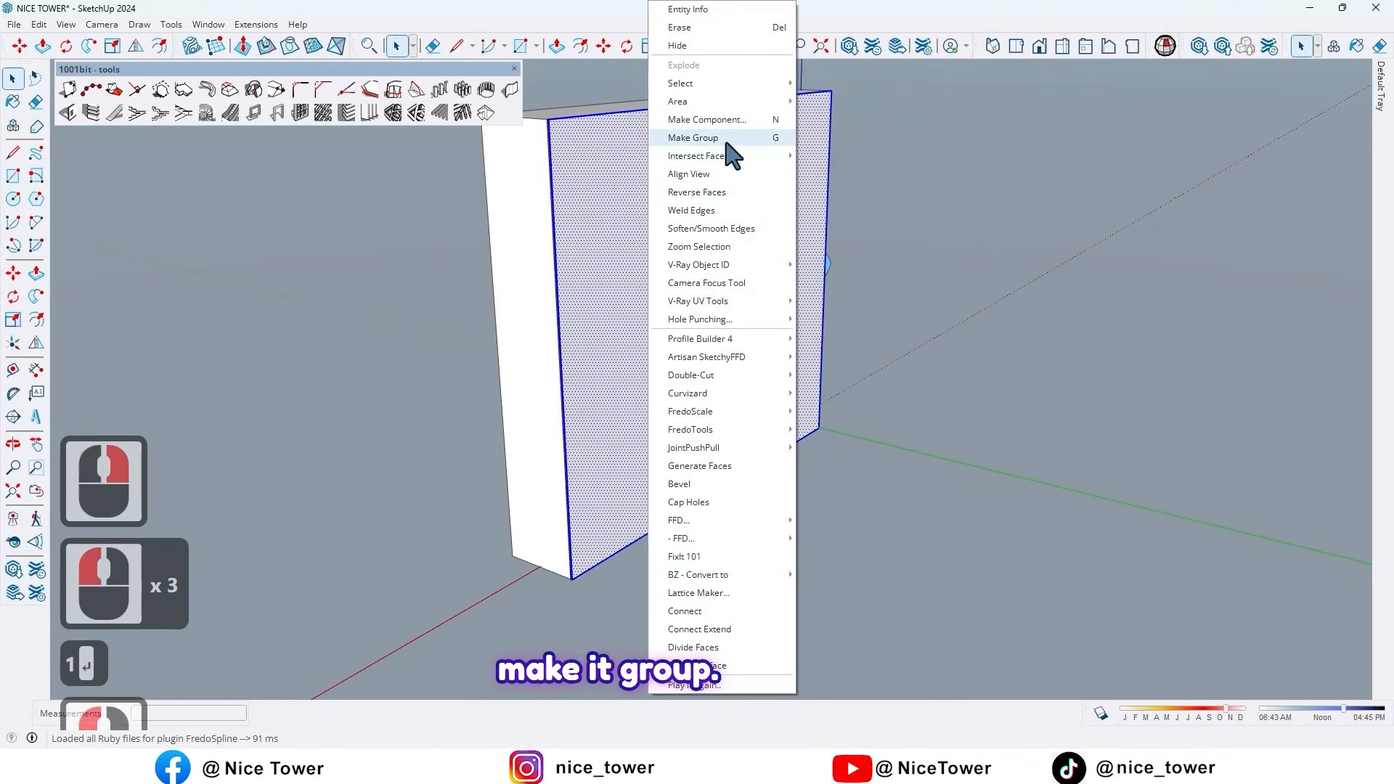
click(692, 137)
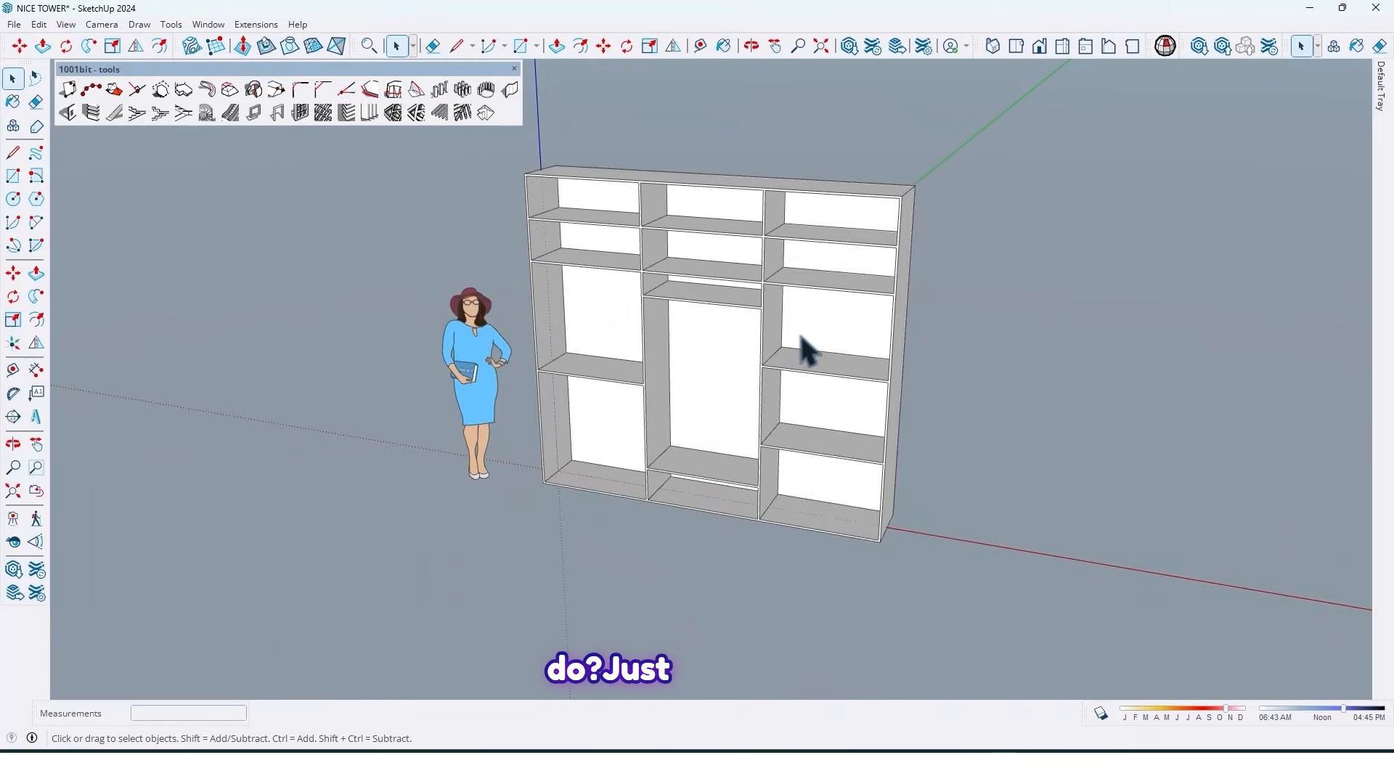
mouse_move(626, 254)
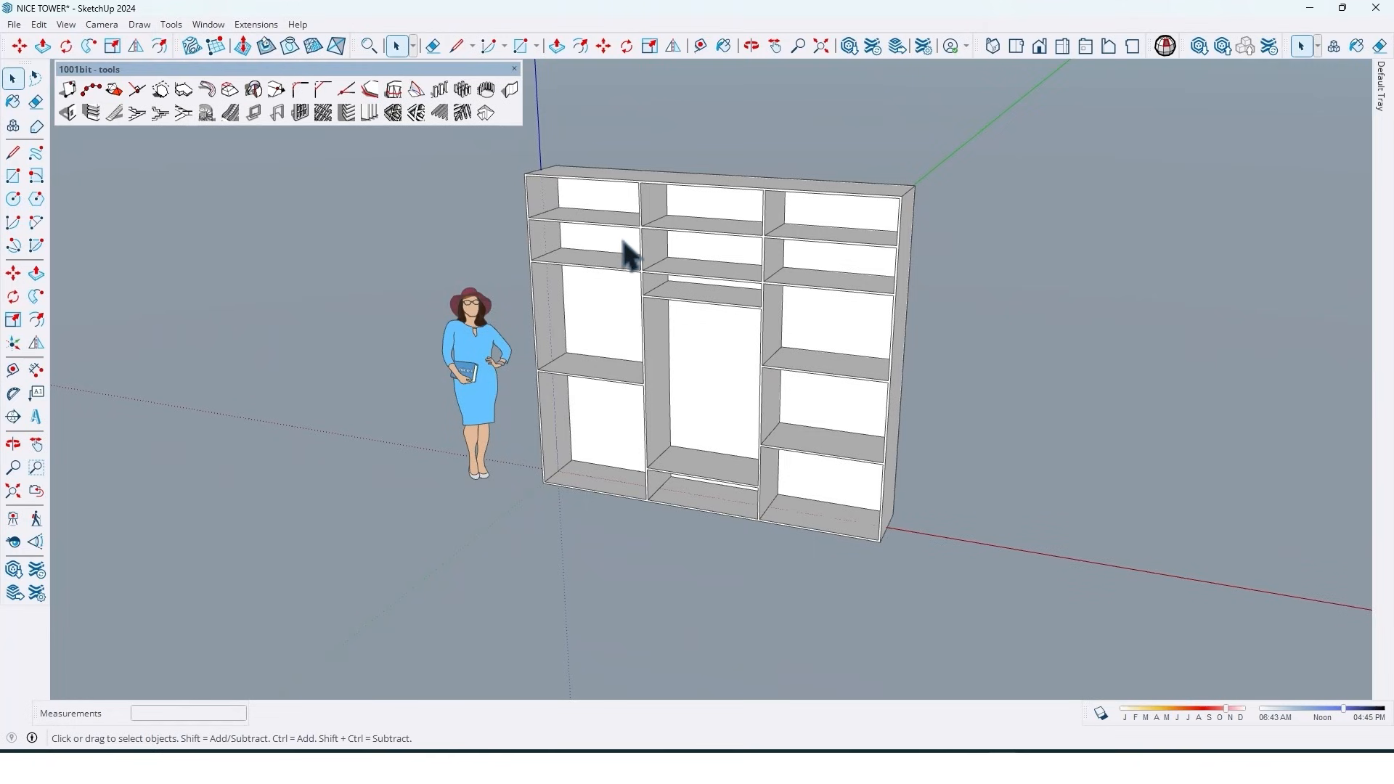
Copy the division lines across the front, snapping them to the door base and panel endpoints
key(r)
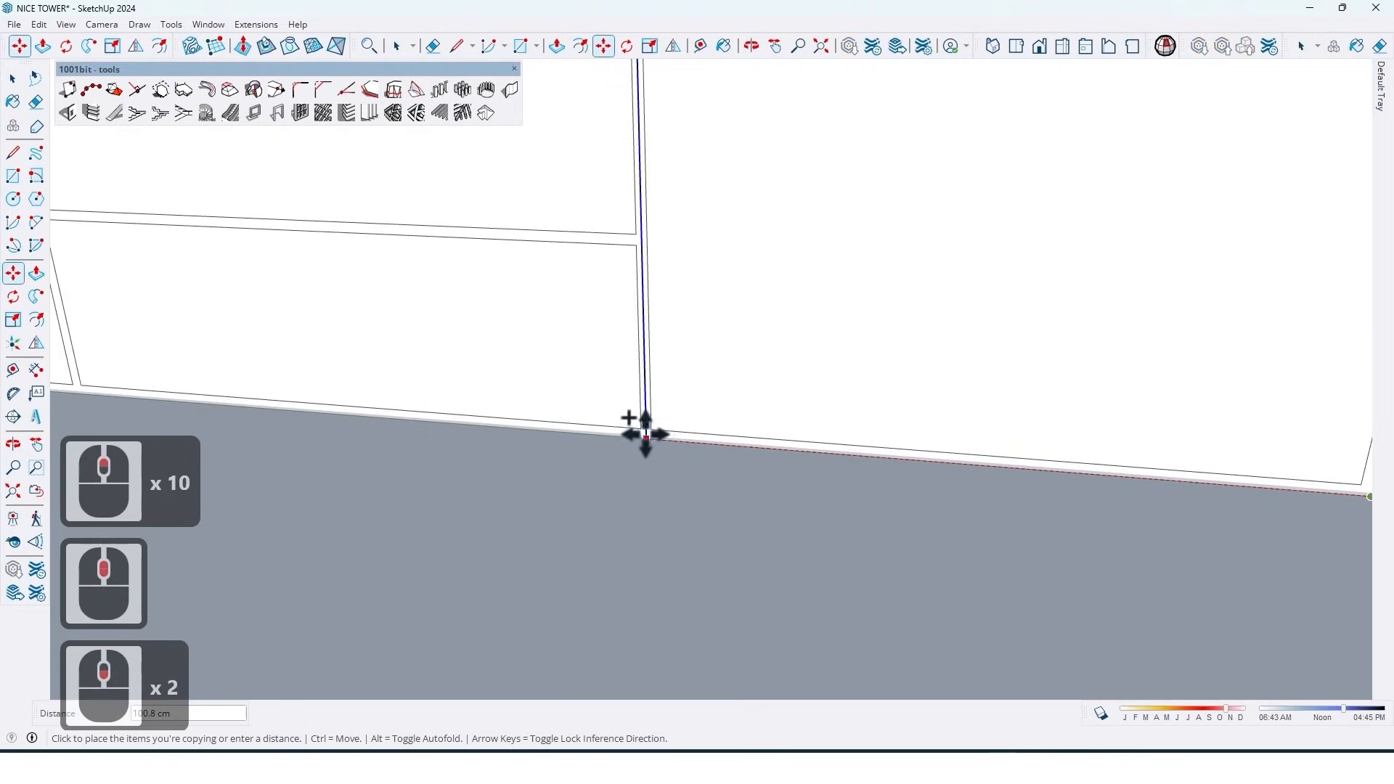
mouse_move(645, 438)
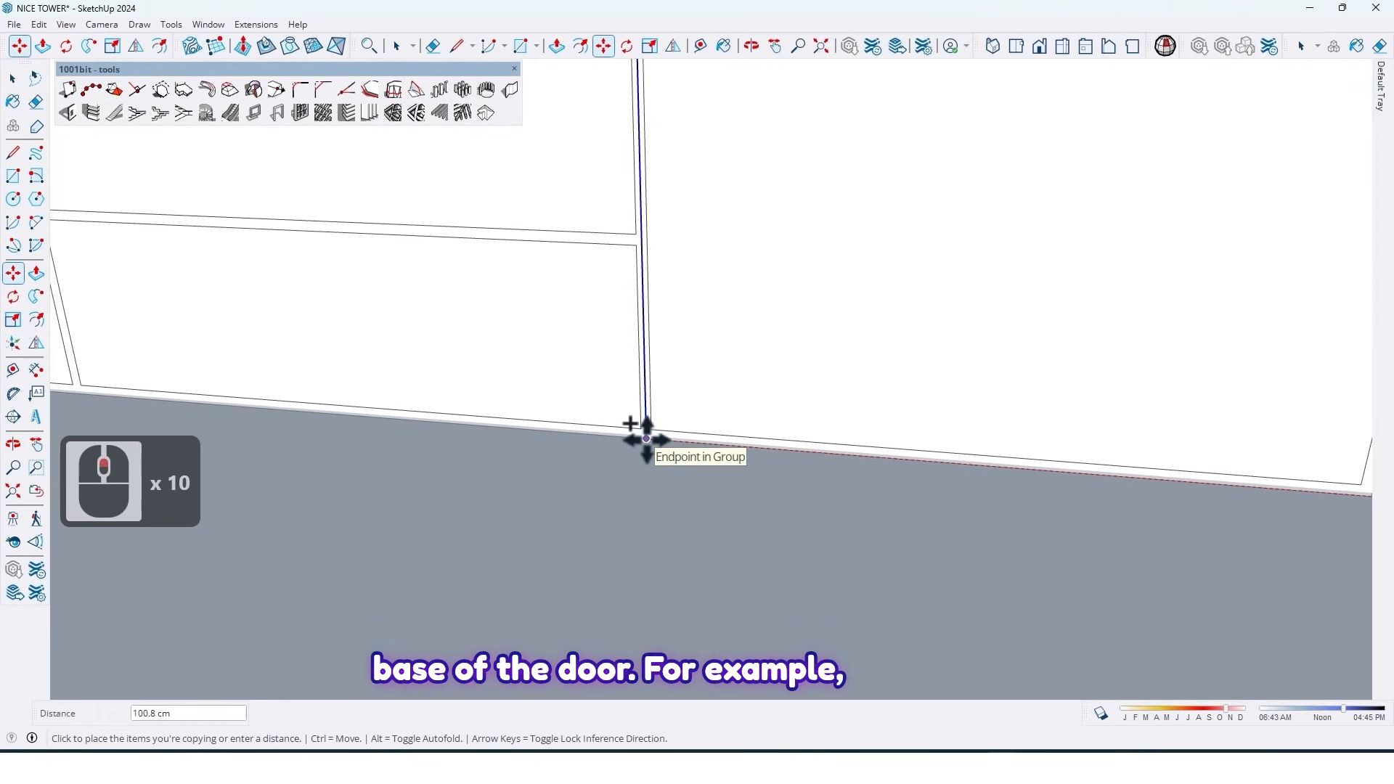
click(646, 438)
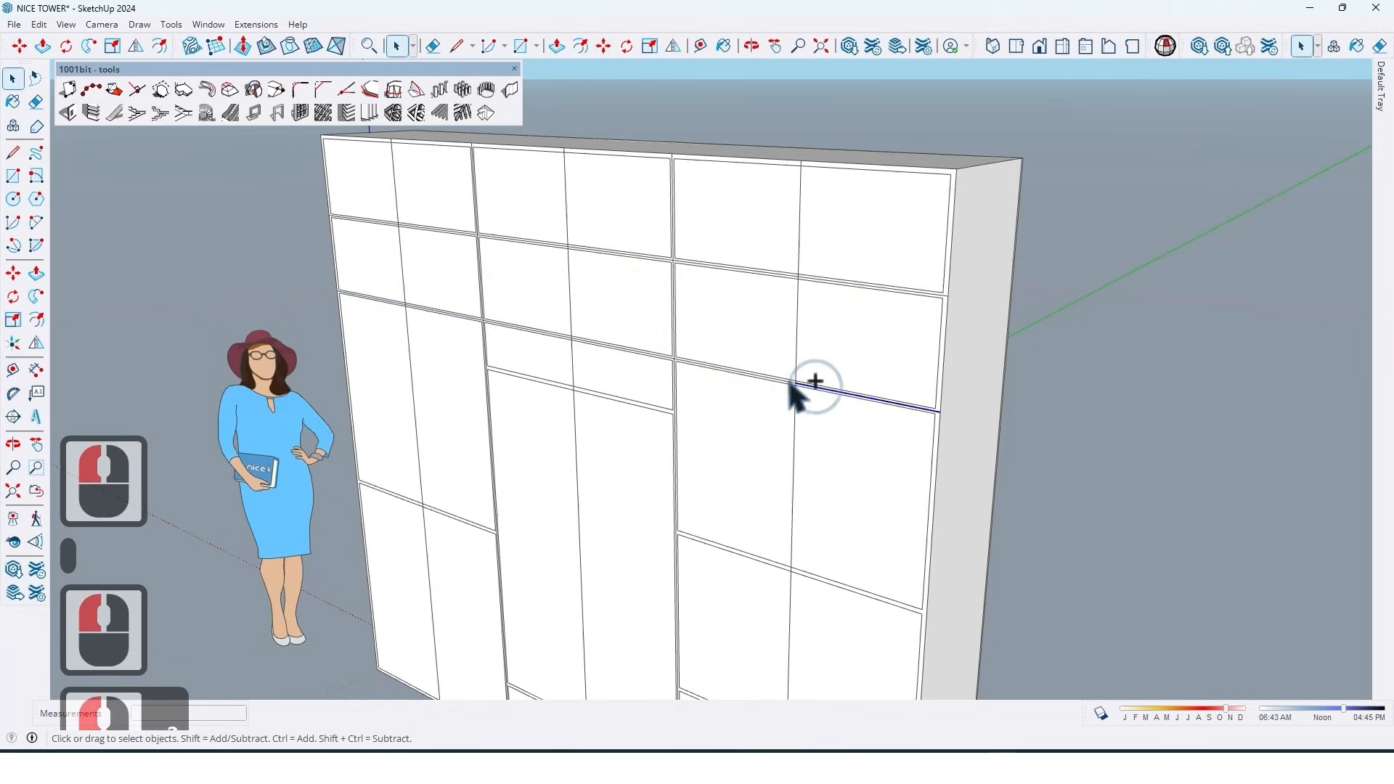
scroll(up, 3)
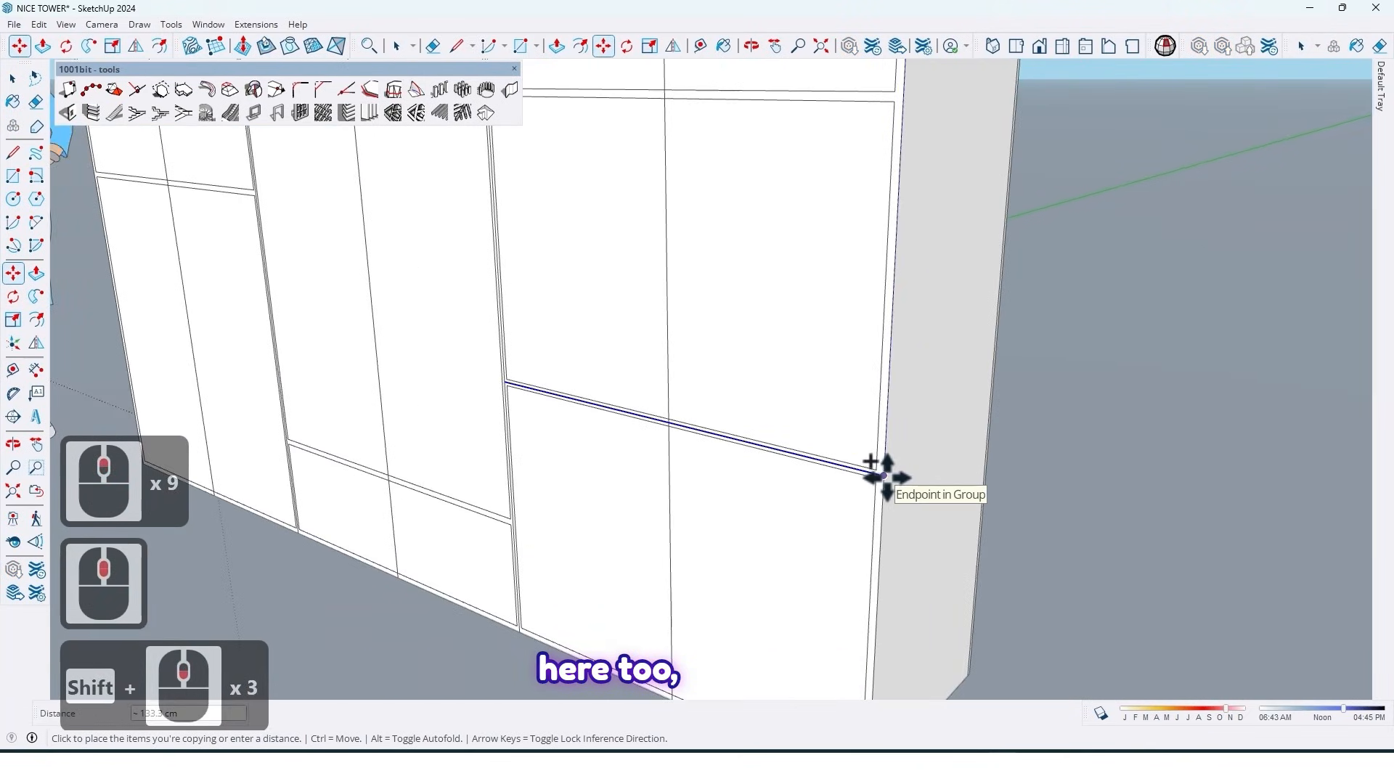
click(880, 475)
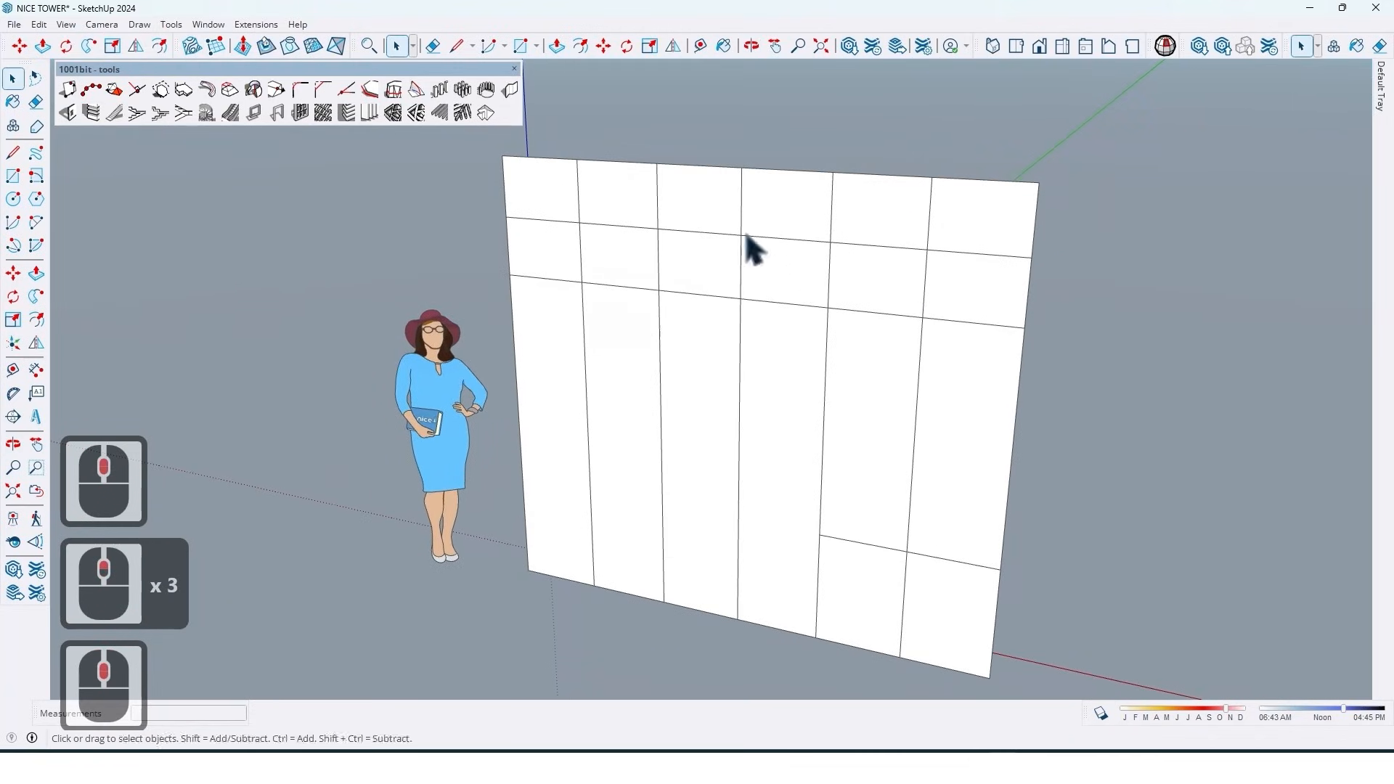
Erase unneeded division lines to merge panels into the reworked door layout
key(e)
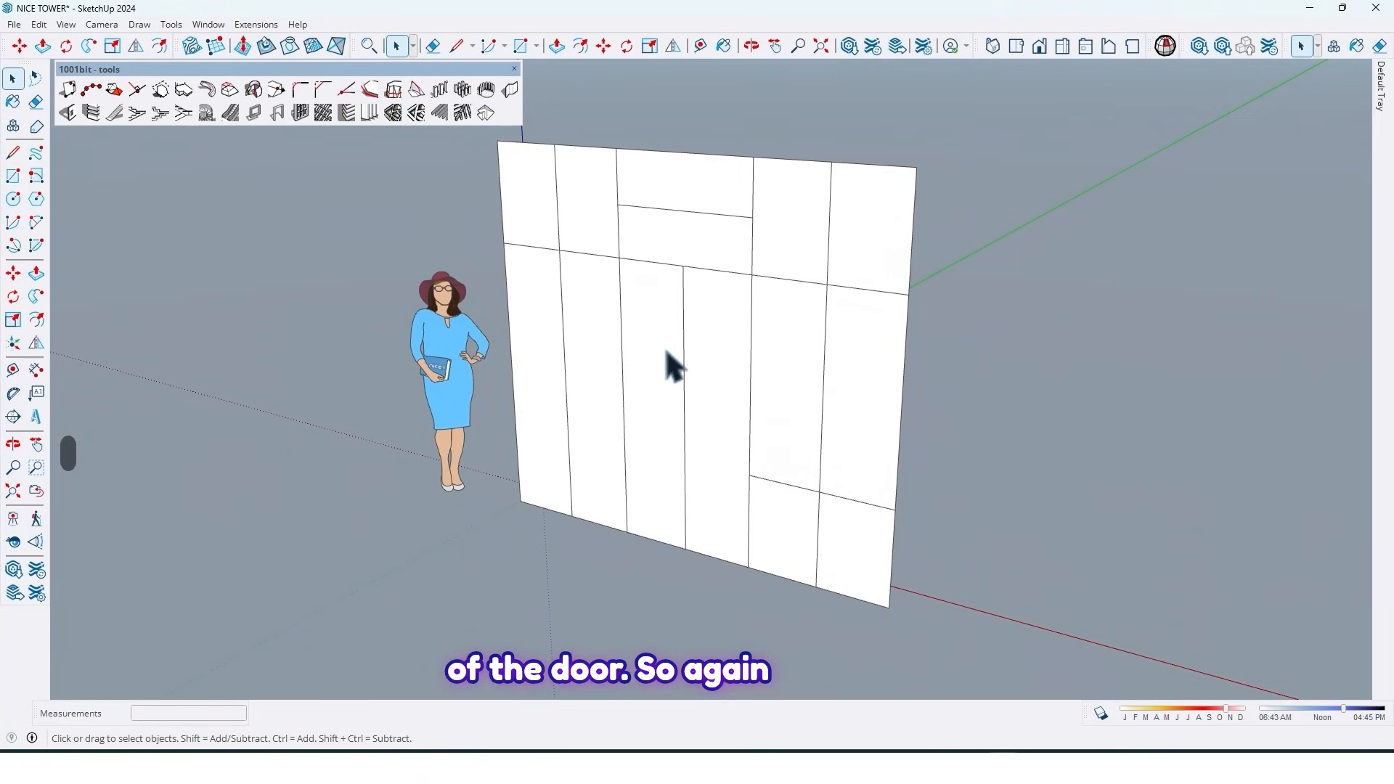
Turn the whole front layout into a 1001bit rectangular grille with a 7 by 1.6 cm section
triple_click(676, 365)
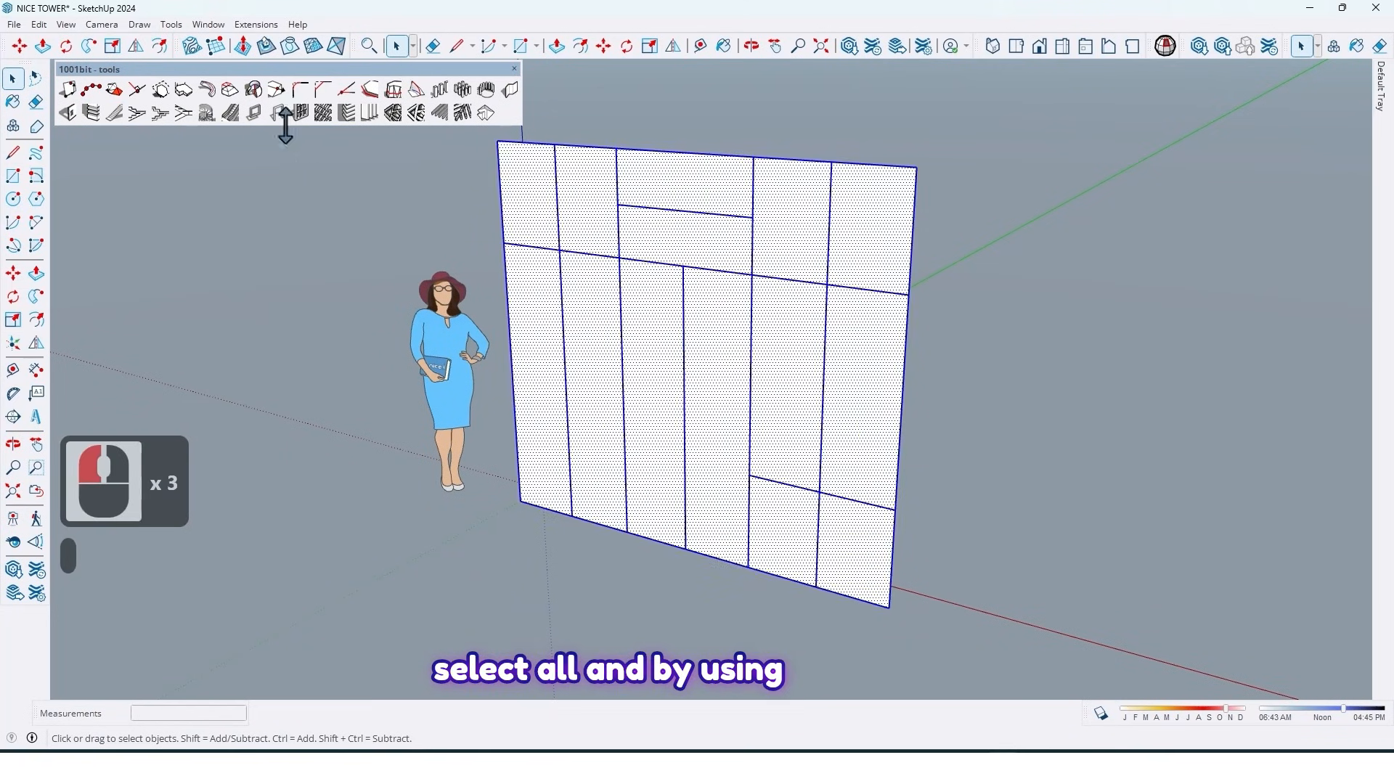
mouse_move(138, 76)
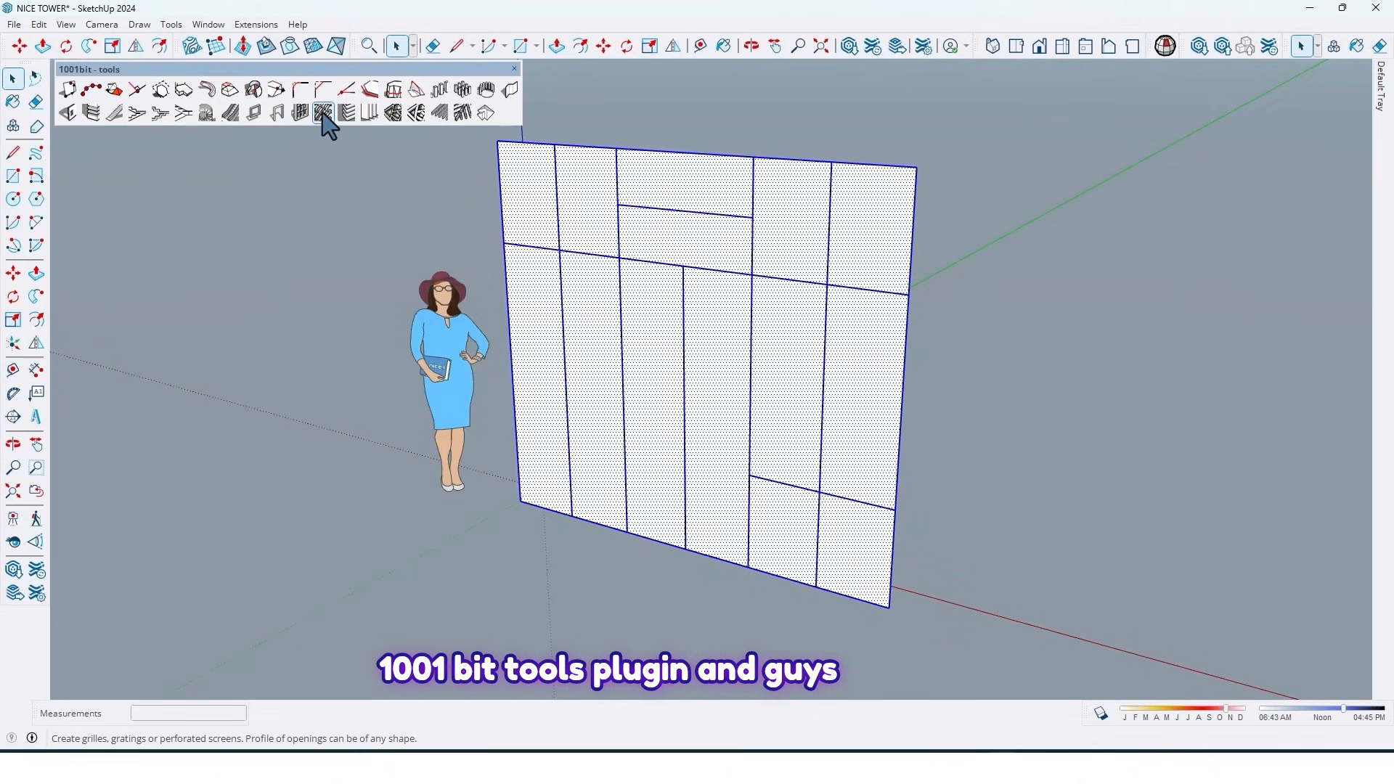
mouse_move(96, 88)
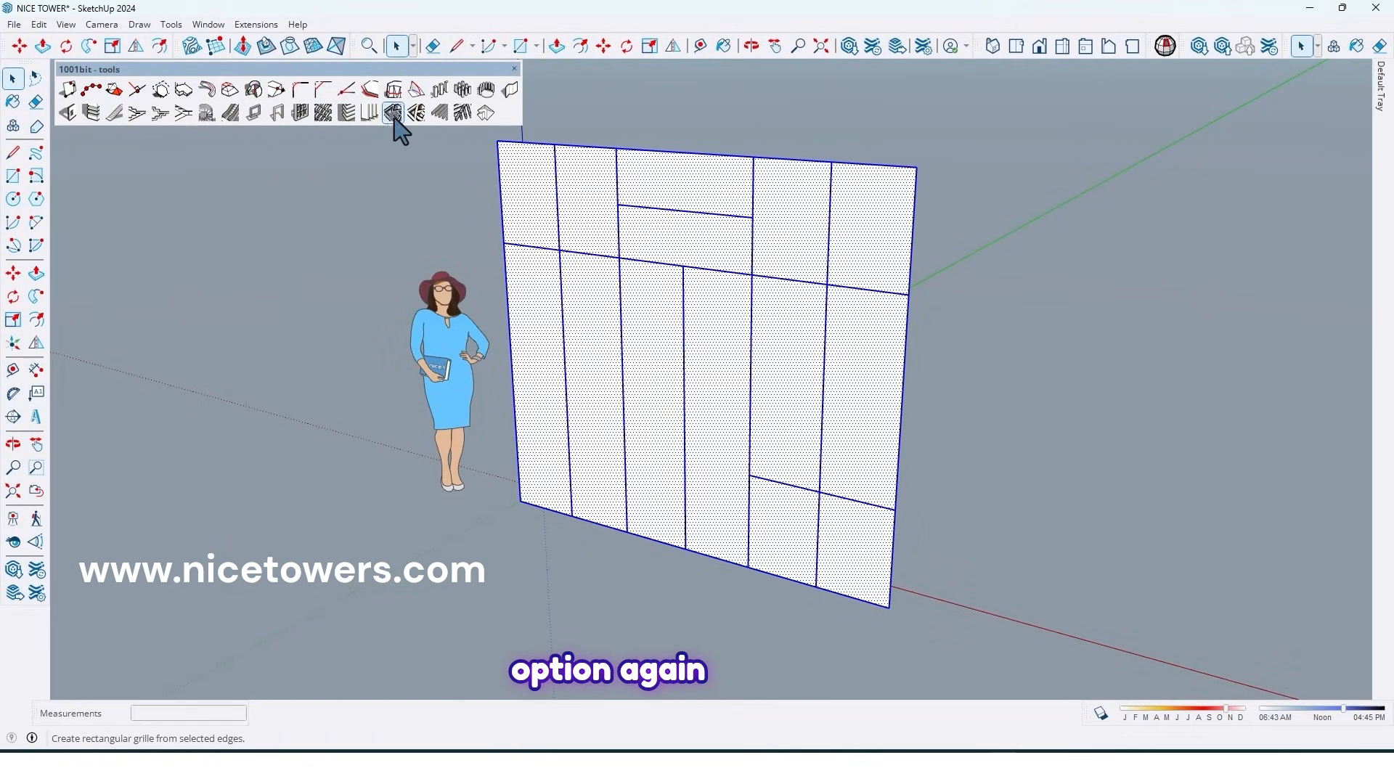
click(393, 113)
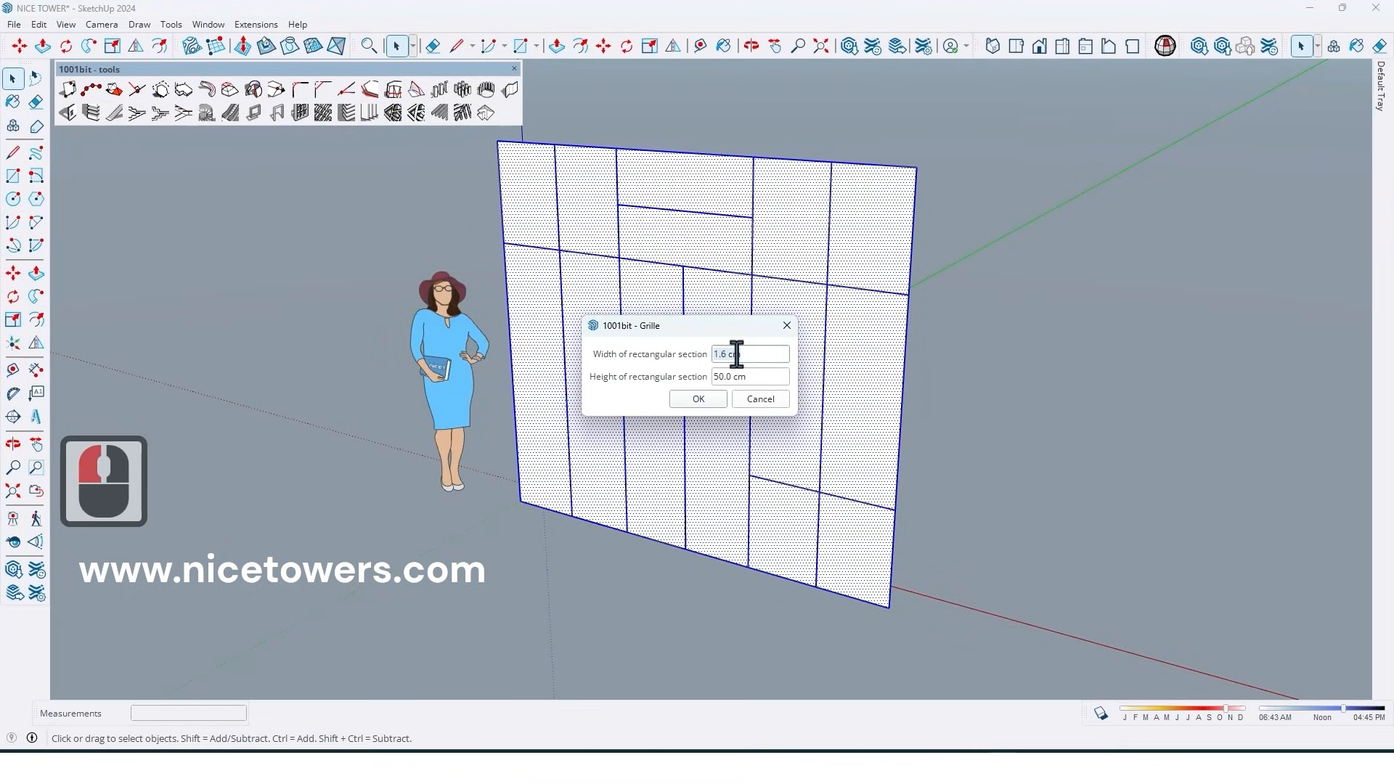
mouse_move(761, 328)
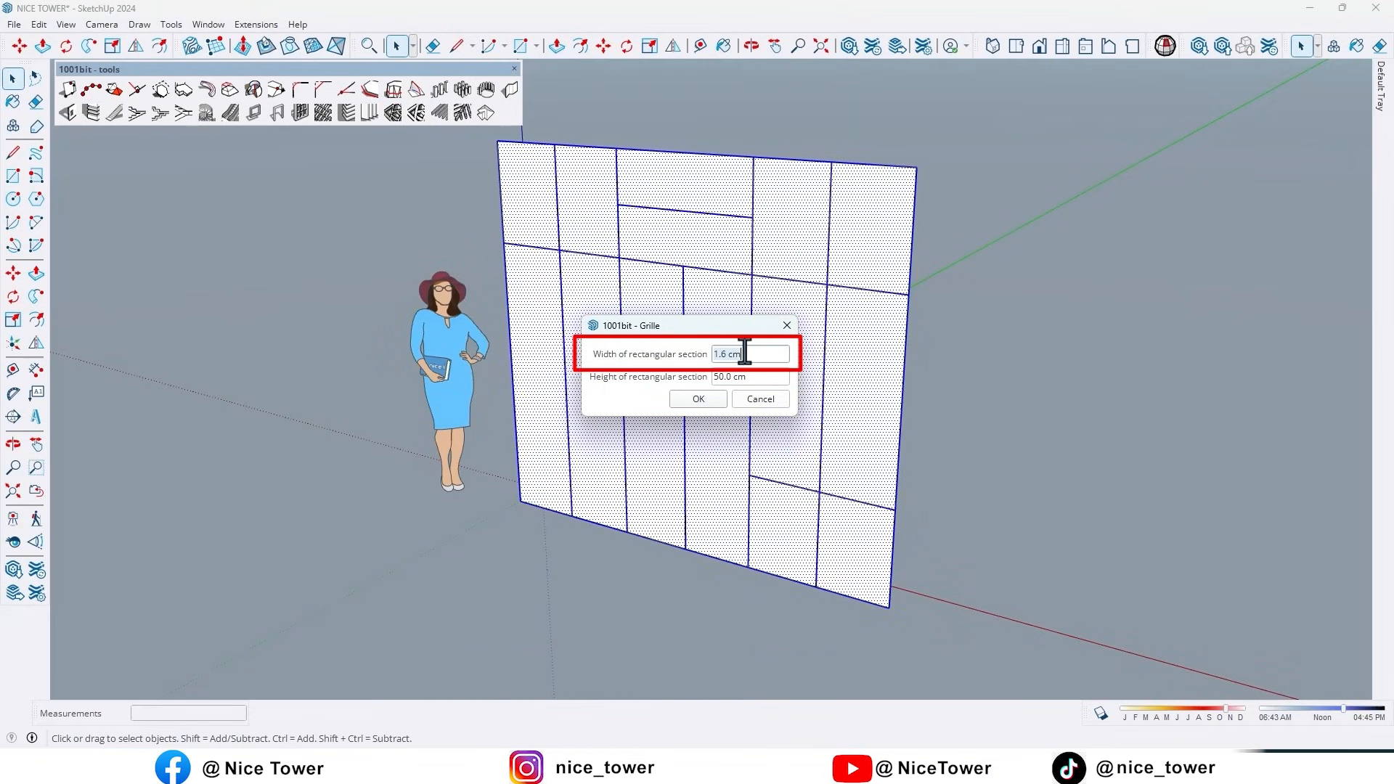
text(7)
click(750, 376)
text(1)
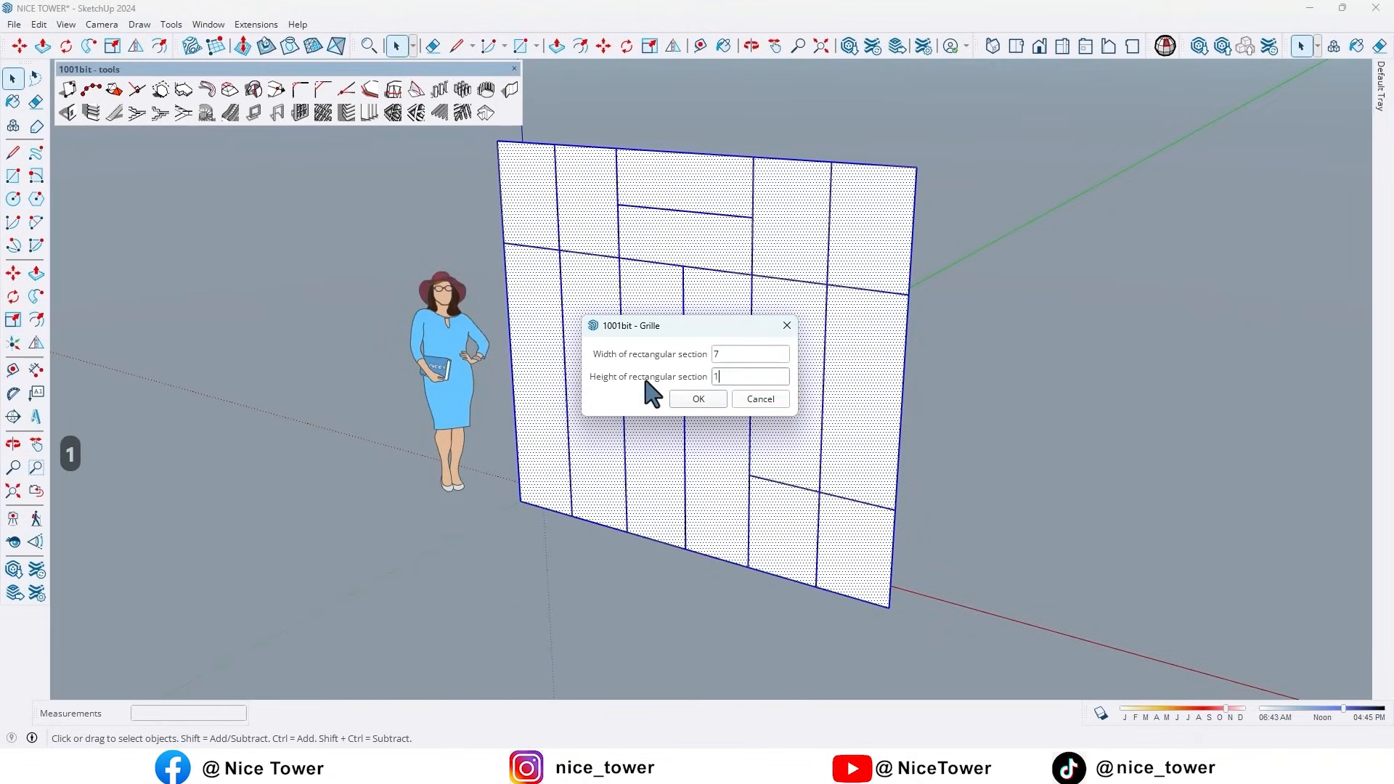
text(.6)
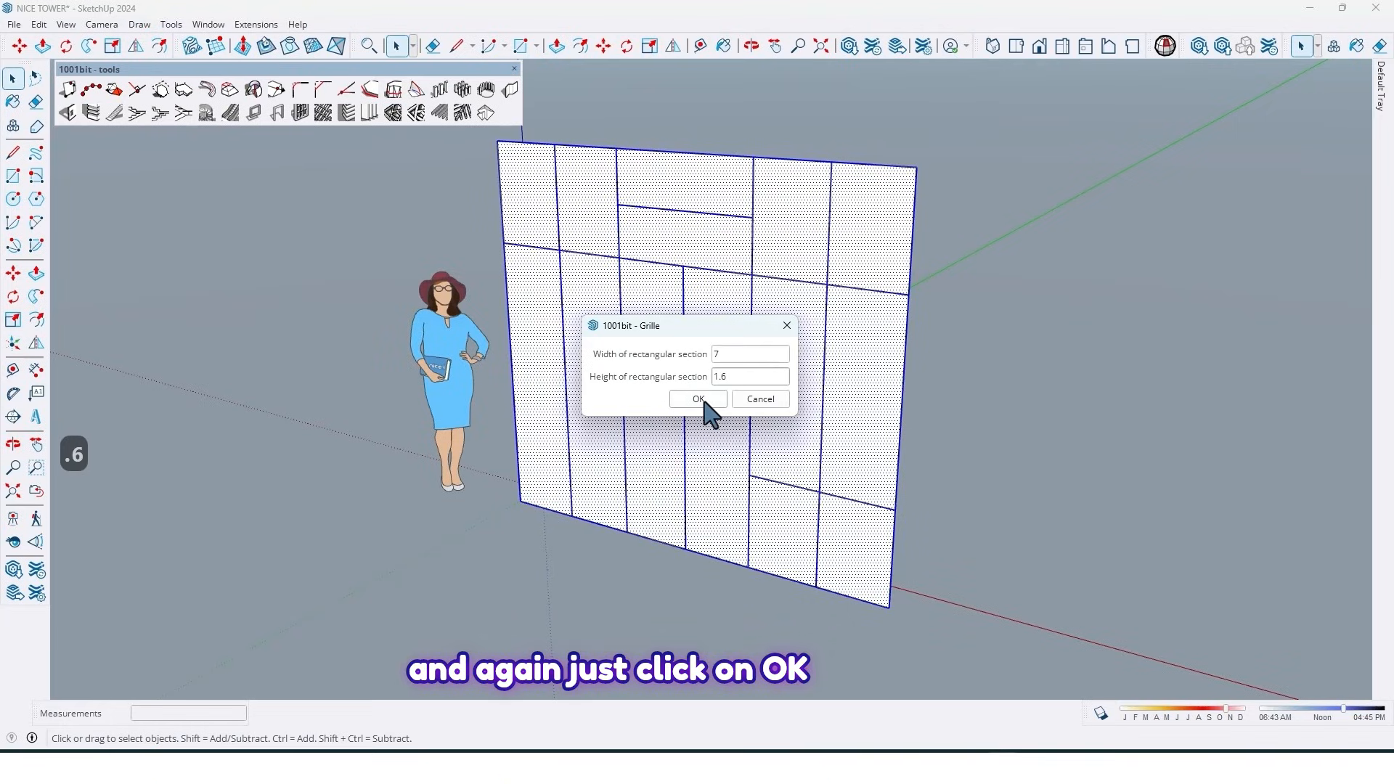
click(698, 398)
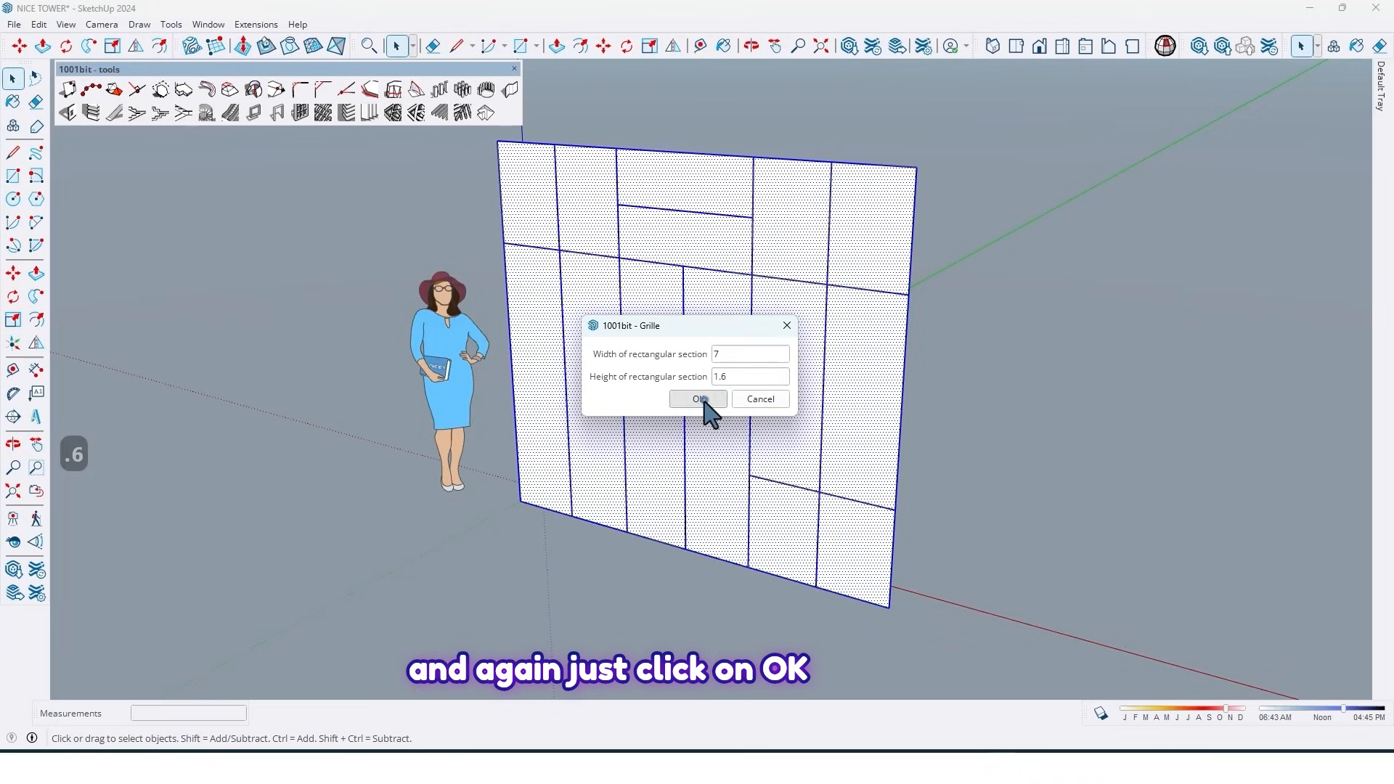
click(698, 399)
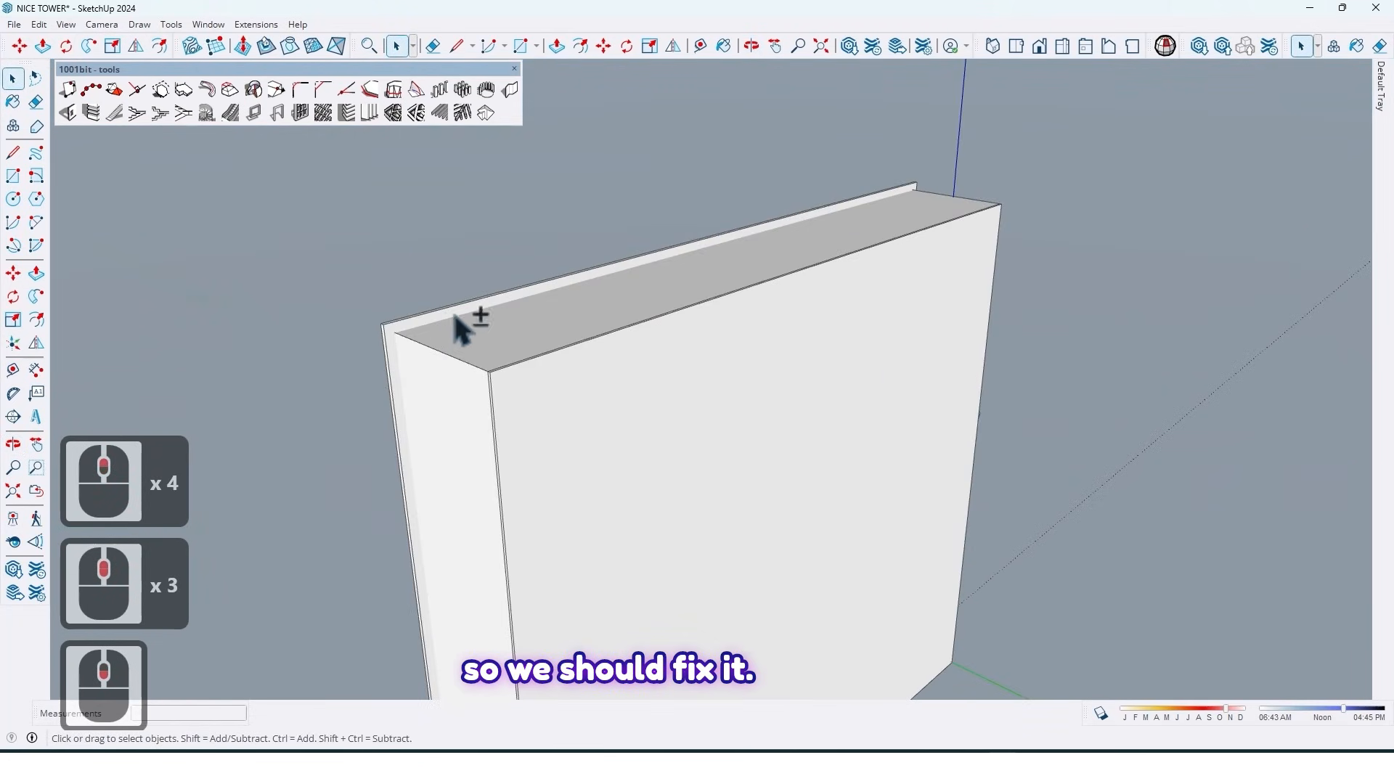
Measure the wardrobe's top edge thickness, then undo the misfitting grille
scroll(down, 3)
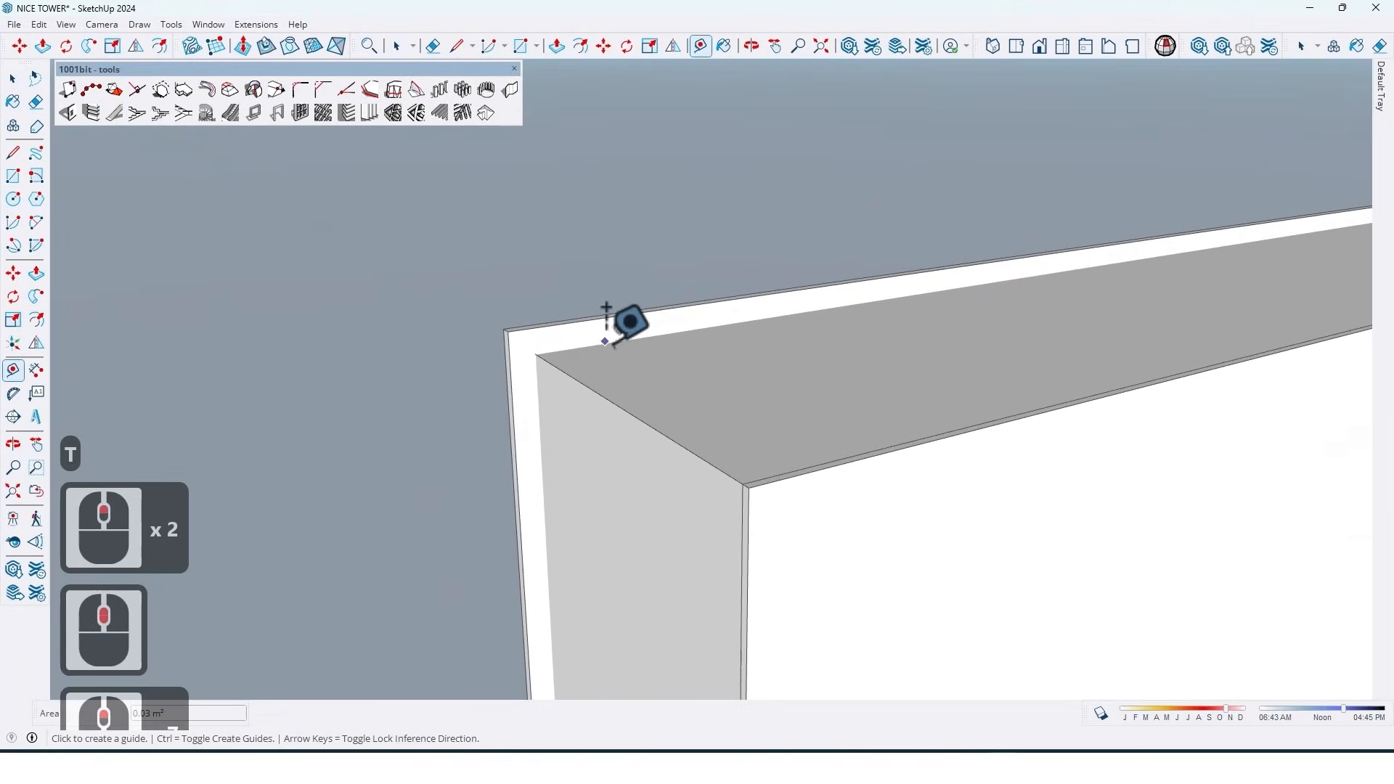
click(605, 345)
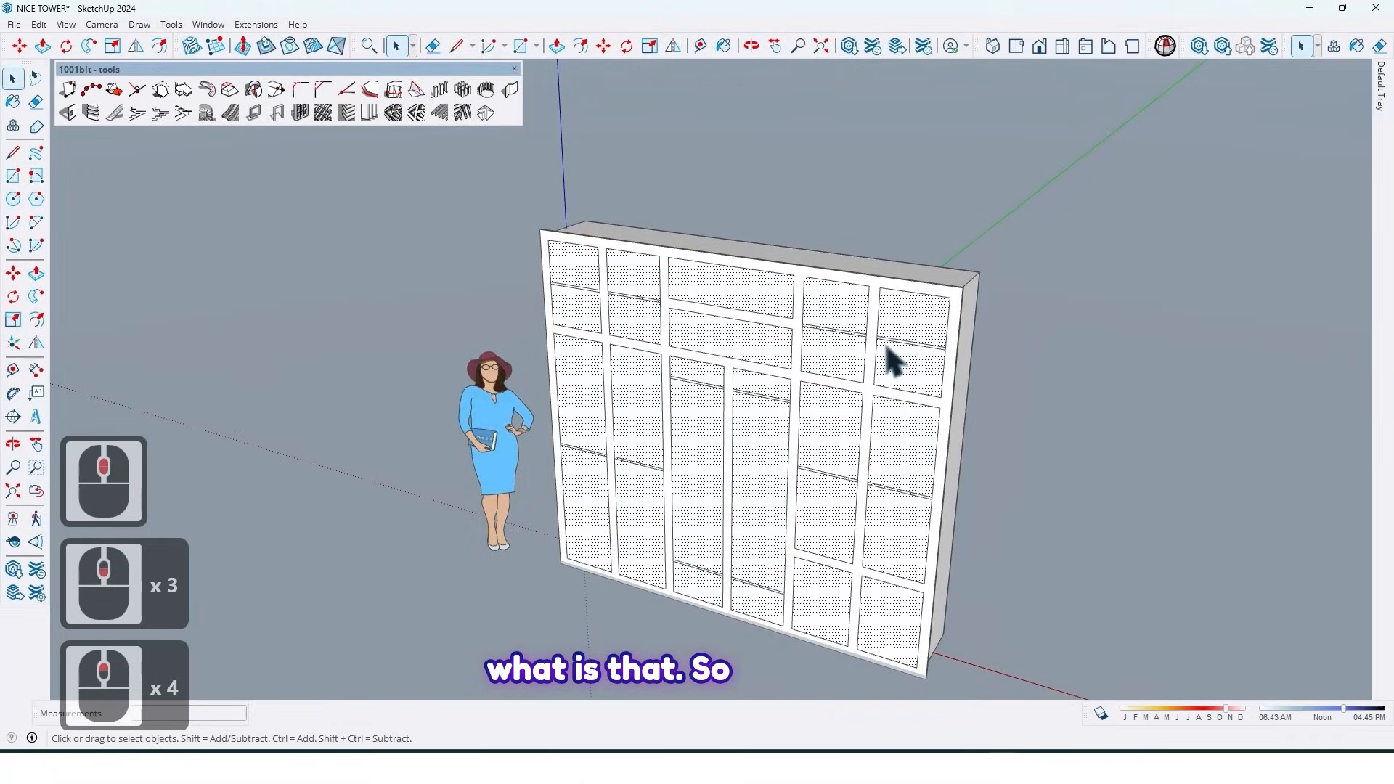
key(ctrl+z)
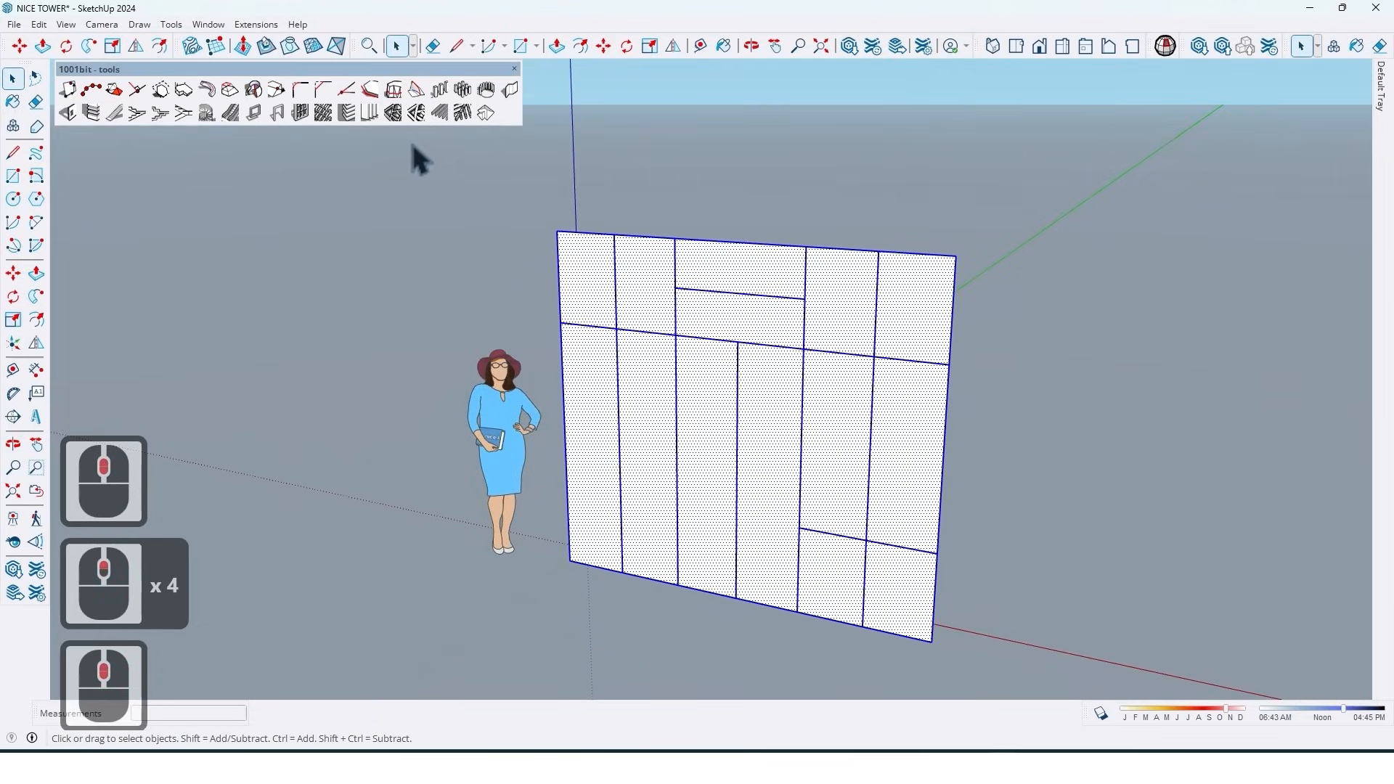
click(394, 111)
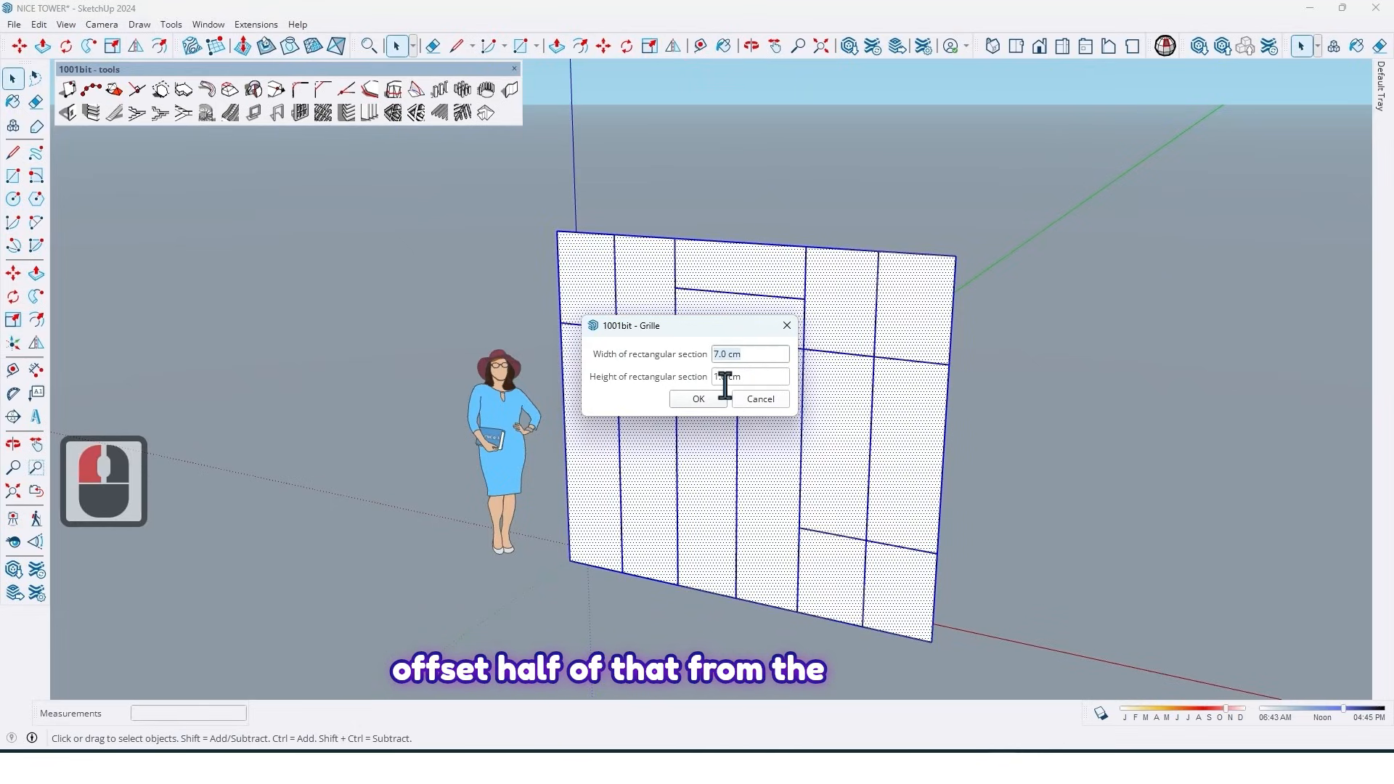
text(1.6 cm)
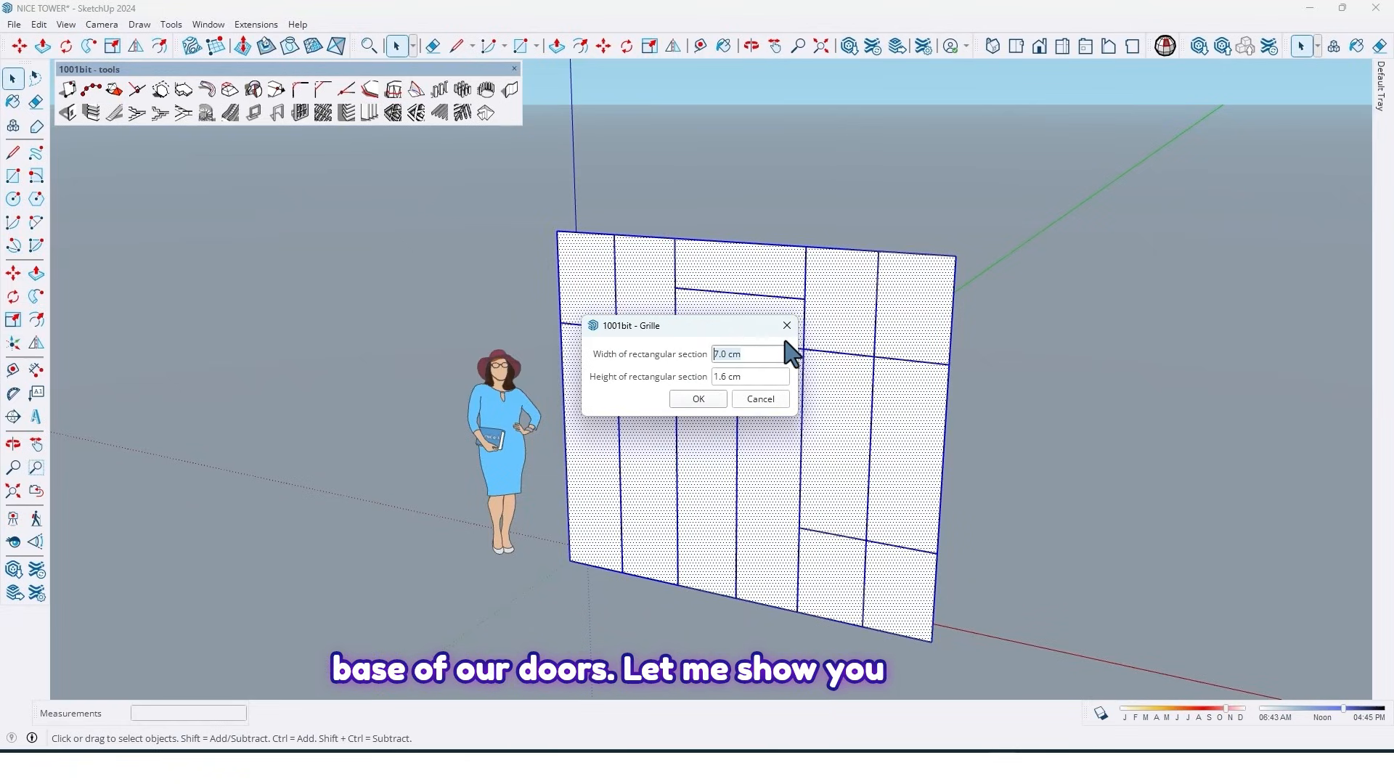
click(698, 399)
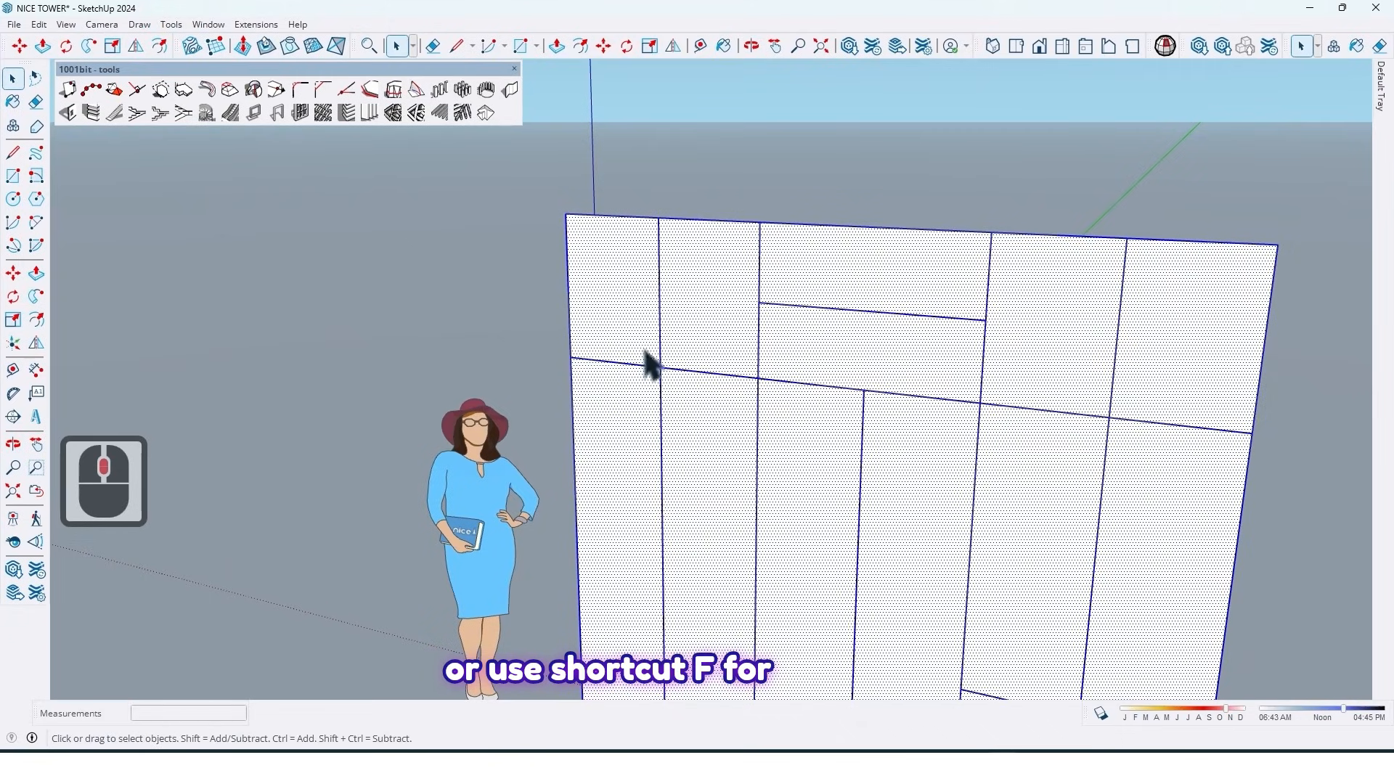
Offset an inset outline inside the upper-left door panel
key(f)
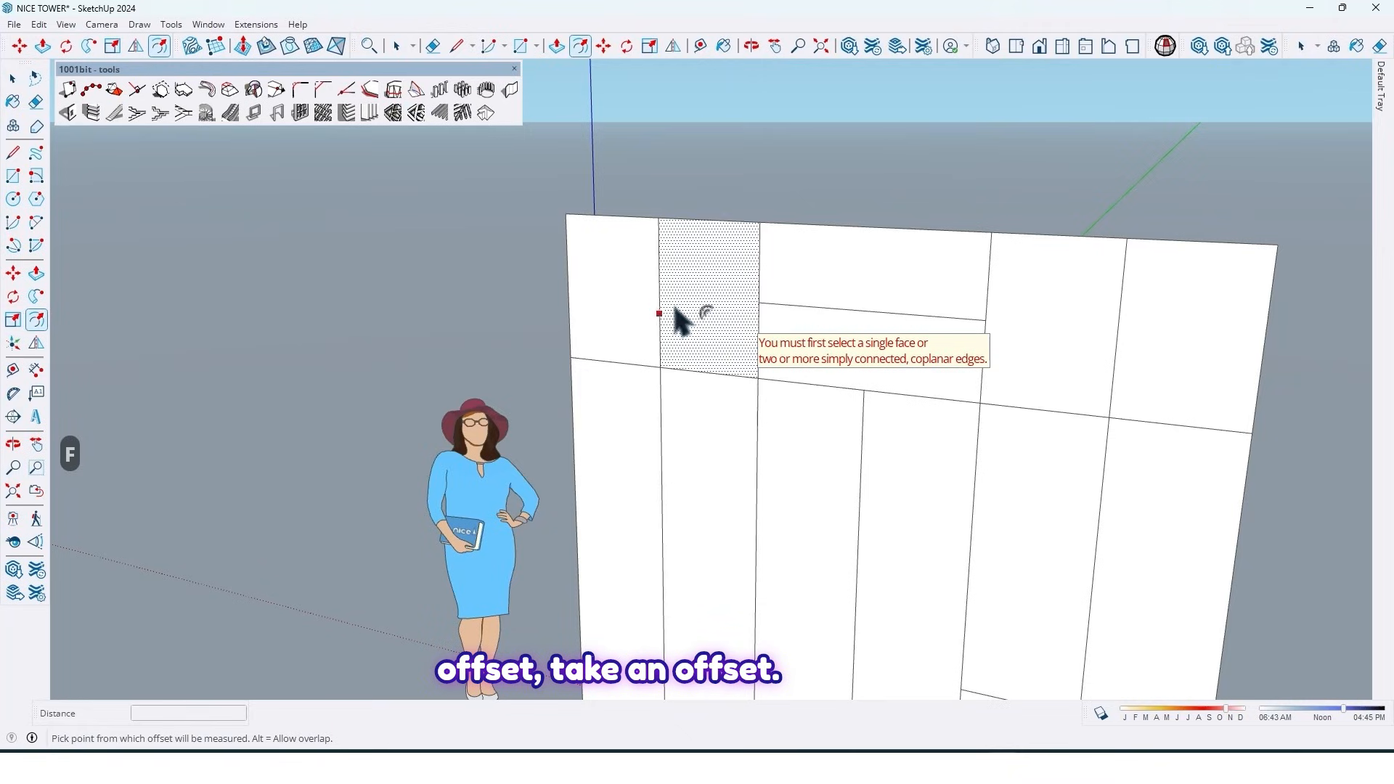
click(702, 302)
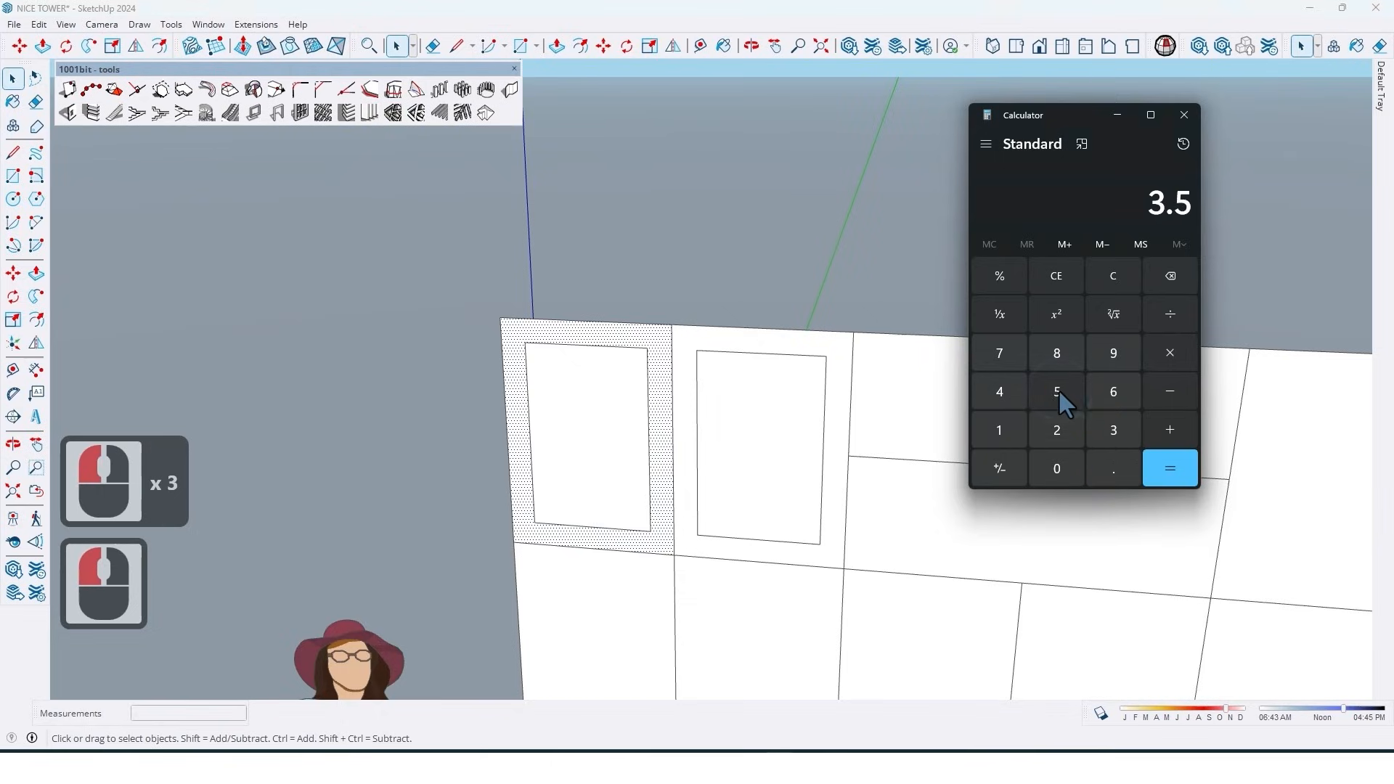
Work out 3.5 + 0.2 = 3.7 in Calculator for the offset, then close it
click(1169, 429)
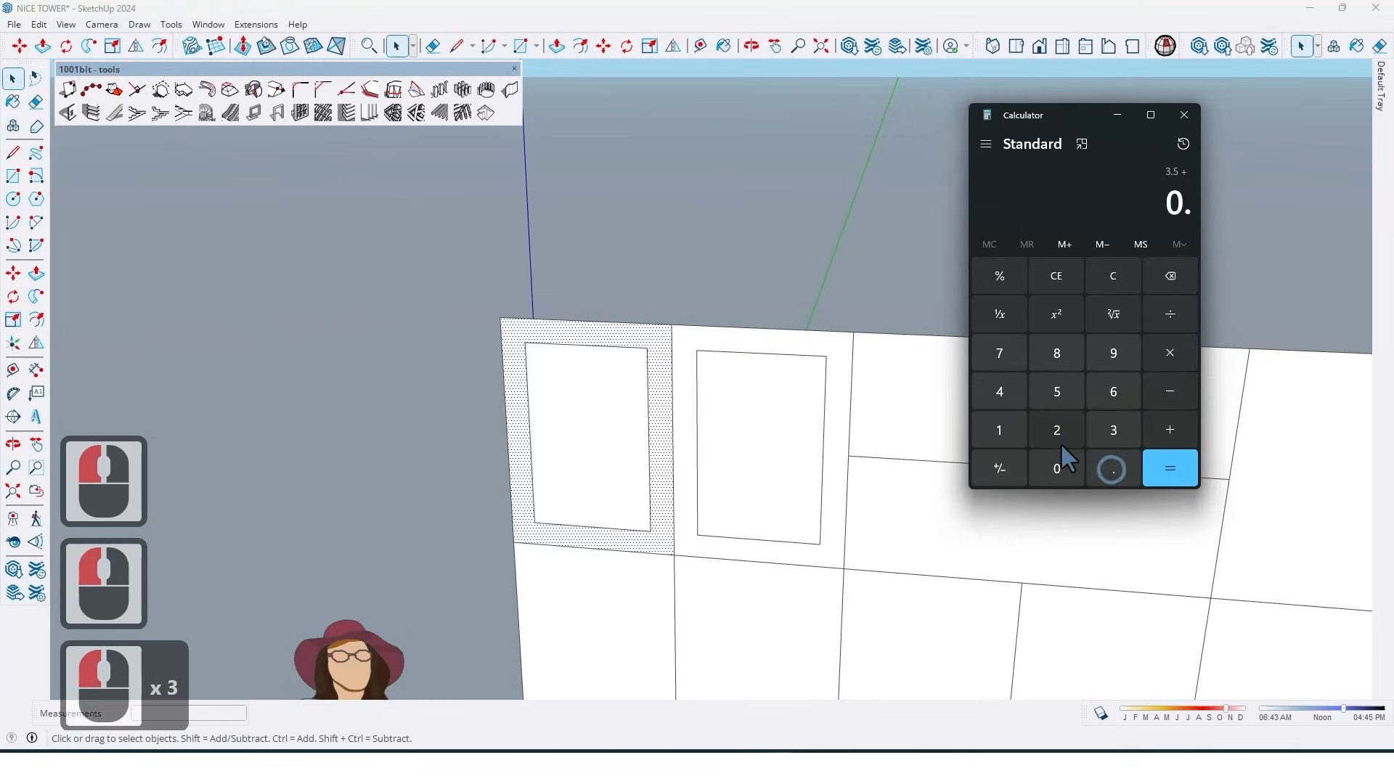
click(1057, 429)
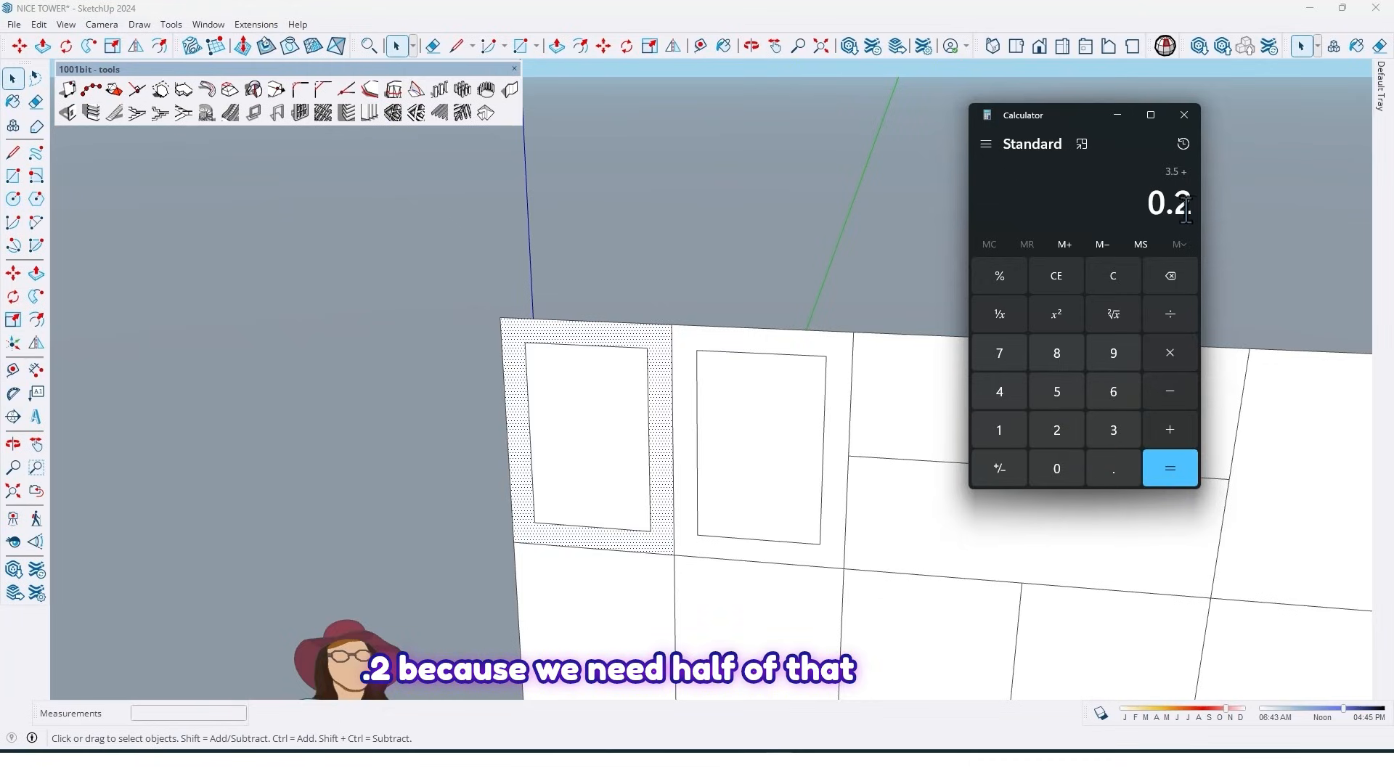
mouse_move(649, 427)
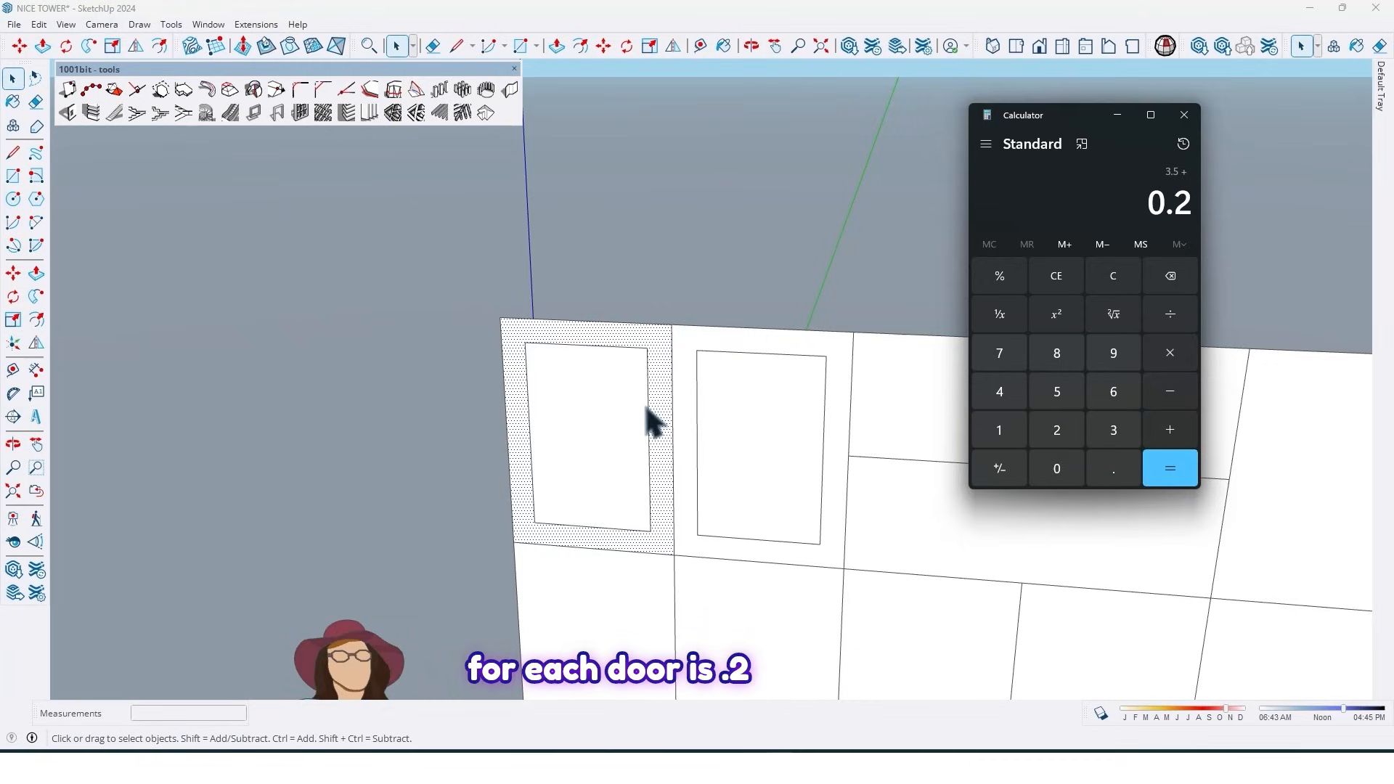
mouse_move(671, 404)
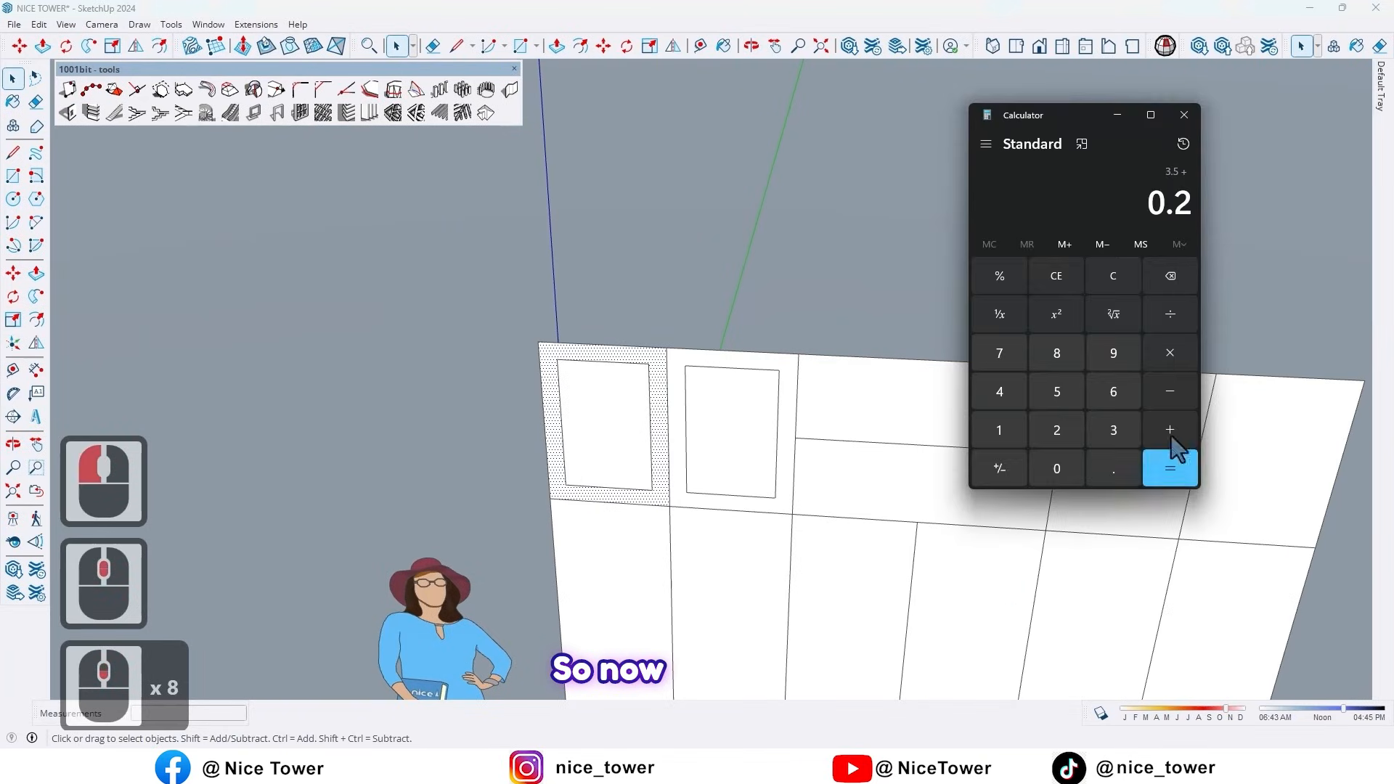
click(1169, 468)
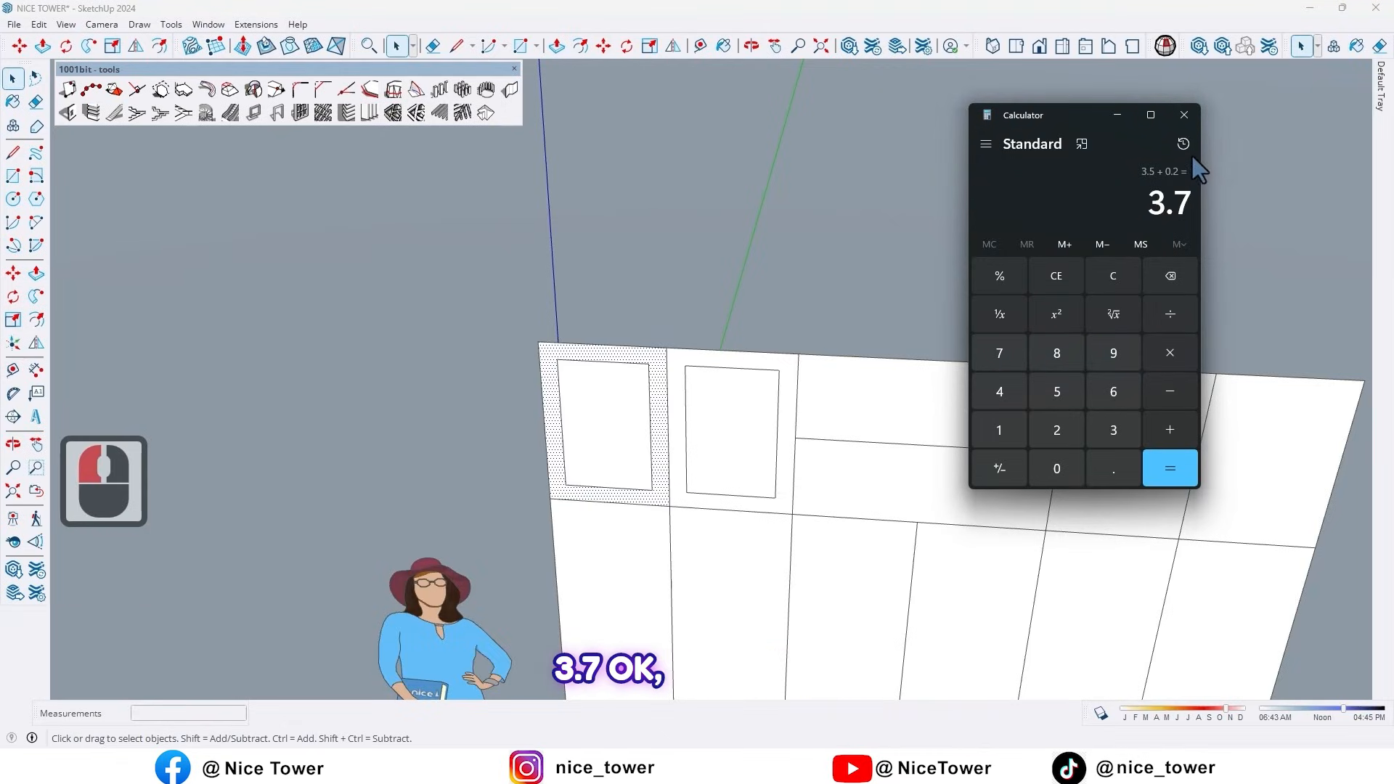
click(1183, 115)
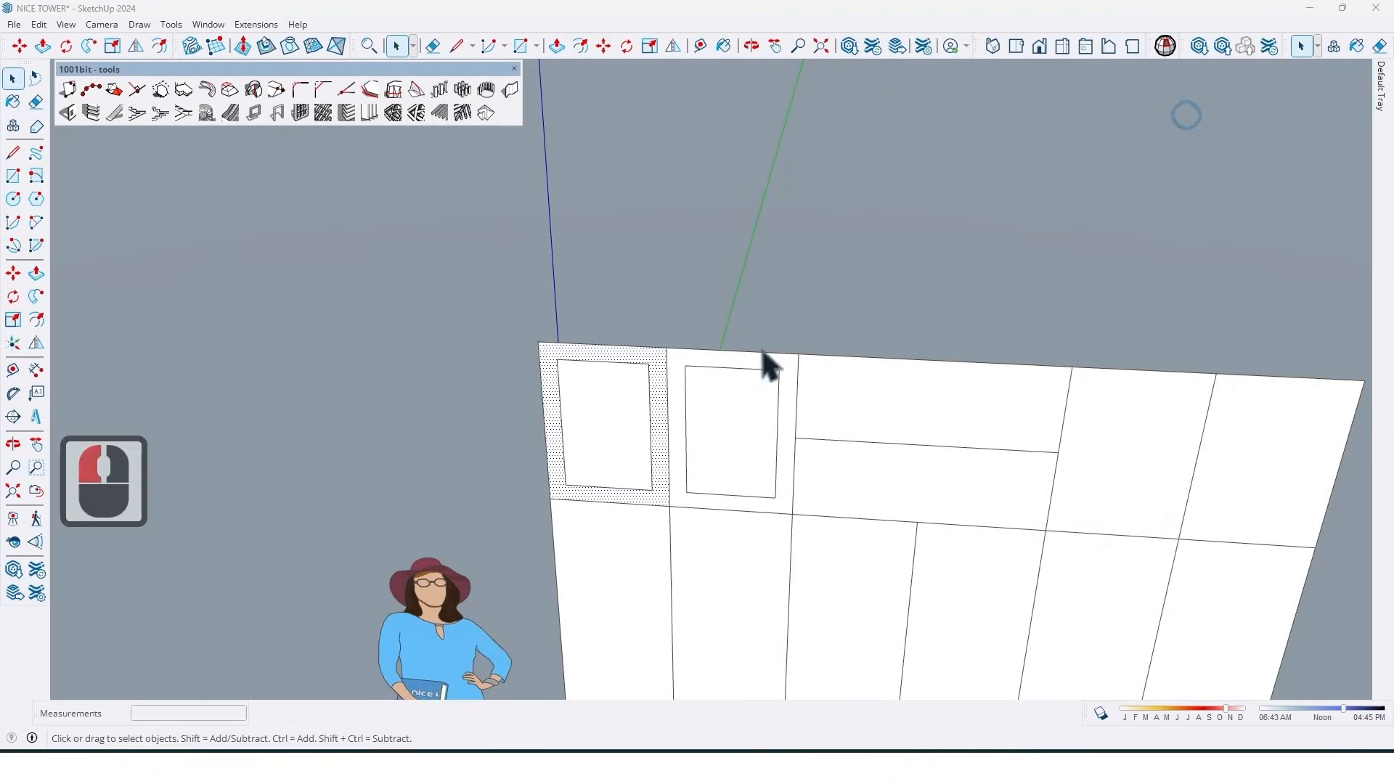
Offset another door panel face to give it an inset outline
scroll(up, 3)
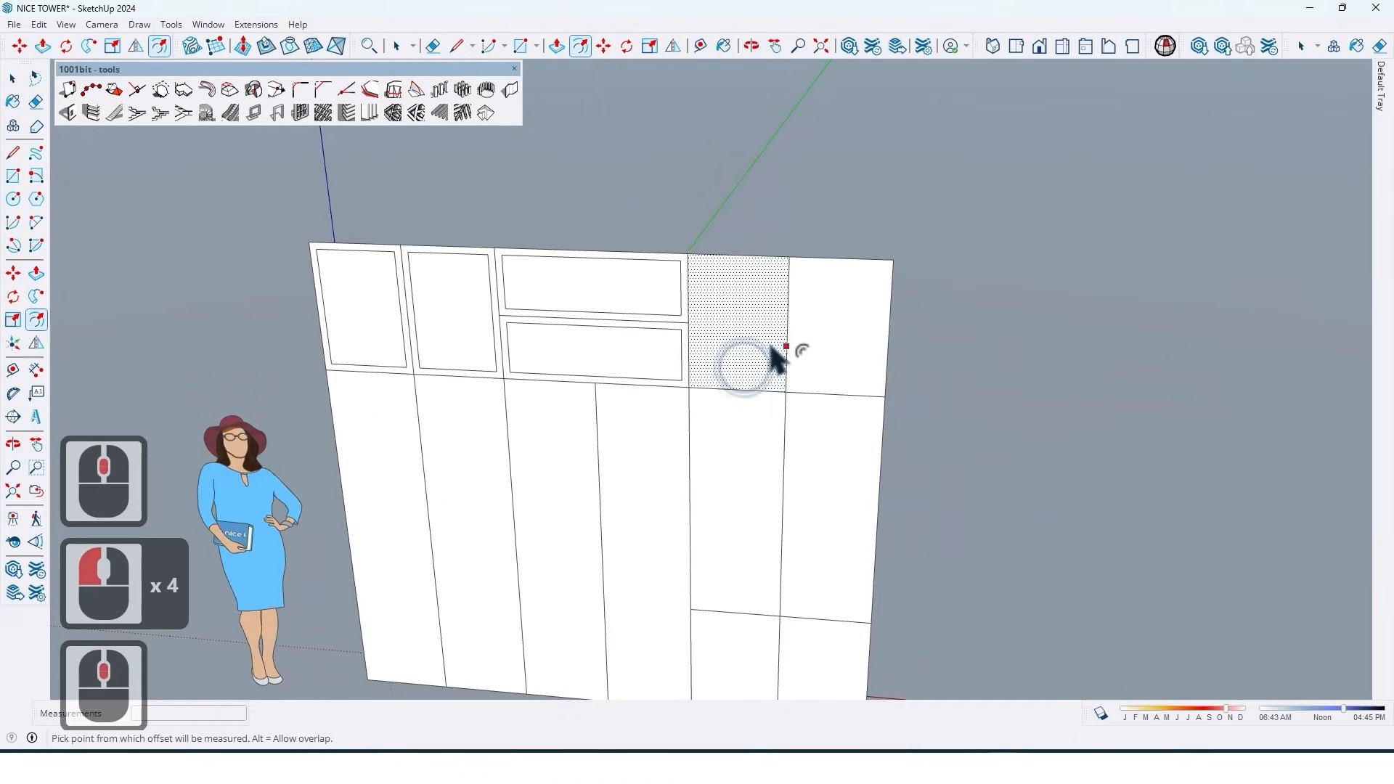
scroll(down, 3)
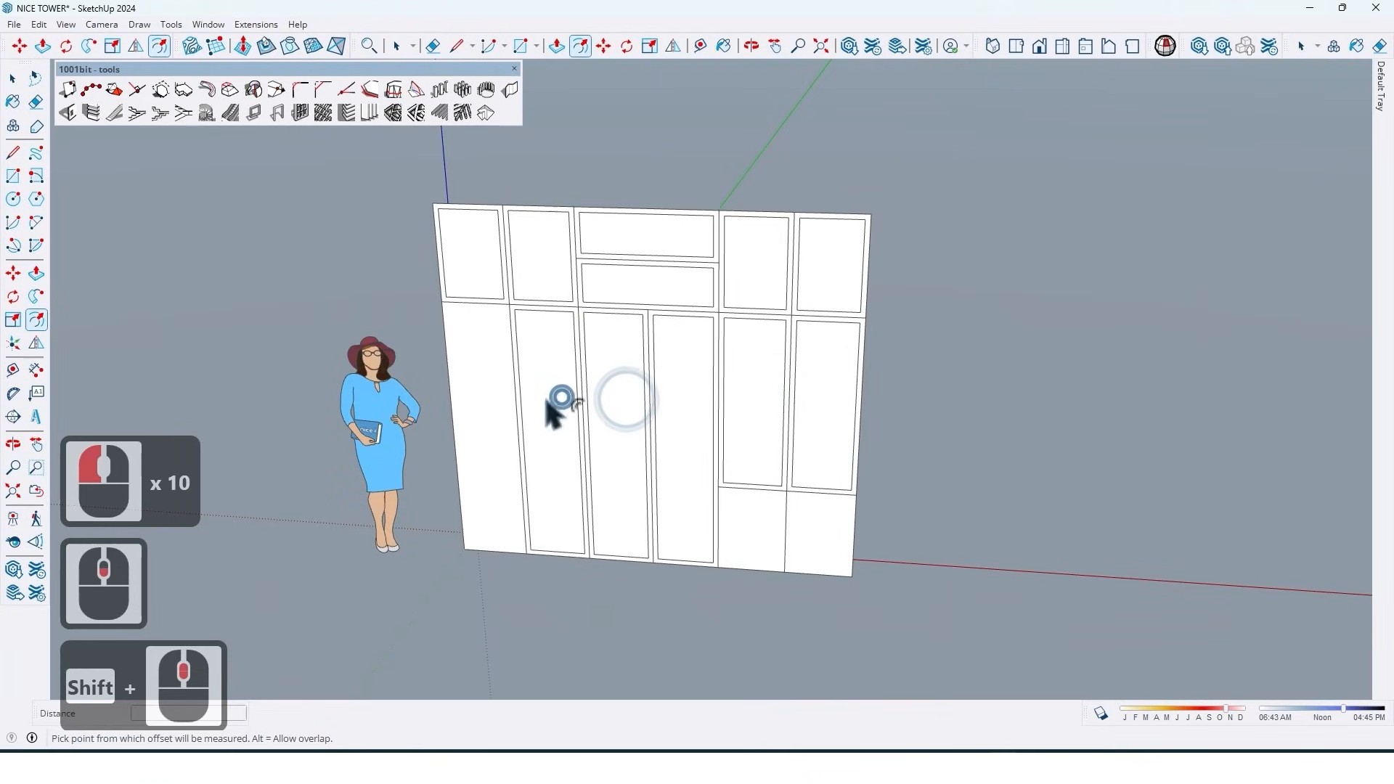
click(816, 534)
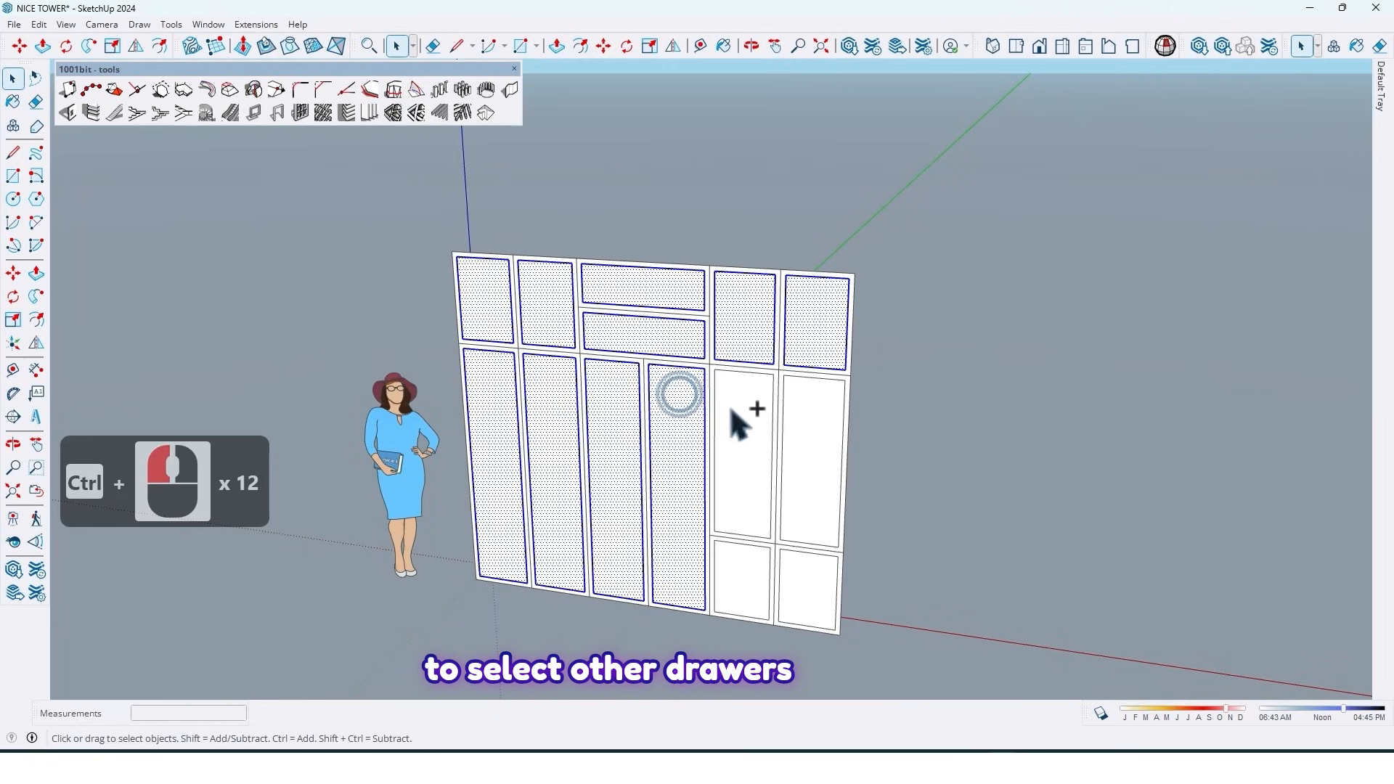
Frame the selected inner panels with a 1001bit Rectangular Grille of 7.0 cm by 1.6 cm section
click(796, 597)
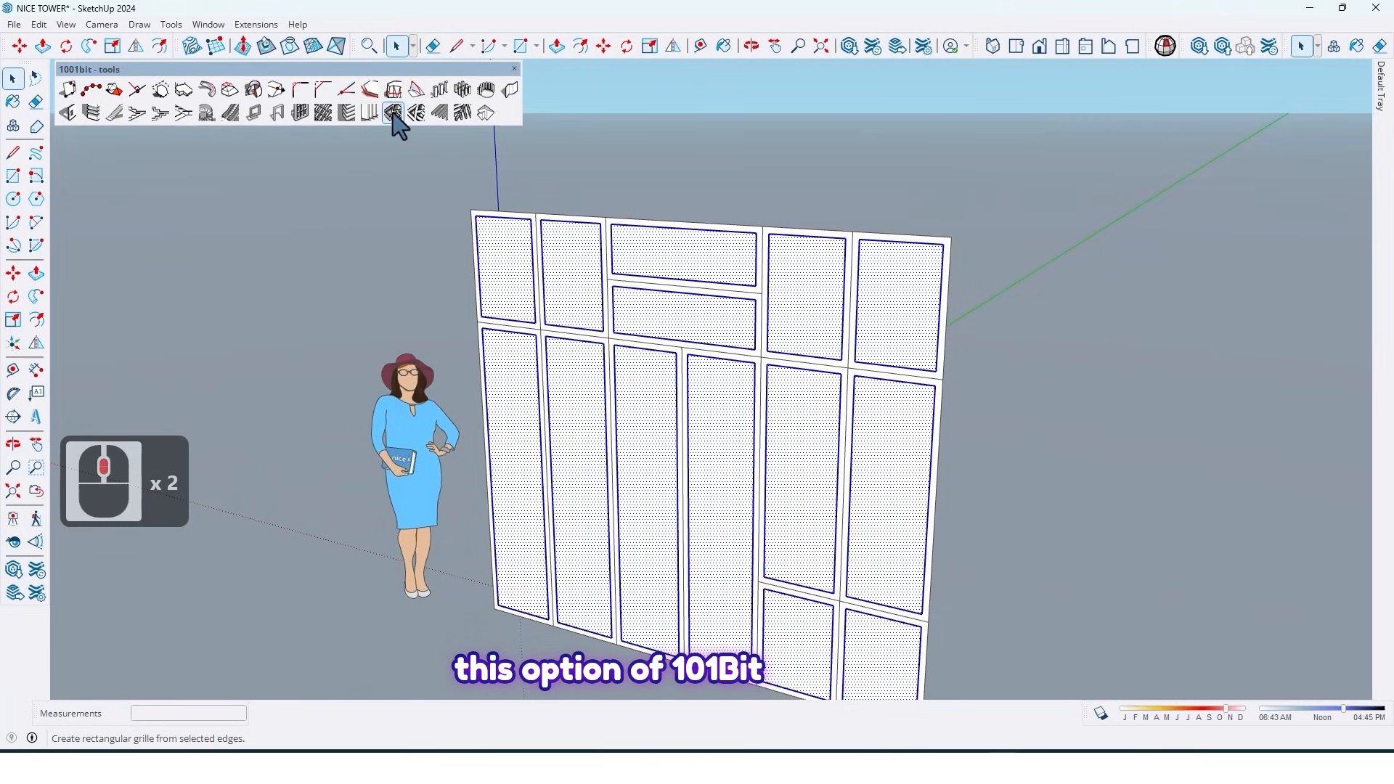
click(393, 112)
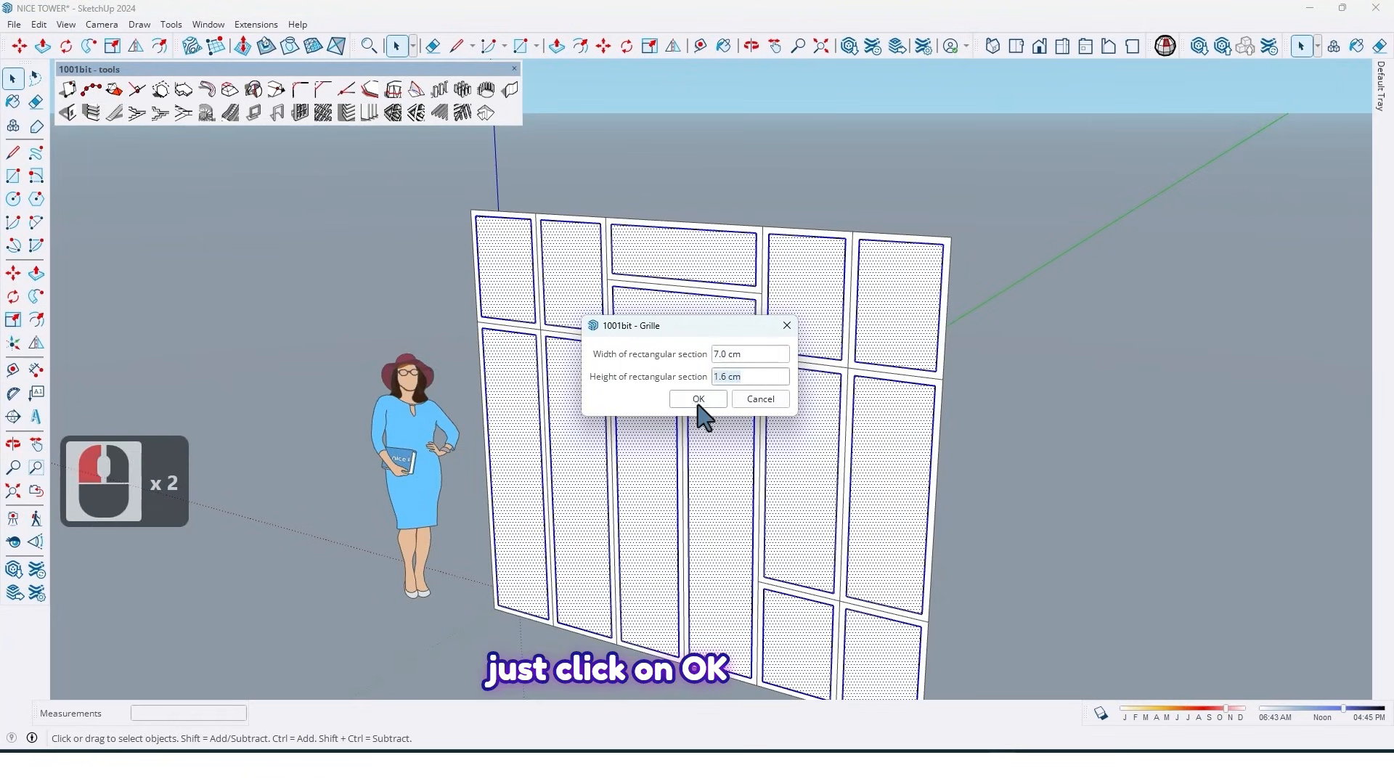
click(697, 398)
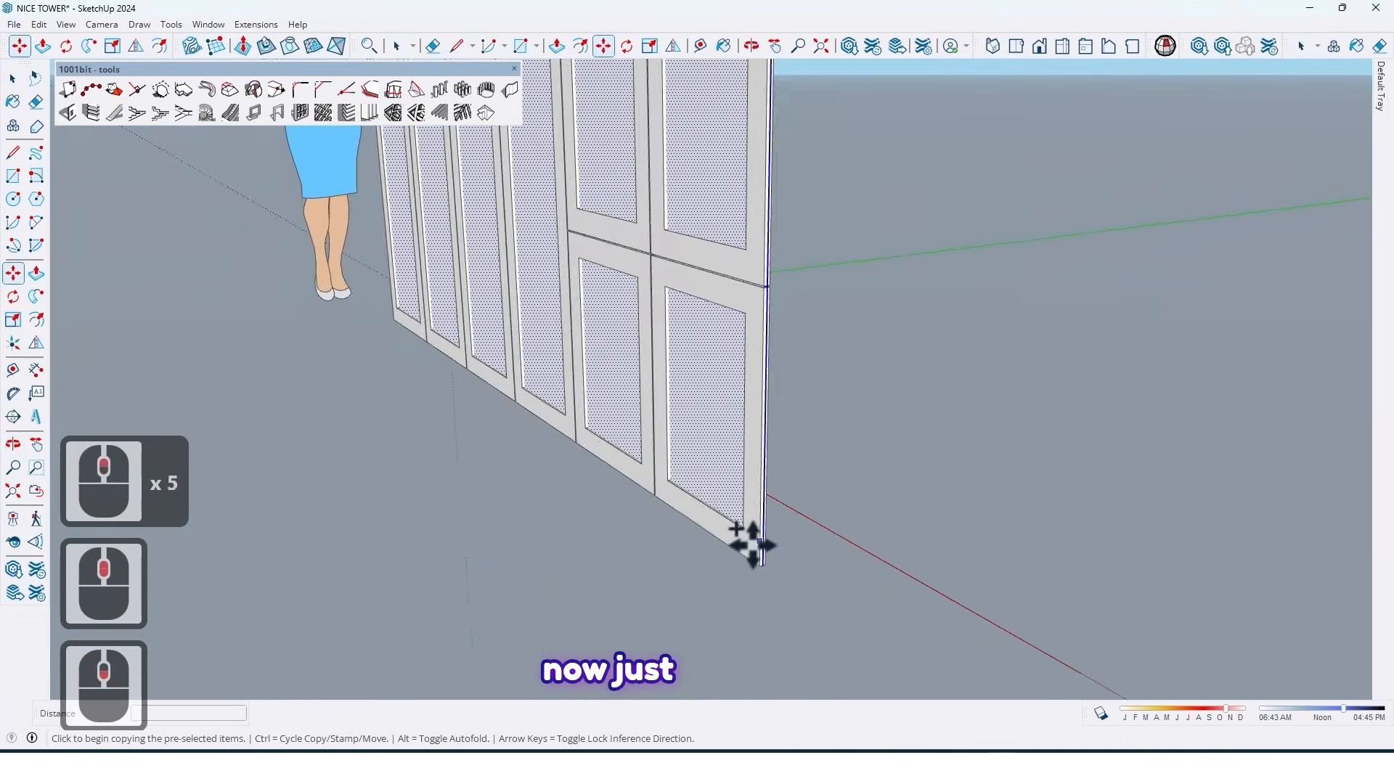
Move the selected panel geometry 1.2 cm along the depth axis against the wardrobe front
scroll(up, 3)
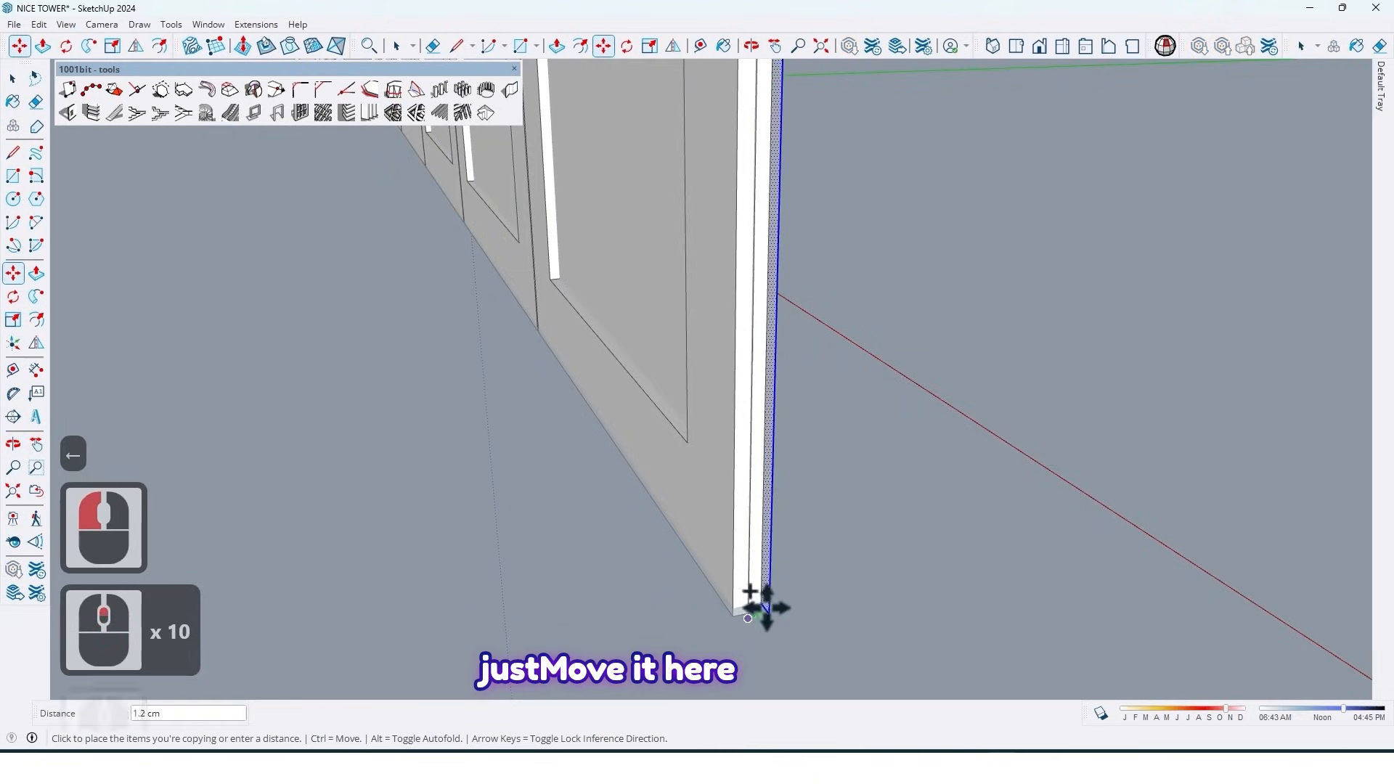
key(ctrl)
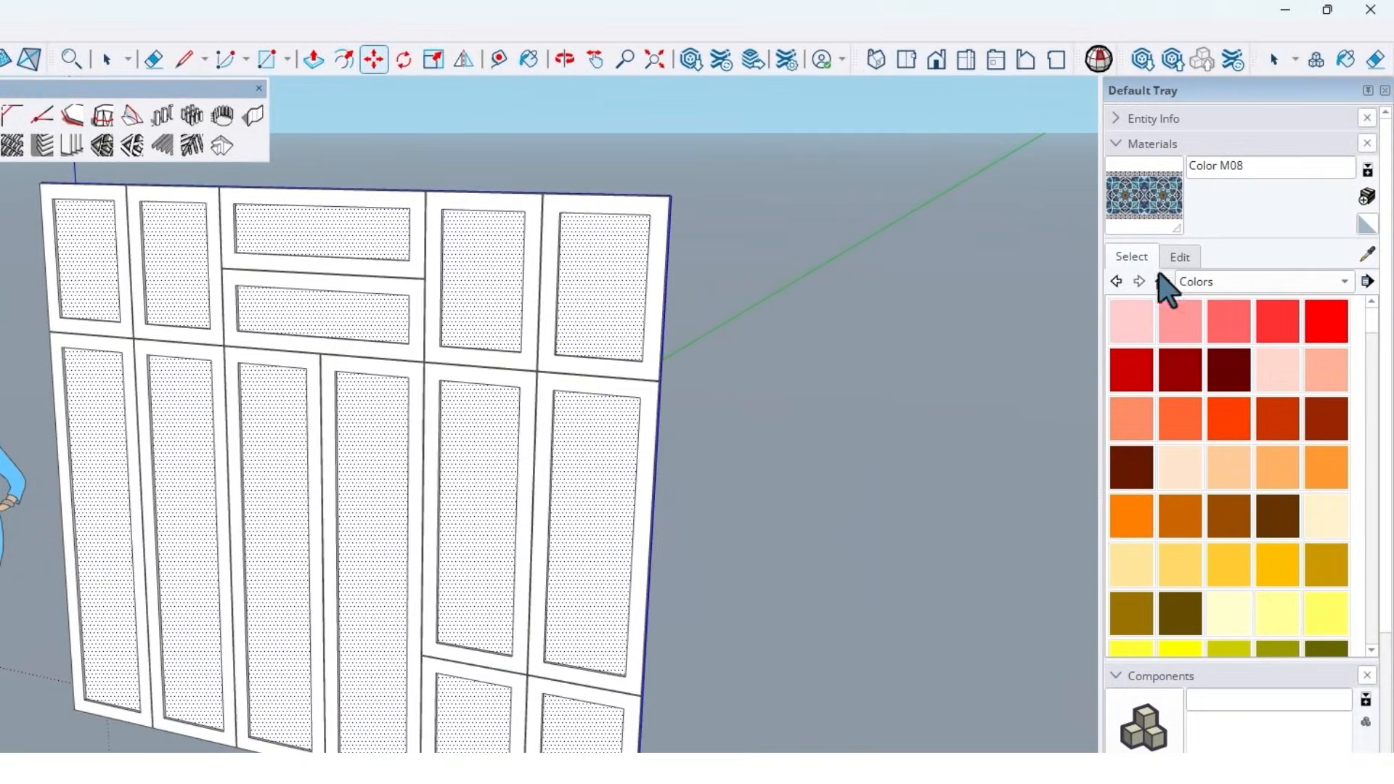
Paint the door panels with Translucent Glass Blue from the Glass and Mirrors collection
click(1369, 281)
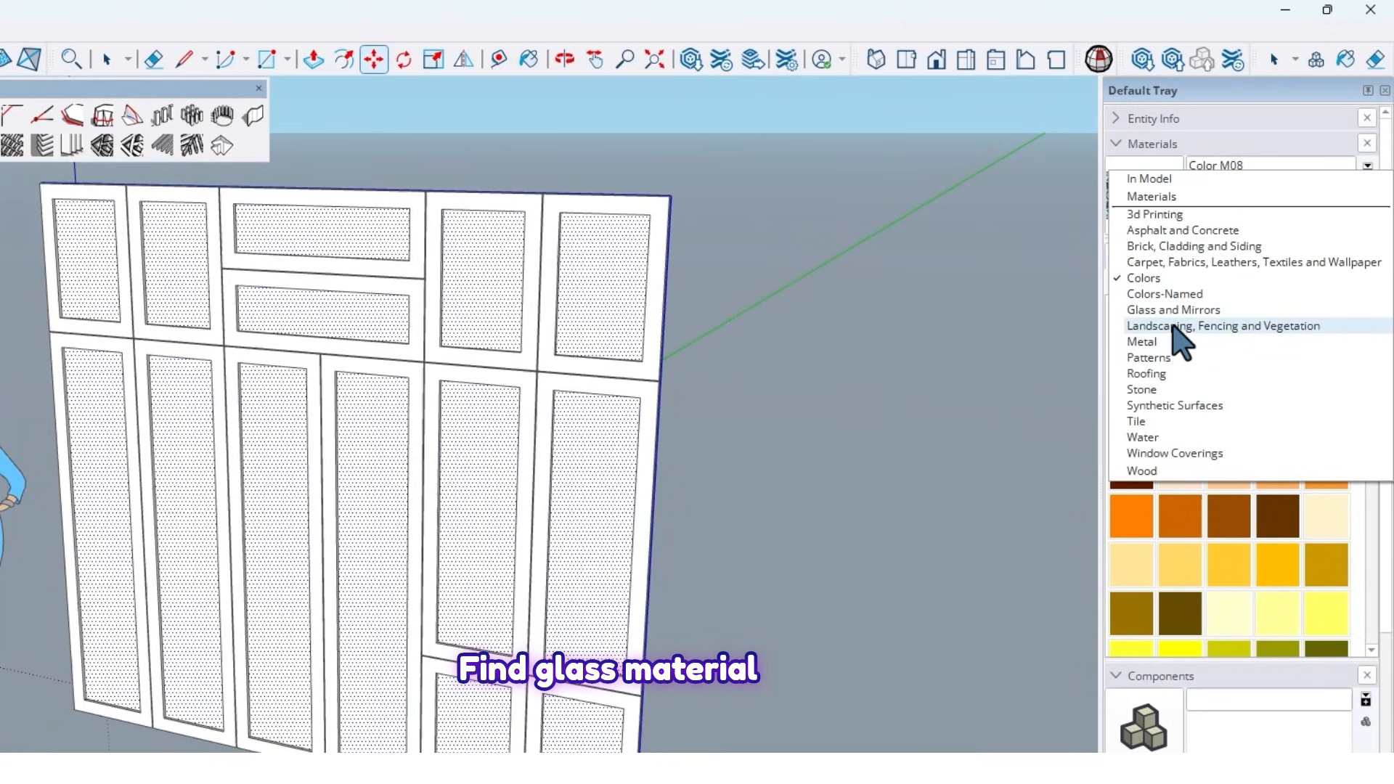
mouse_move(1165, 302)
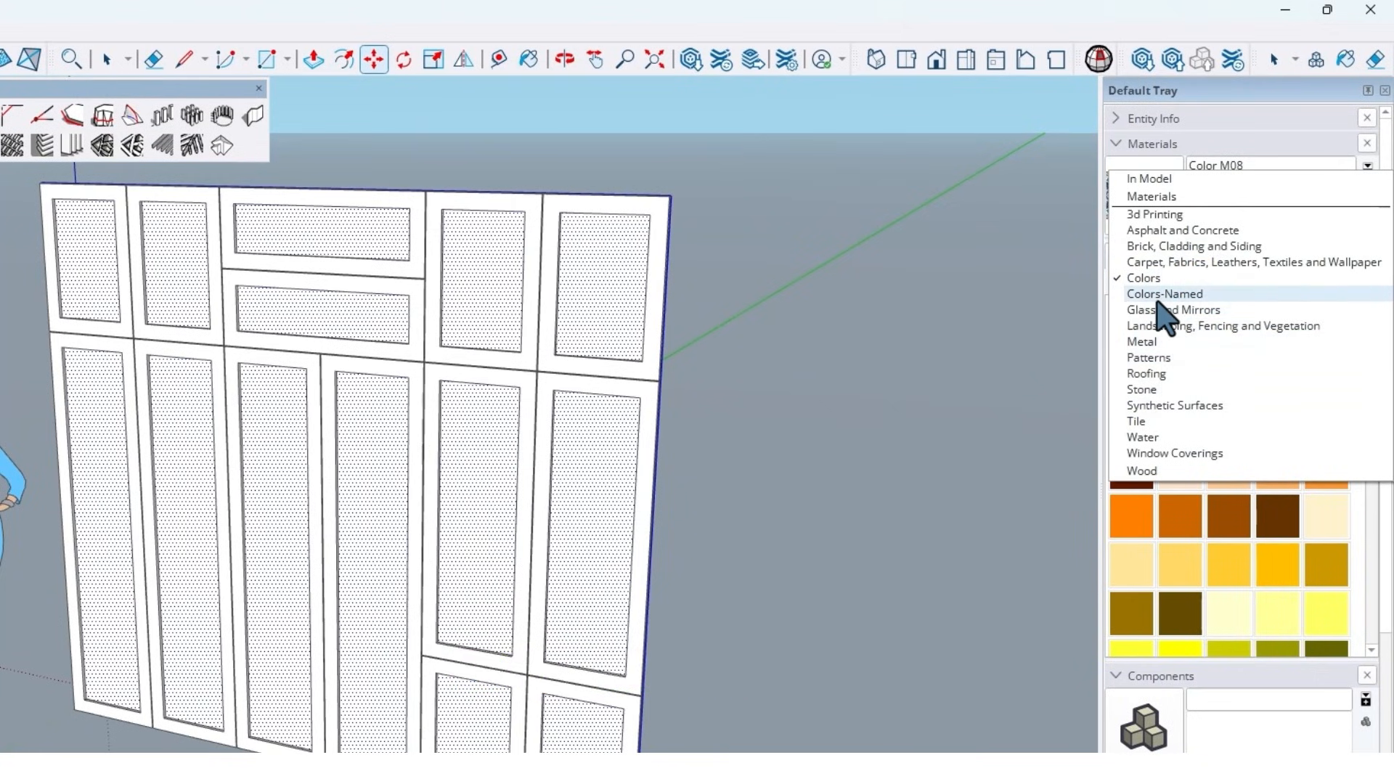
click(1173, 309)
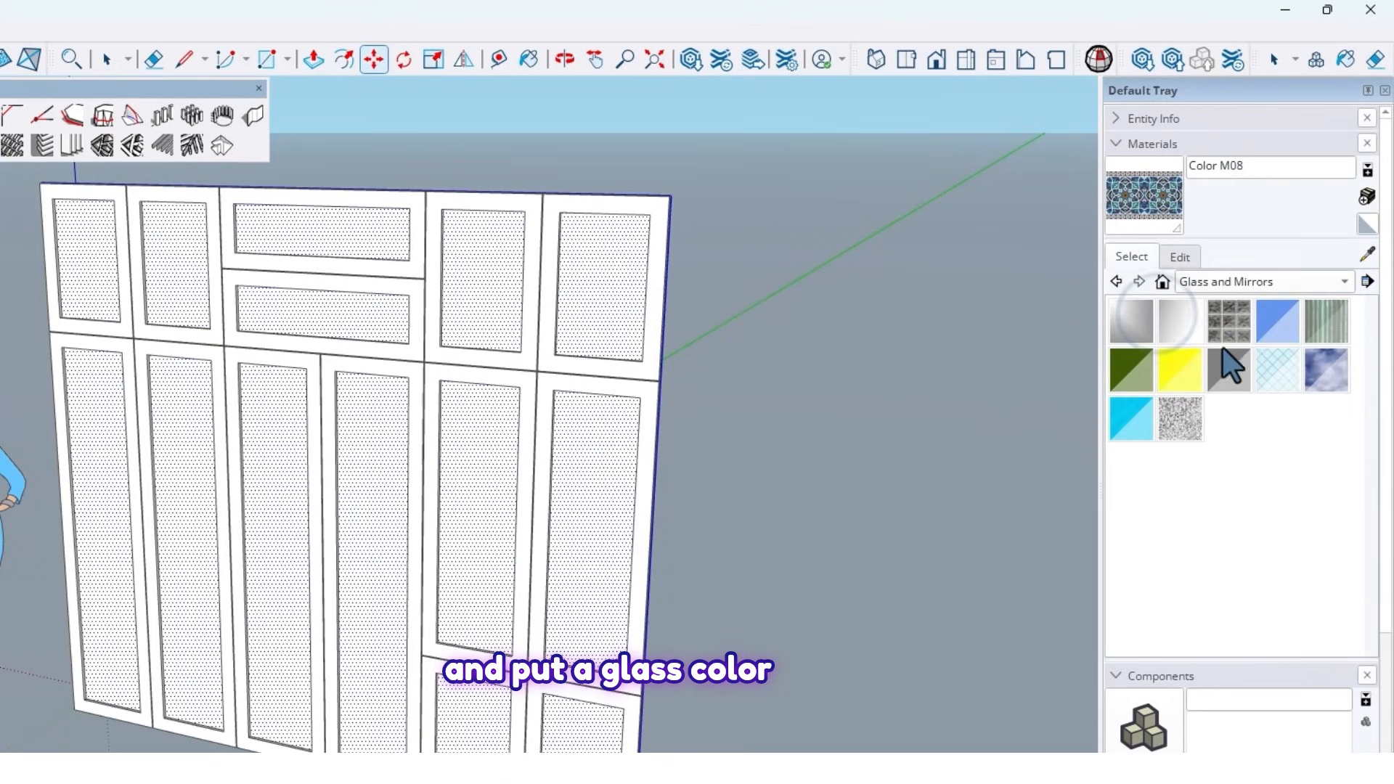
click(1278, 320)
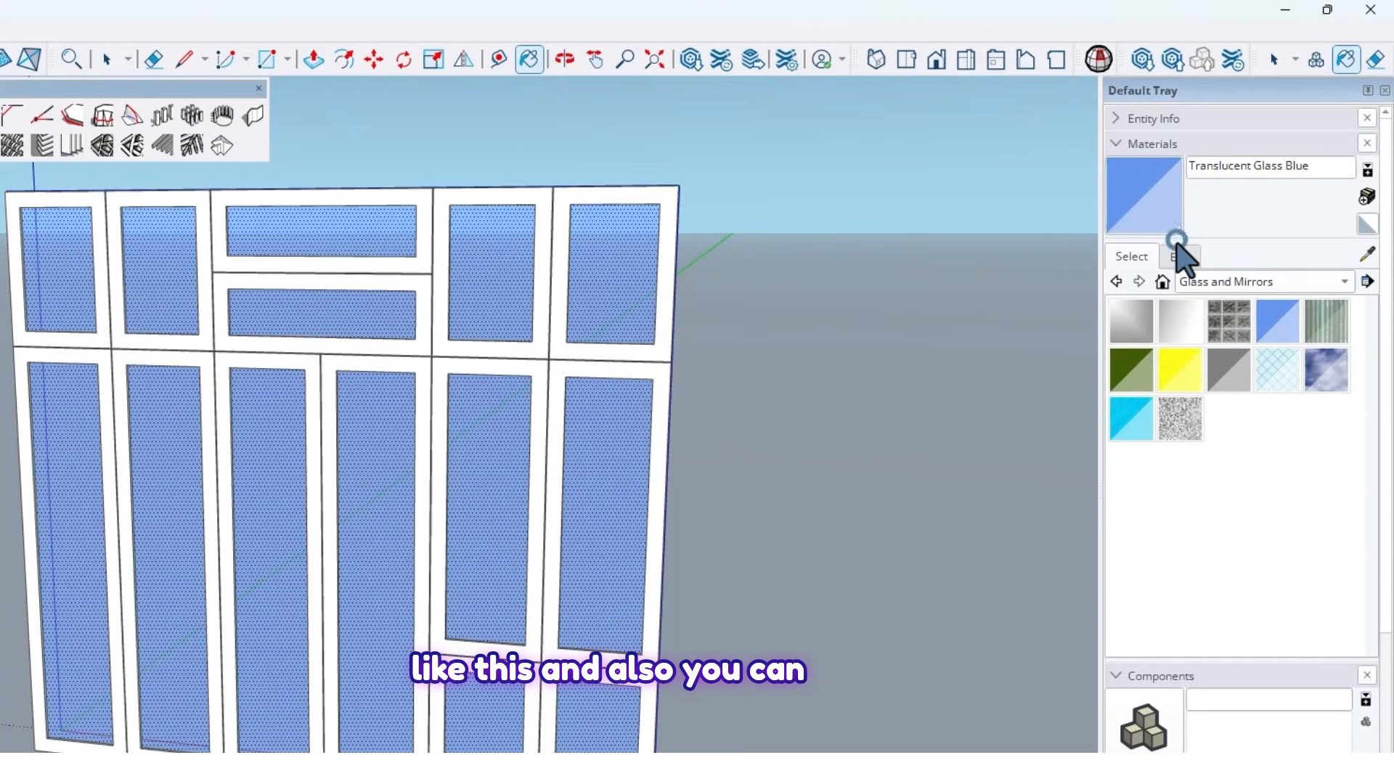
Recolour the glass material to a soft peach tint at 50% opacity
click(1179, 256)
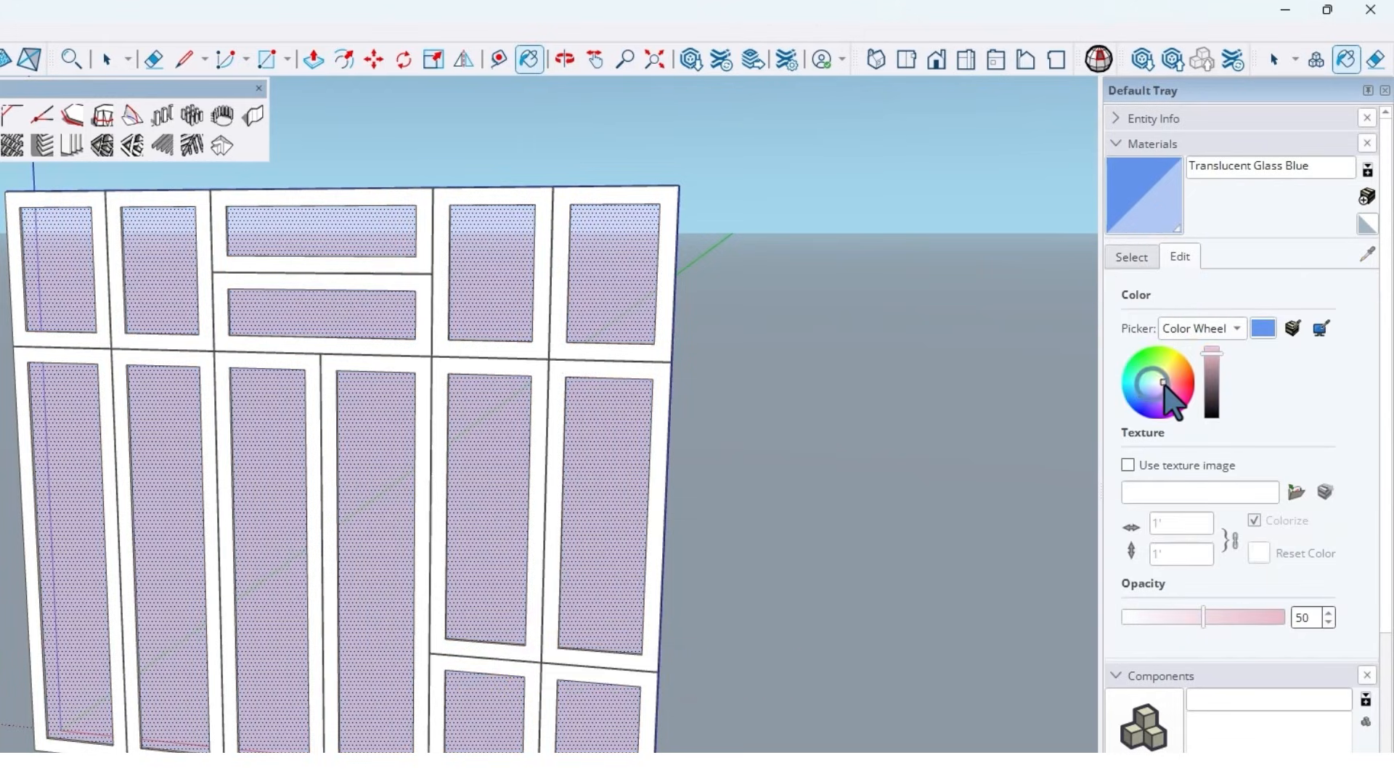
click(1159, 383)
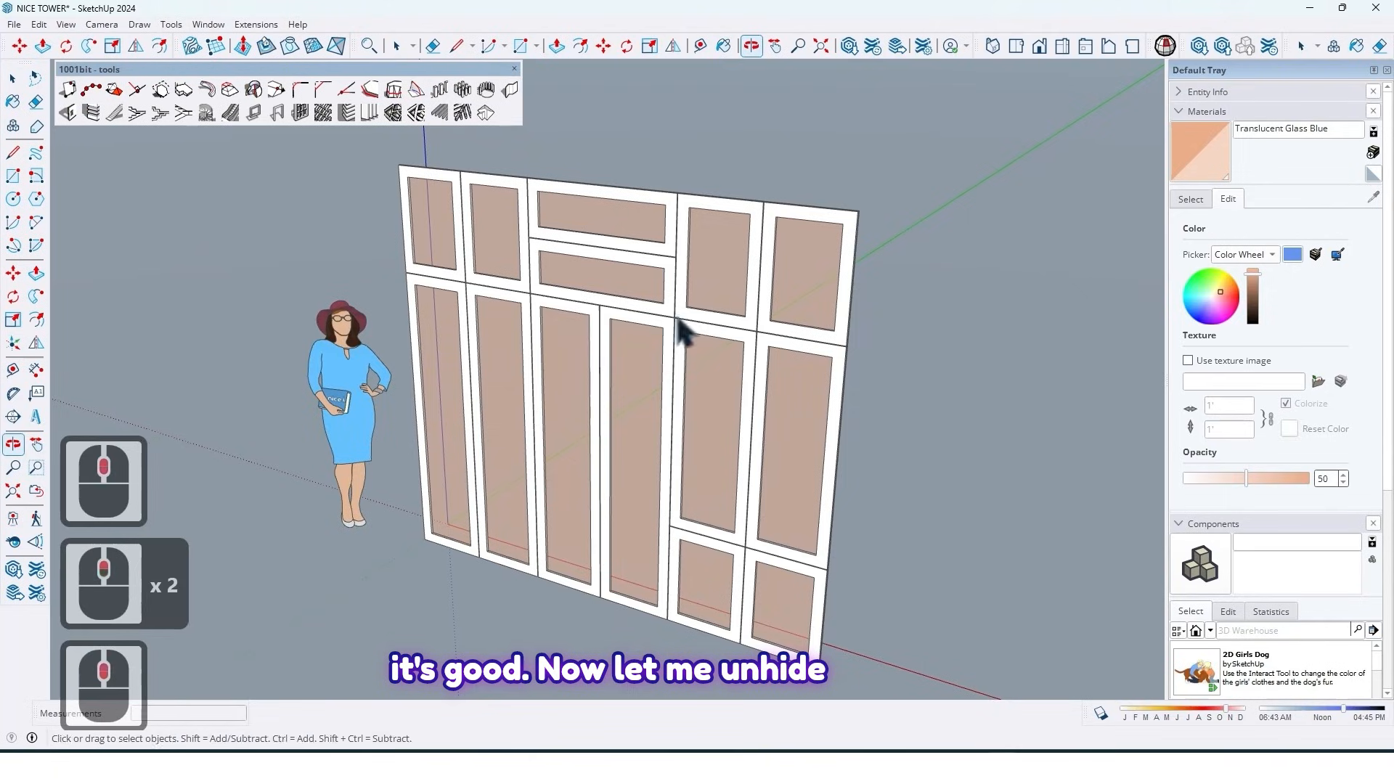
click(38, 24)
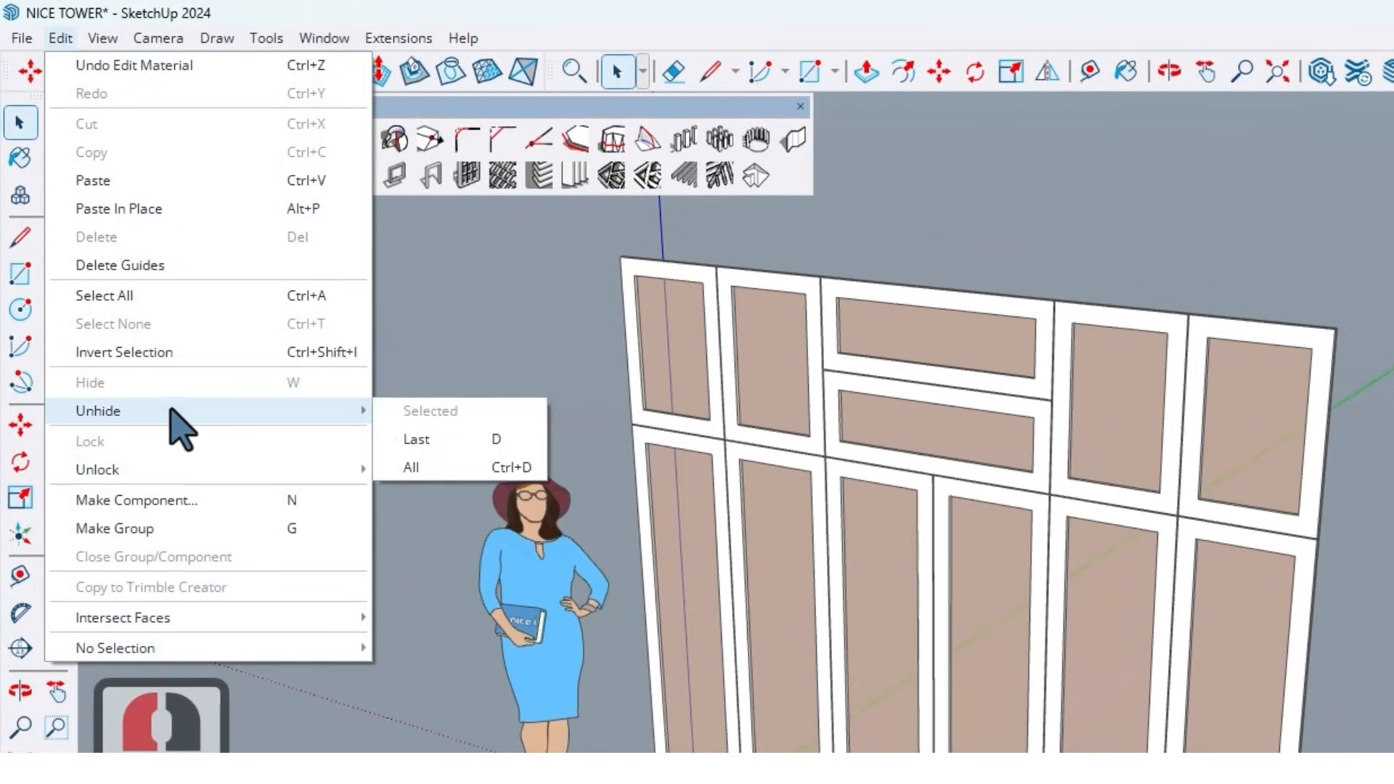
Unhide all geometry so the shelved wardrobe body shows behind the glass doors
click(411, 467)
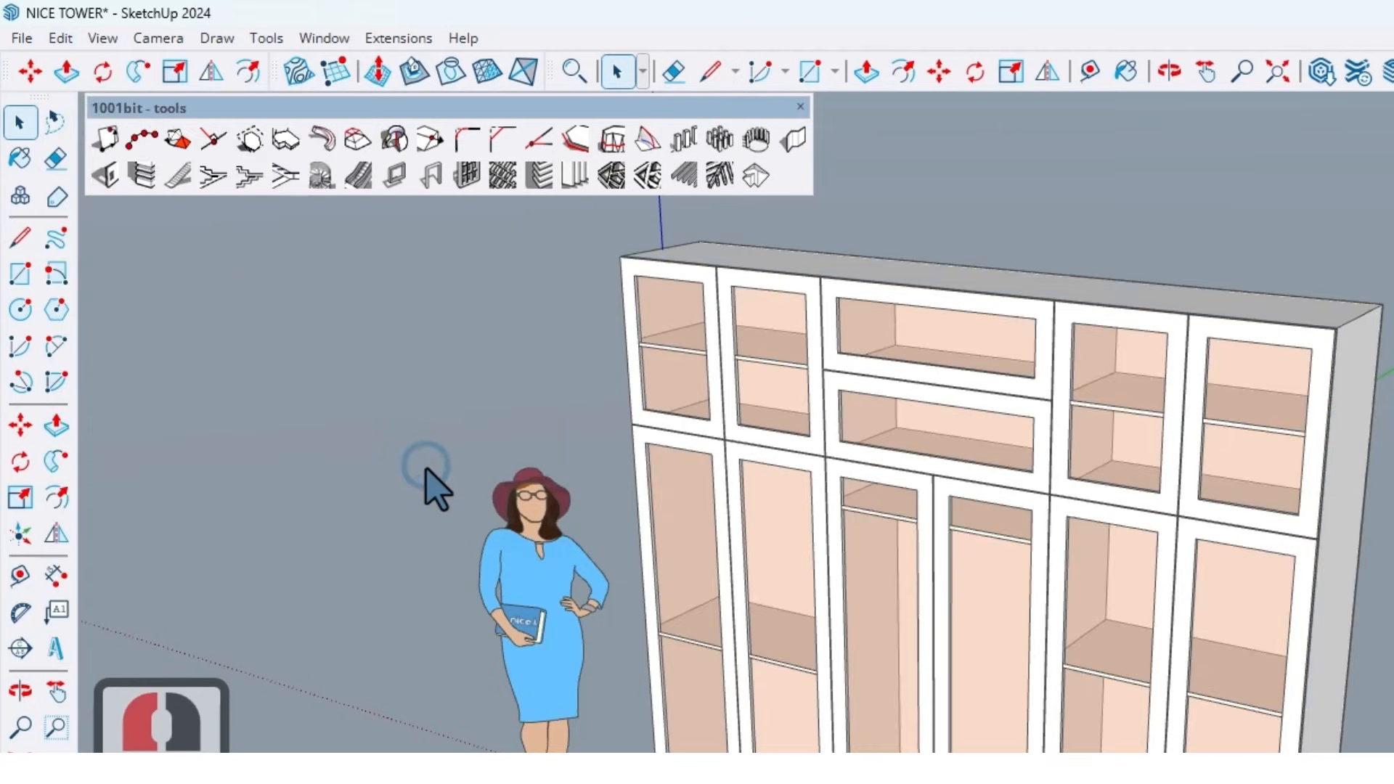